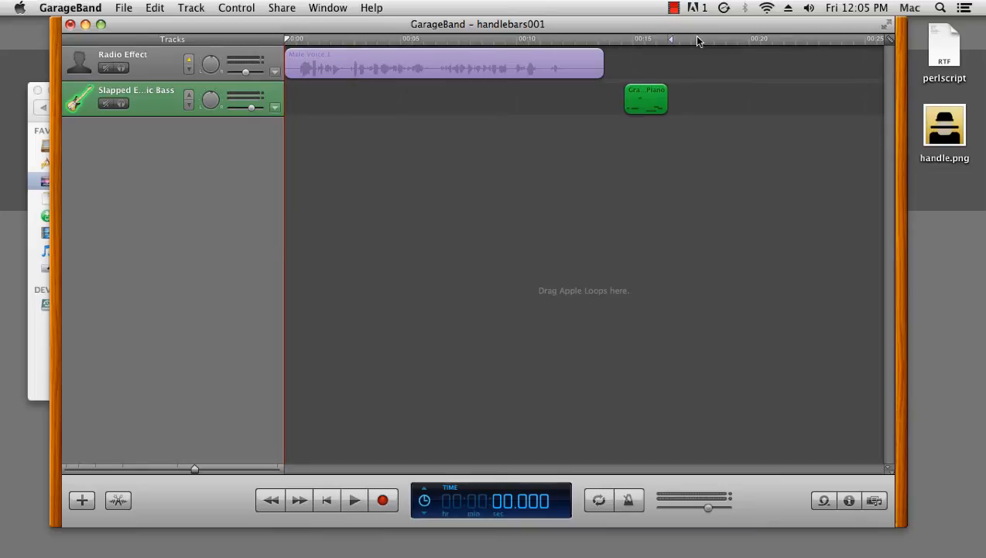
{"action": "mouse_move", "coordinate": [627, 35]}
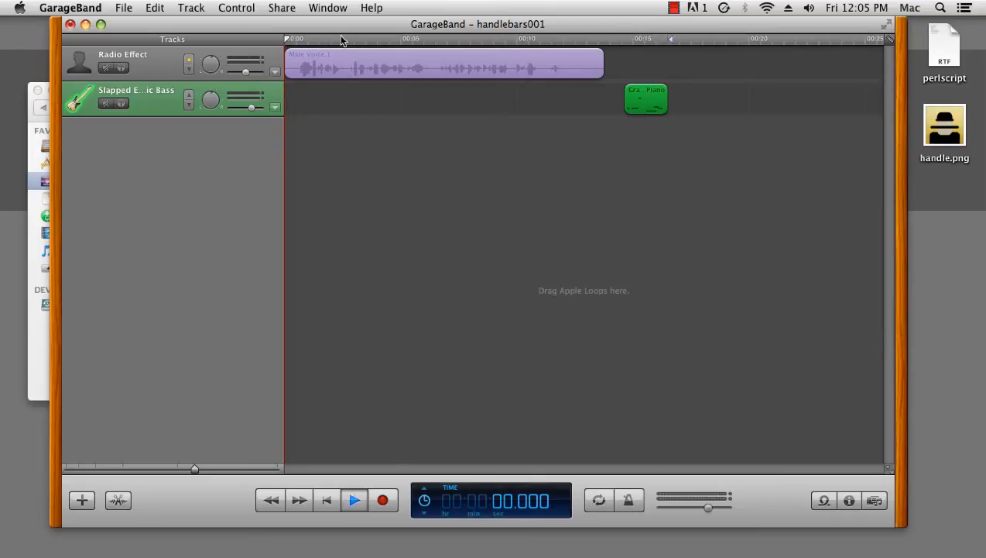
Play the handlebars001 song from the start and resume playback past 12 seconds
{"action": "left_click", "coordinate": [353, 498]}
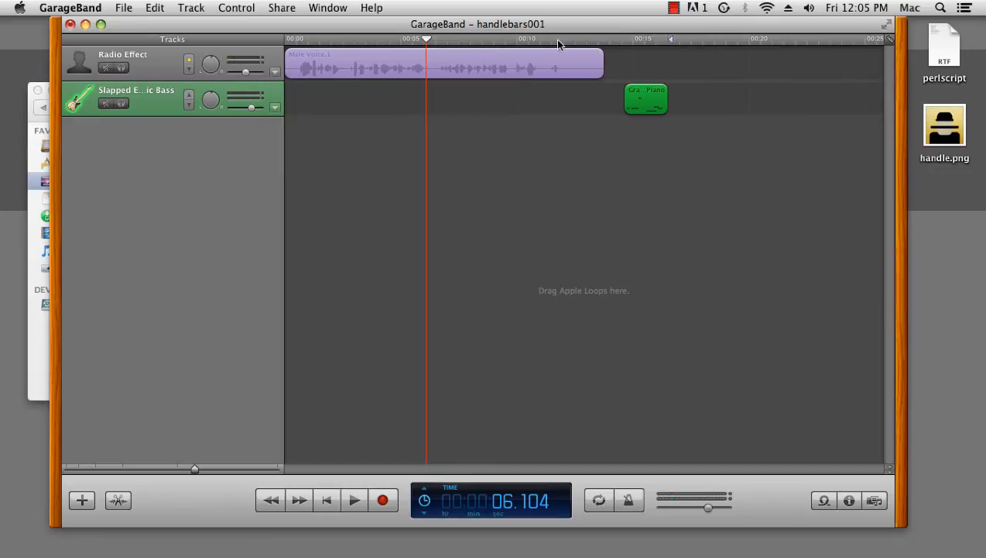
{"action": "mouse_move", "coordinate": [552, 40]}
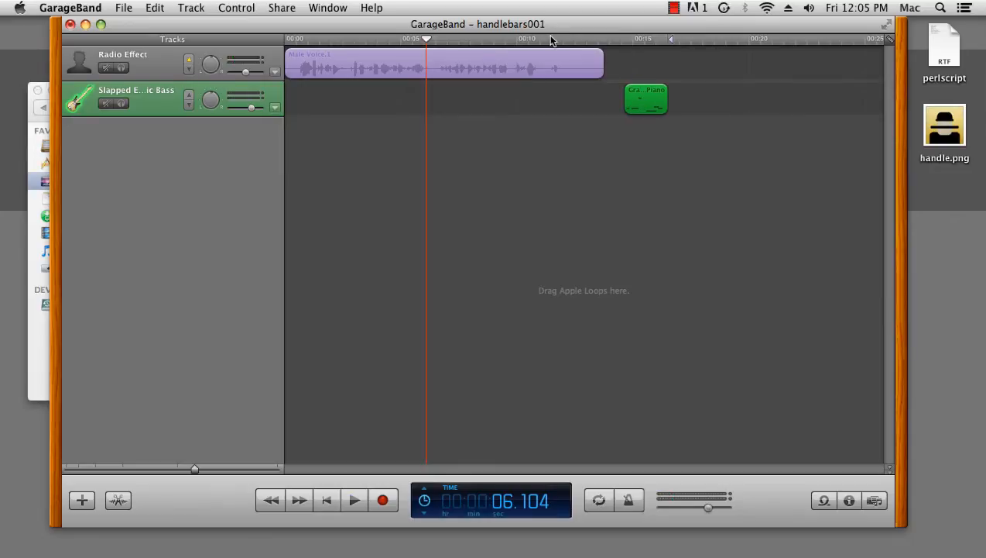
{"action": "left_click", "coordinate": [353, 499]}
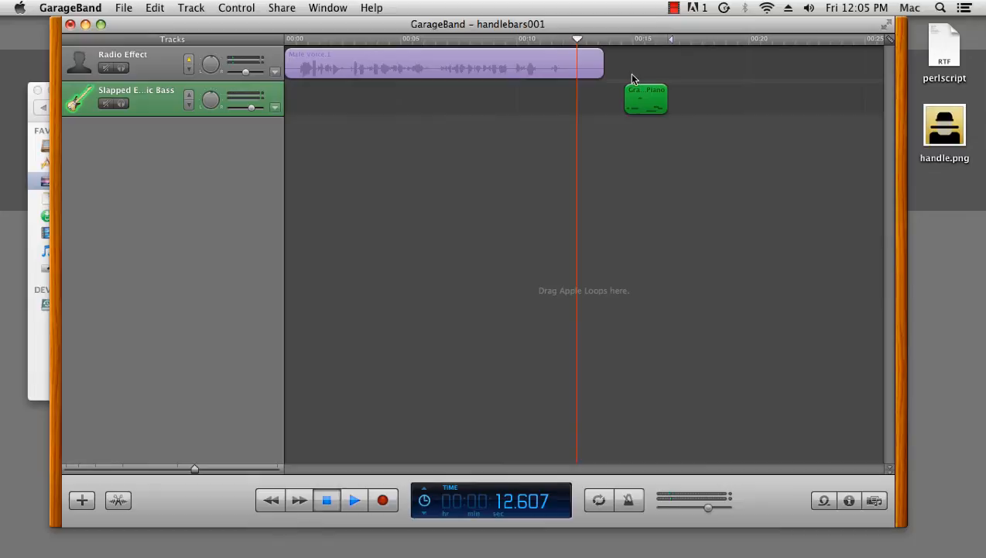
Shift the green Slapped Bass region earlier to start at the playhead around 12.6 seconds
{"action": "left_click_drag", "start_coordinate": [646, 99], "coordinate": [601, 99]}
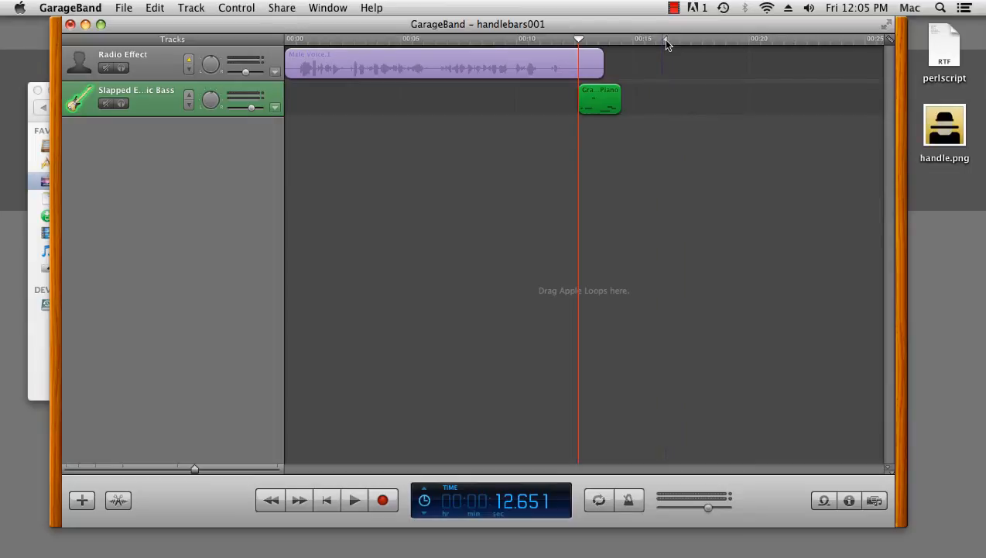
{"action": "left_click_drag", "start_coordinate": [601, 99], "coordinate": [669, 99]}
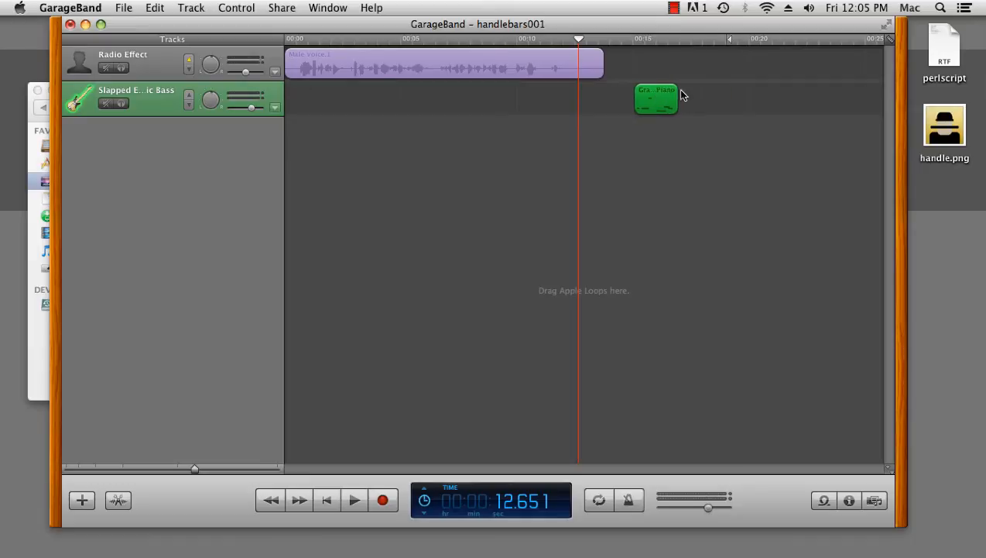
{"action": "left_click_drag", "start_coordinate": [657, 99], "coordinate": [601, 99]}
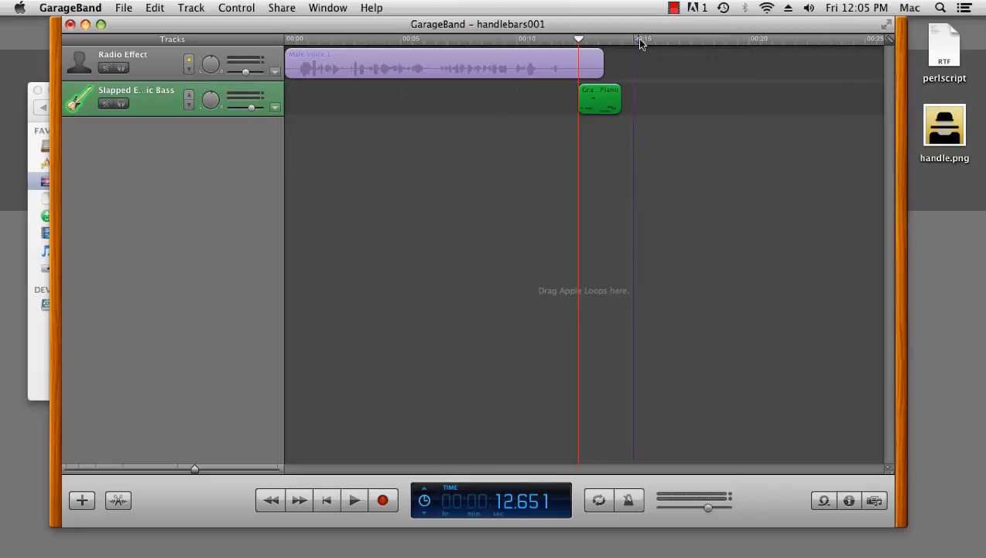
{"action": "mouse_move", "coordinate": [706, 54]}
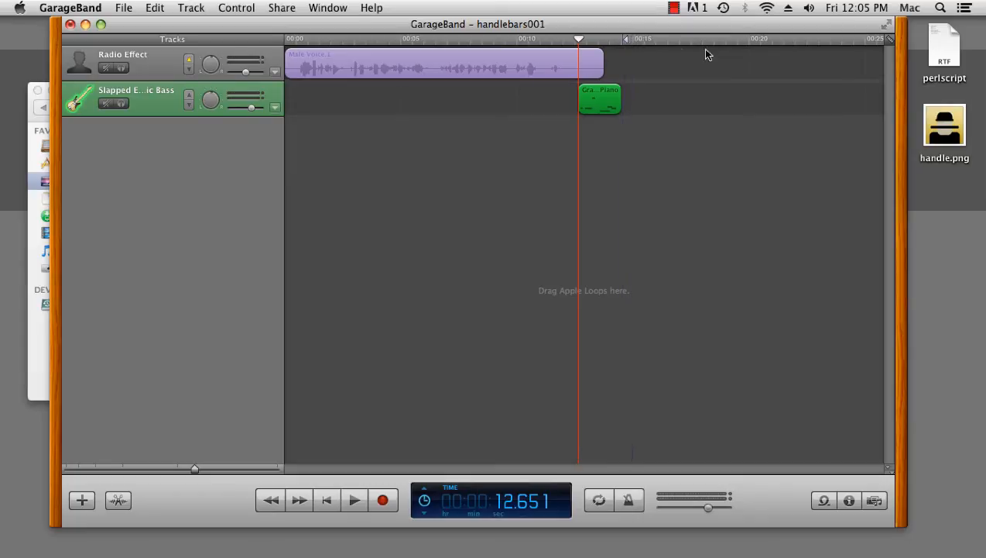
{"action": "mouse_move", "coordinate": [625, 72]}
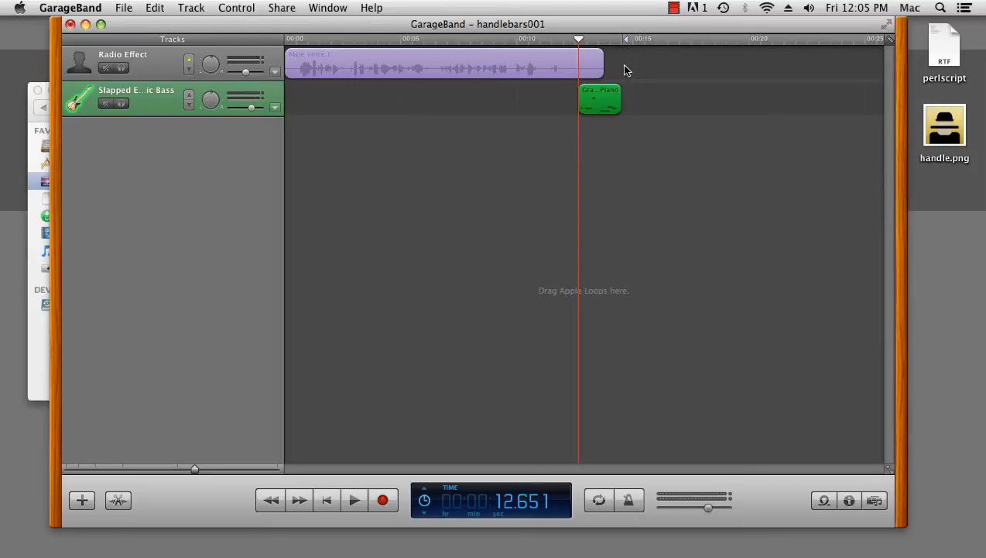
{"action": "mouse_move", "coordinate": [576, 65]}
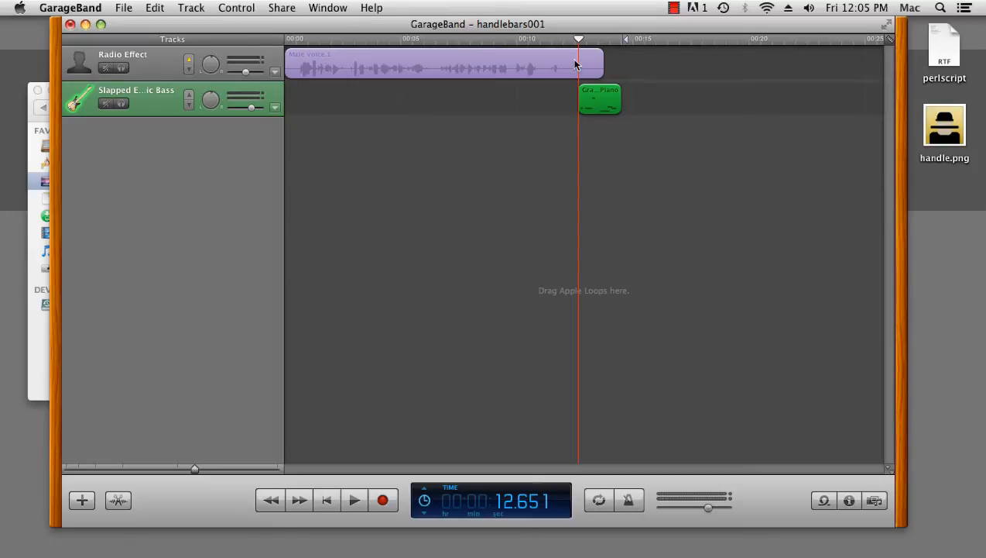
Save the handlebars001 project and start Export Song to Disk
{"action": "left_click", "coordinate": [124, 6]}
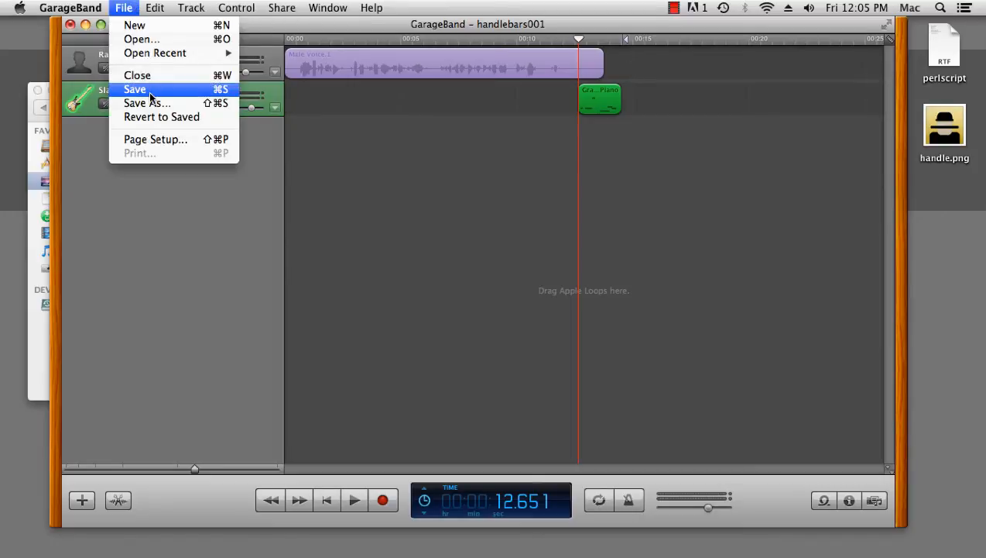
{"action": "left_click", "coordinate": [135, 89]}
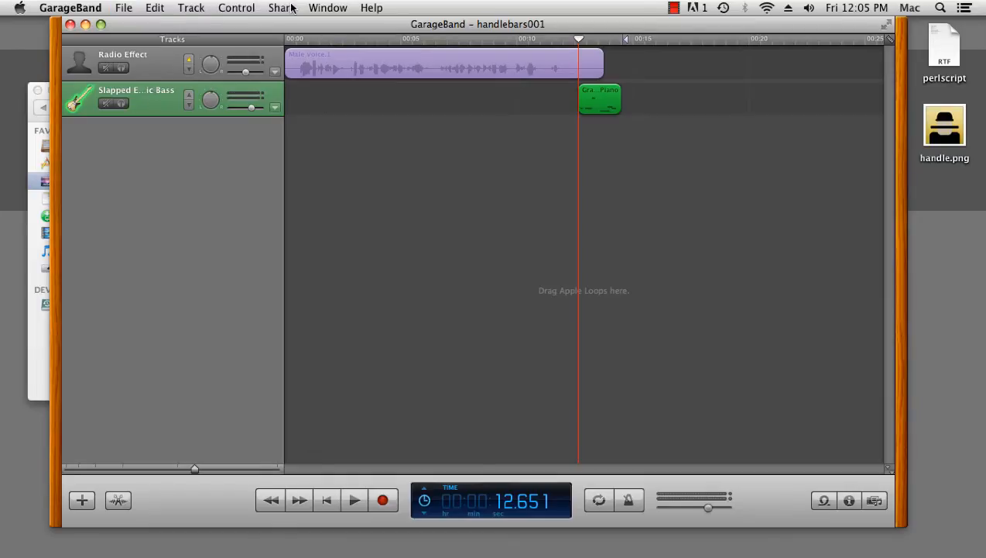
{"action": "left_click", "coordinate": [282, 7]}
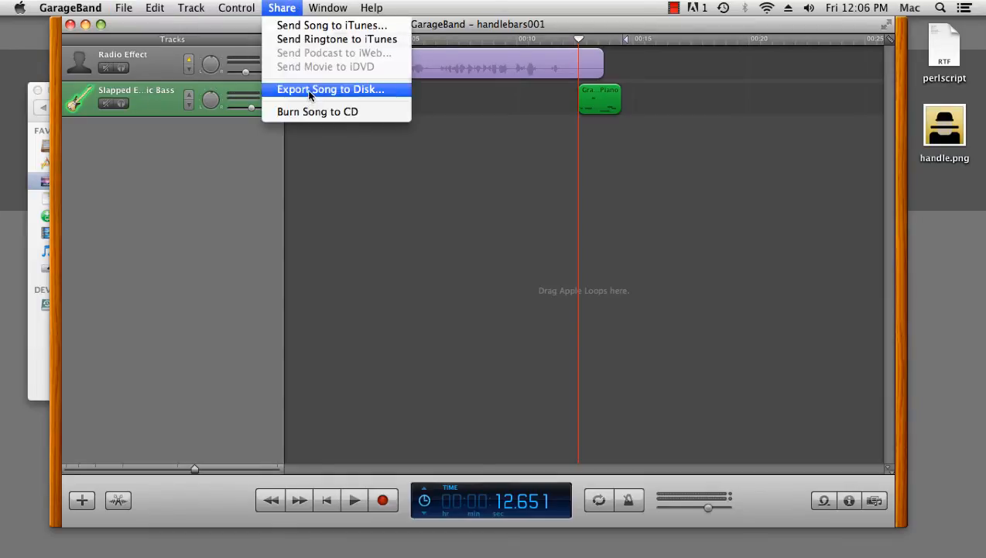
{"action": "left_click", "coordinate": [330, 88]}
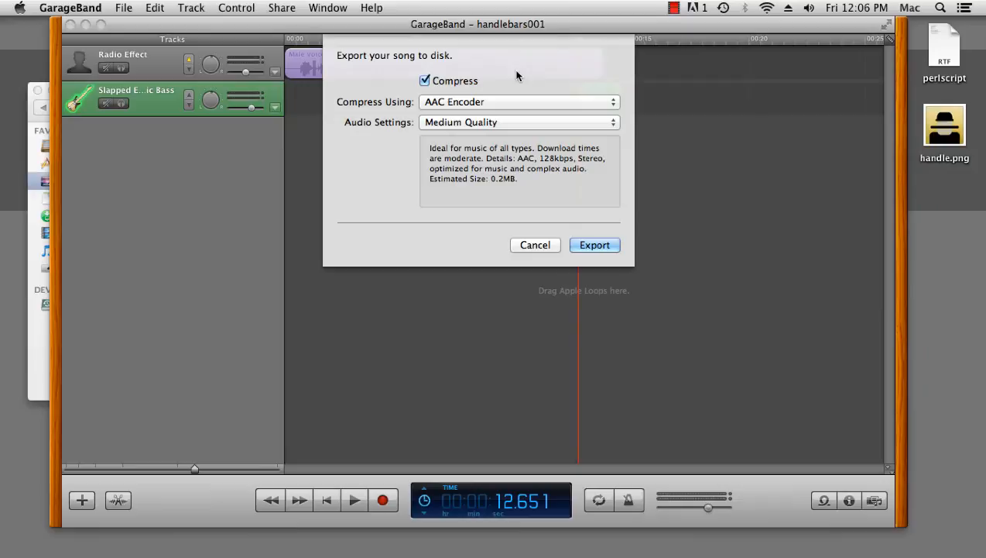
{"action": "mouse_move", "coordinate": [484, 105]}
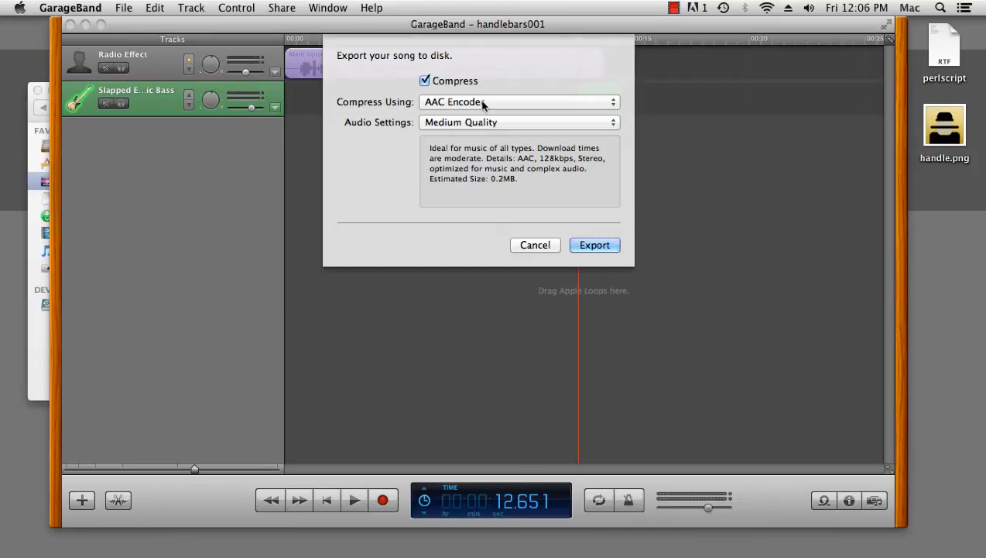
{"action": "mouse_move", "coordinate": [492, 105]}
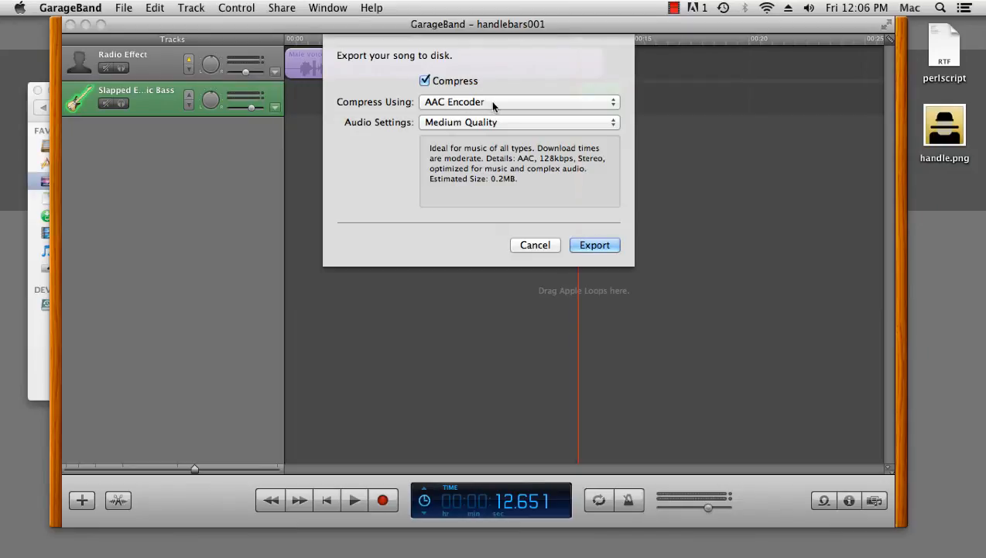
Set the export to MP3 Encoder with custom 56 kbps mono settings
{"action": "left_click", "coordinate": [519, 102]}
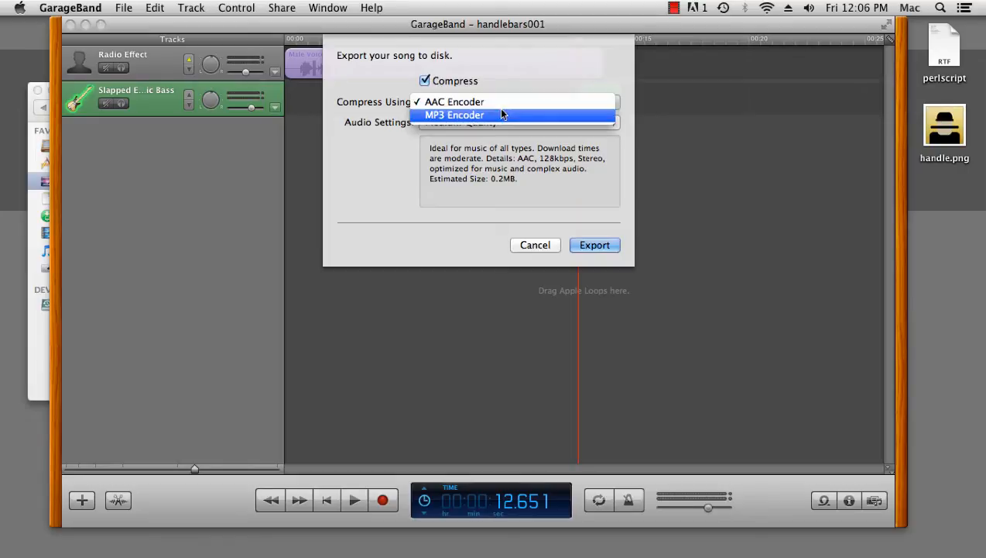
{"action": "left_click", "coordinate": [456, 114]}
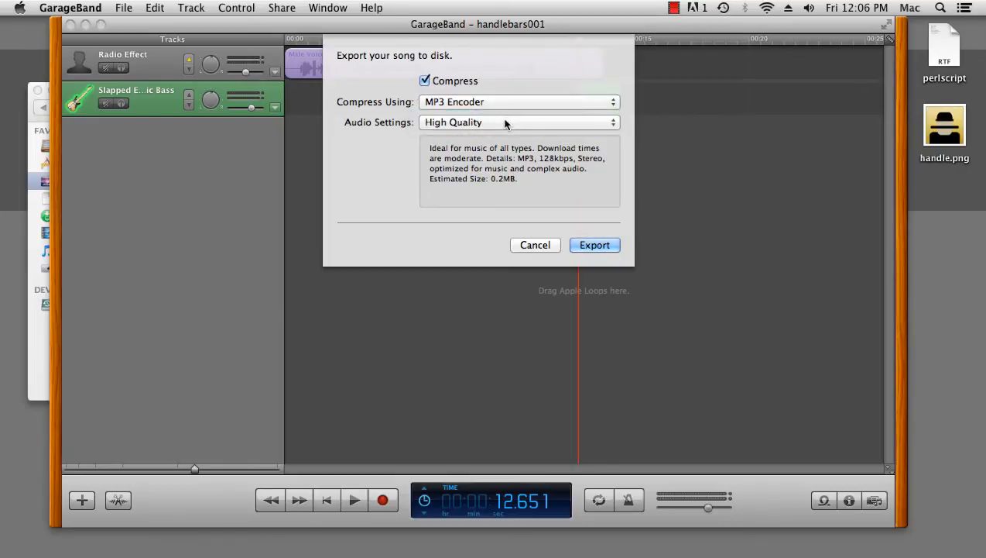
{"action": "left_click", "coordinate": [518, 121]}
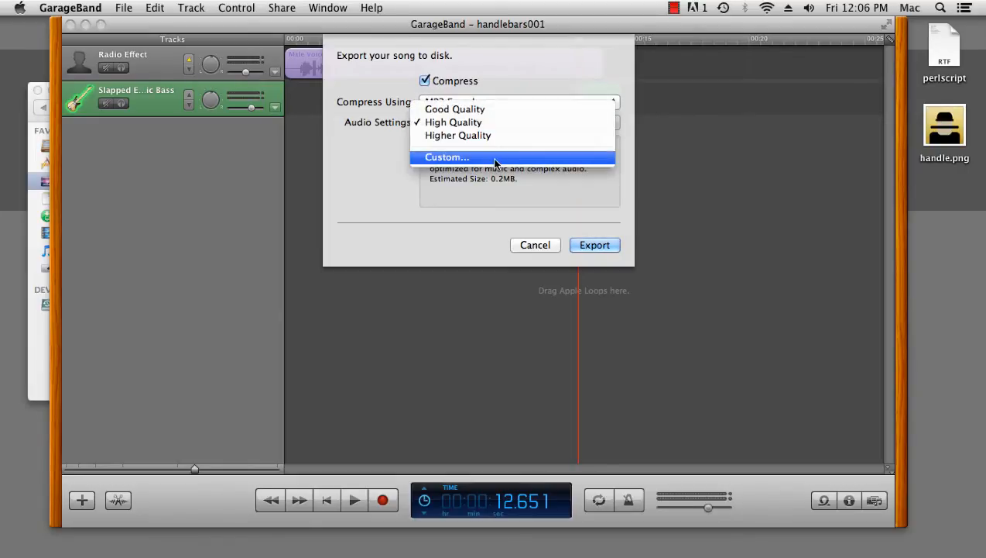
{"action": "left_click", "coordinate": [446, 158]}
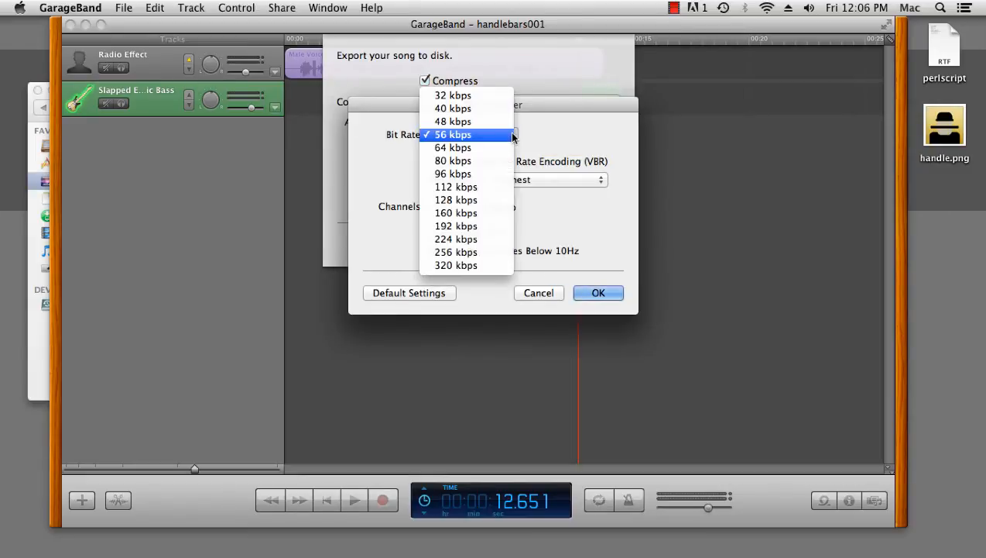
{"action": "left_click", "coordinate": [452, 133]}
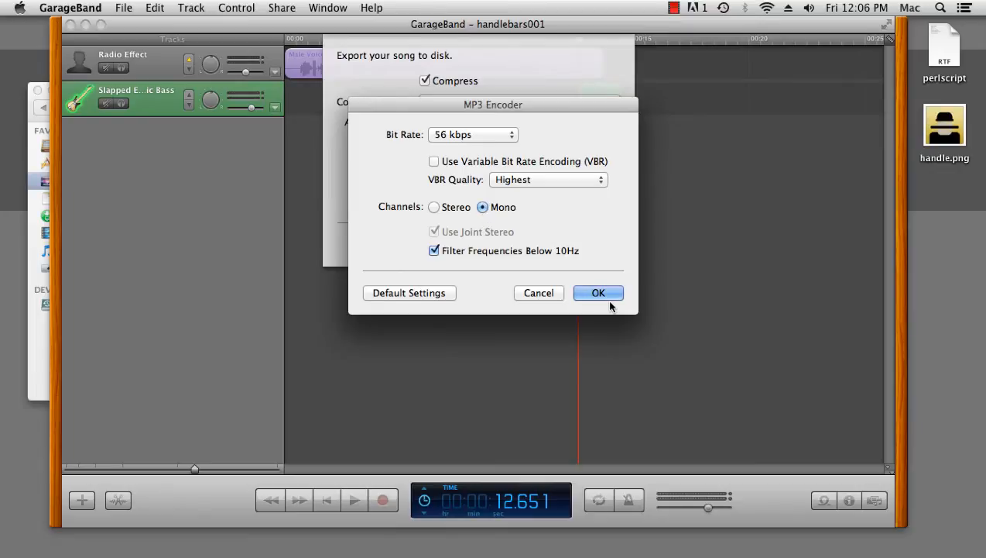
{"action": "left_click", "coordinate": [598, 293]}
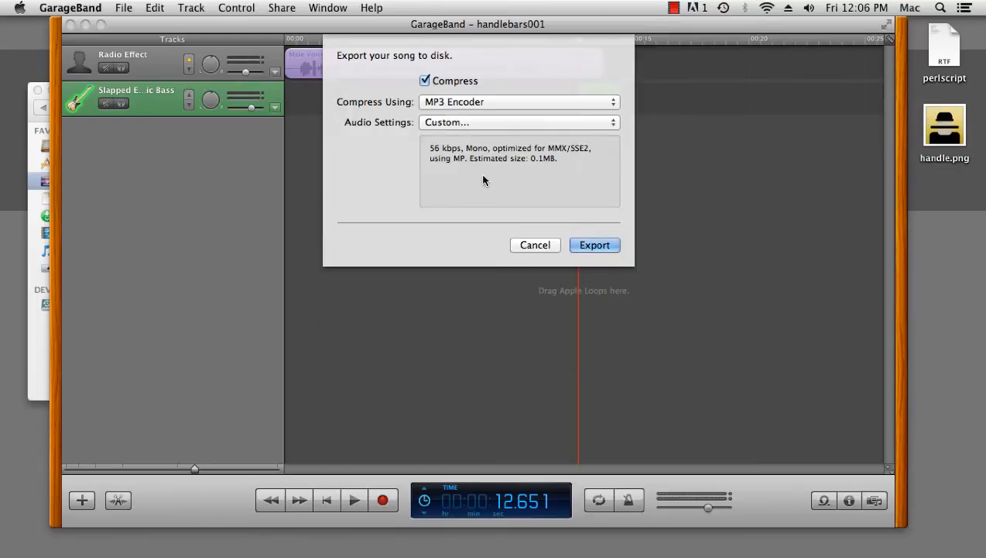
{"action": "mouse_move", "coordinate": [586, 234]}
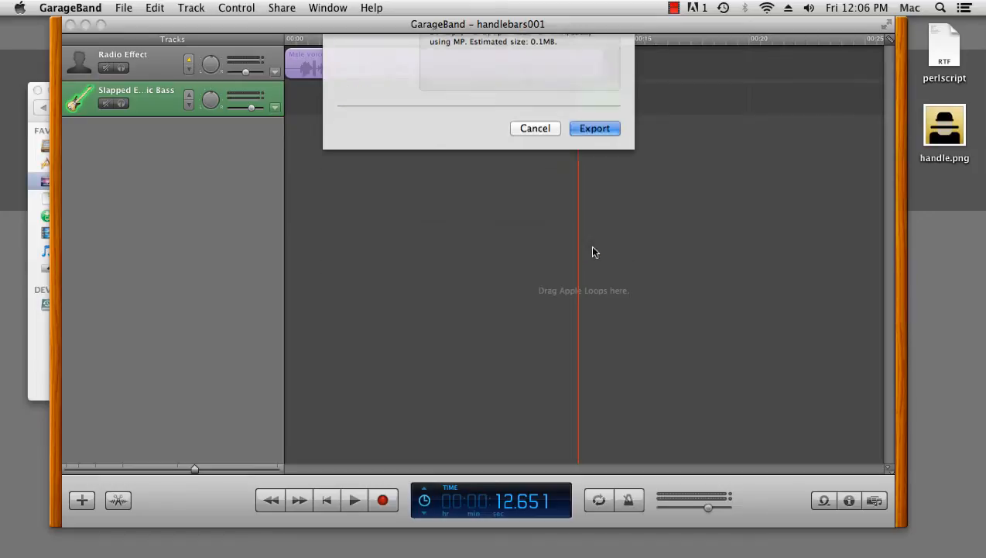
Export handlebars001 into Documents › podcast_episodes › export
{"action": "left_click", "coordinate": [595, 127]}
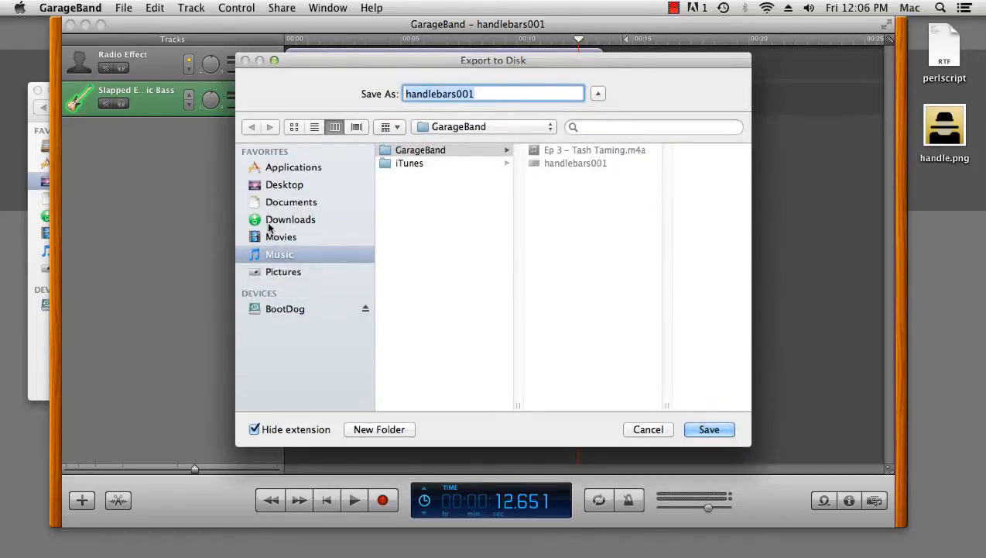
{"action": "left_click", "coordinate": [291, 201]}
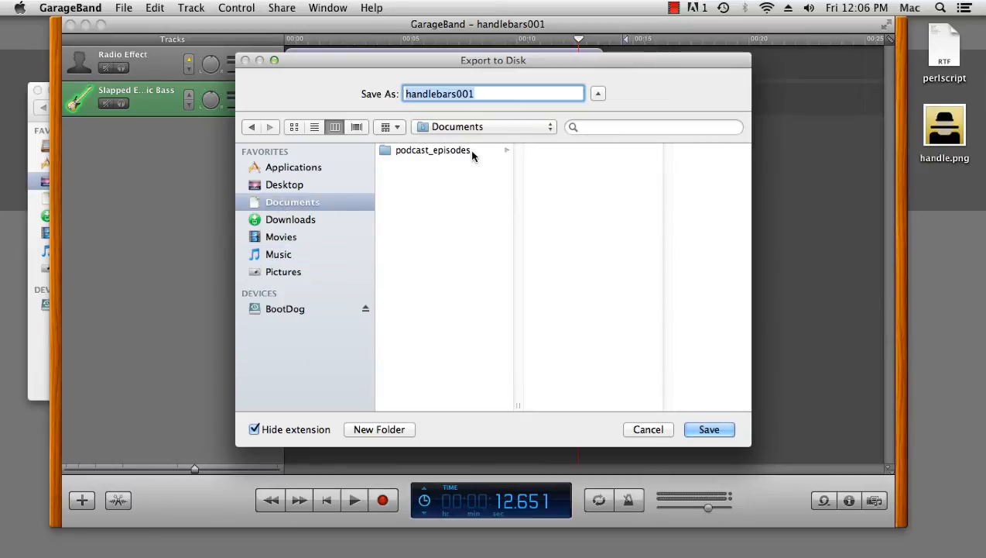
{"action": "left_click", "coordinate": [433, 149]}
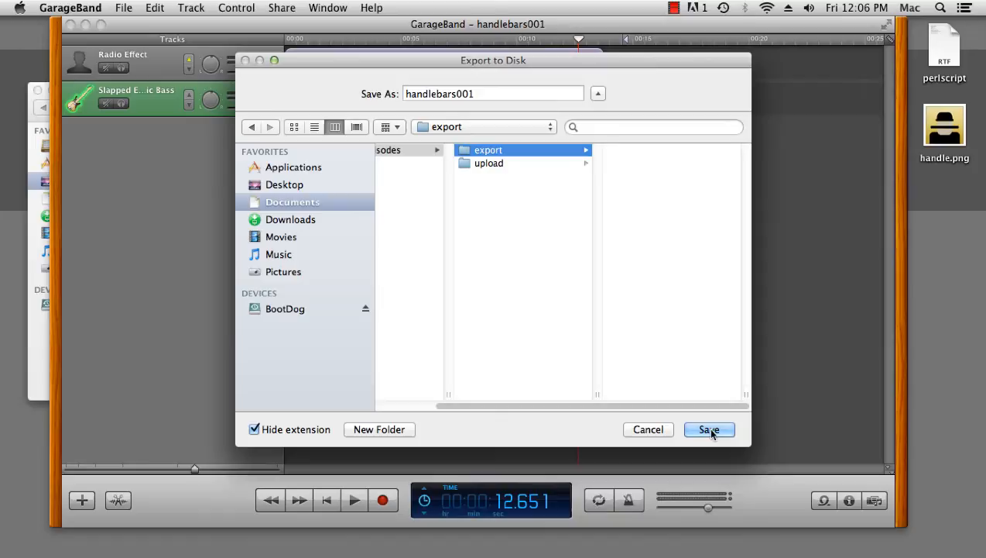
{"action": "left_click", "coordinate": [709, 429]}
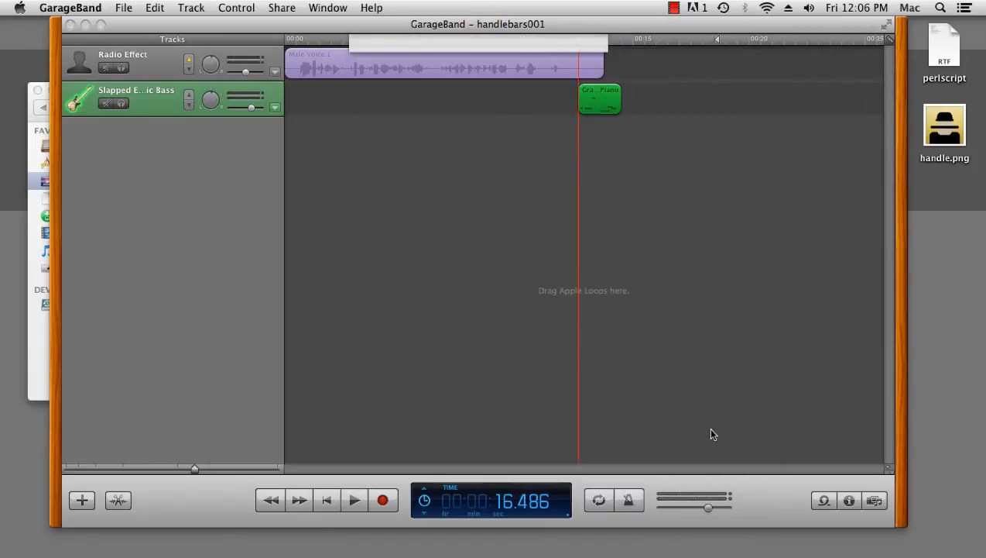
In Finder, locate handlebars001.mp3 in the export folder and open it in iTunes
{"action": "left_click", "coordinate": [325, 499]}
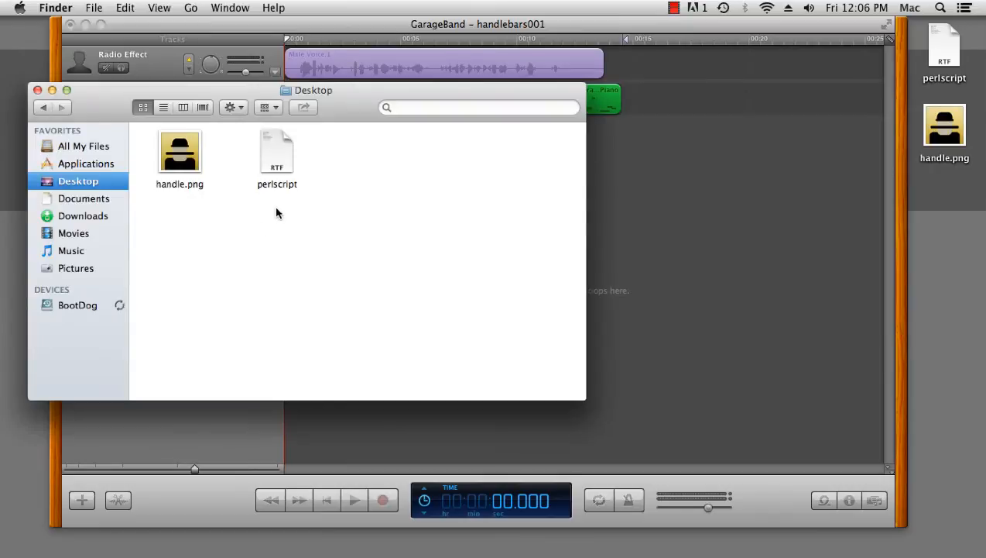
{"action": "left_click", "coordinate": [84, 198]}
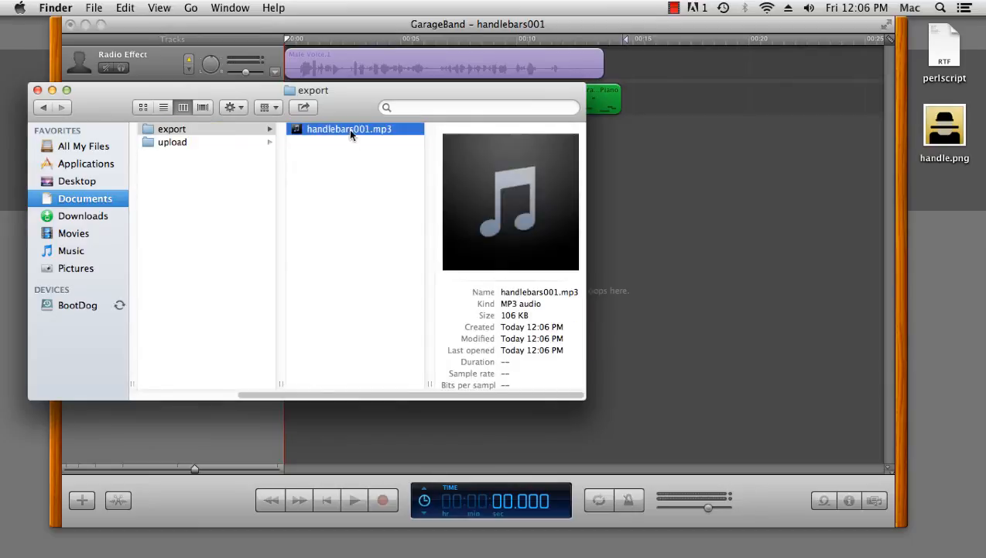
{"action": "double_click", "coordinate": [348, 129]}
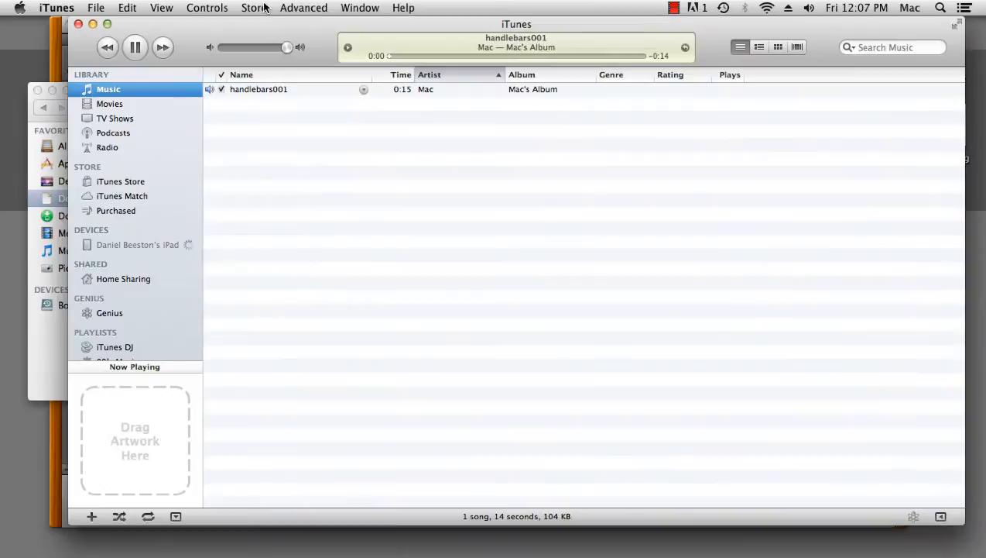
Bring up Get Info for the handlebars001 track in the Music list
{"action": "left_click", "coordinate": [135, 47]}
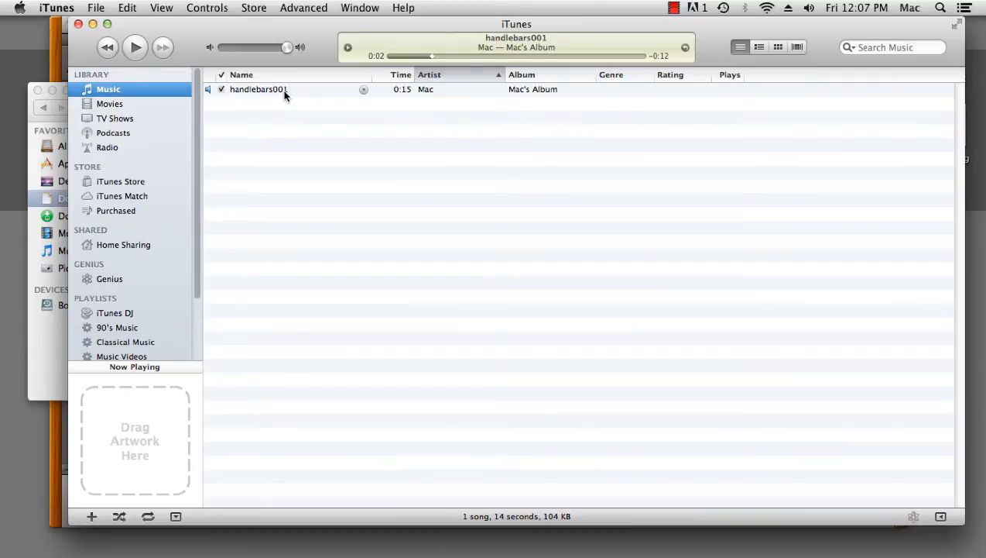
{"action": "right_click", "coordinate": [257, 88]}
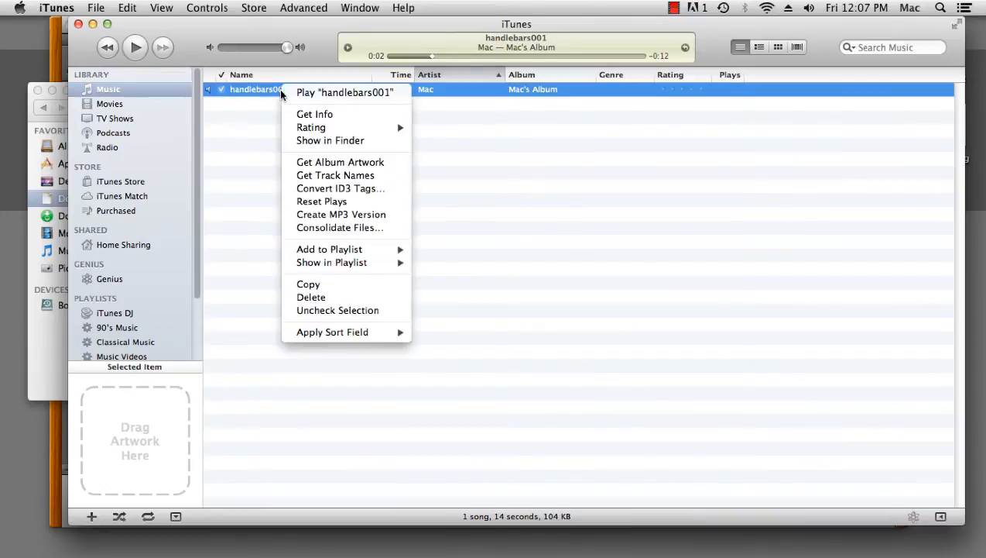
{"action": "left_click", "coordinate": [314, 115]}
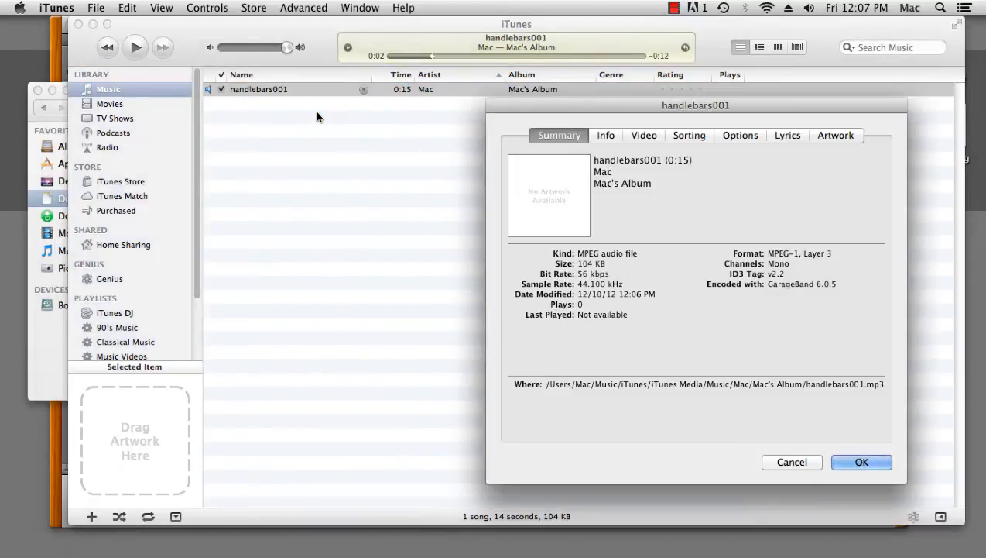
In the Info fields, name the track 'Ep 1 – Waxing my Tash' with artist Dan Beeston
{"action": "left_click_drag", "start_coordinate": [695, 105], "coordinate": [435, 76]}
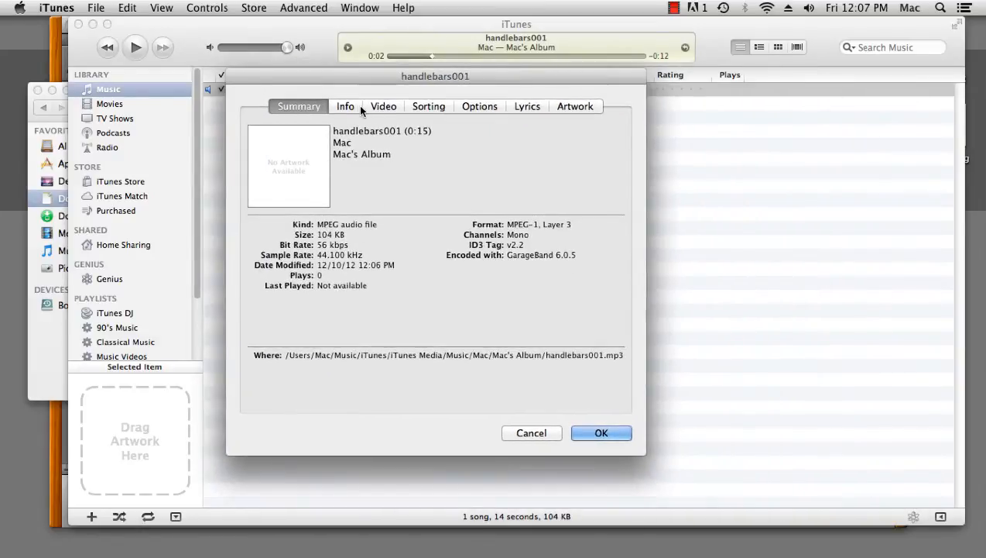
{"action": "left_click", "coordinate": [346, 105]}
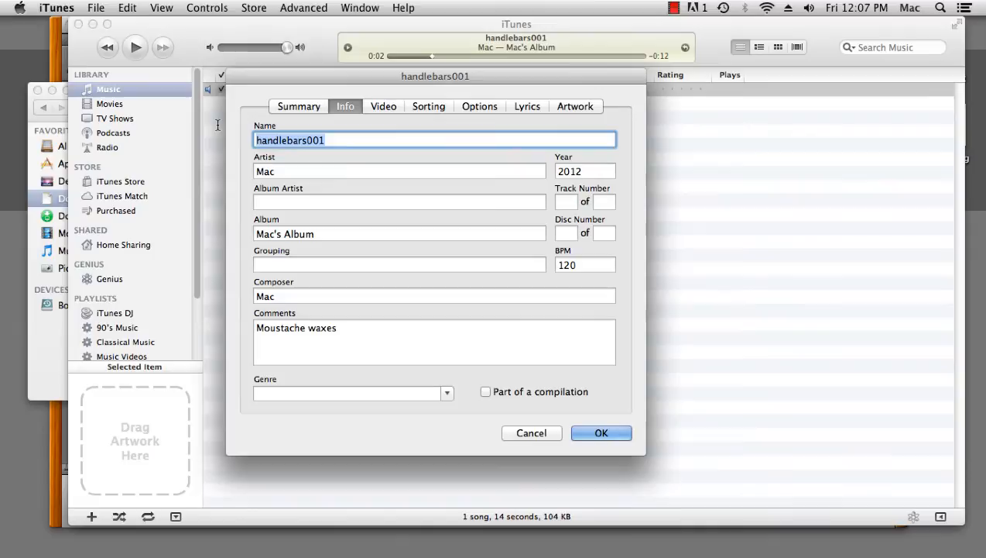
{"action": "type", "text": "Ep 1"}
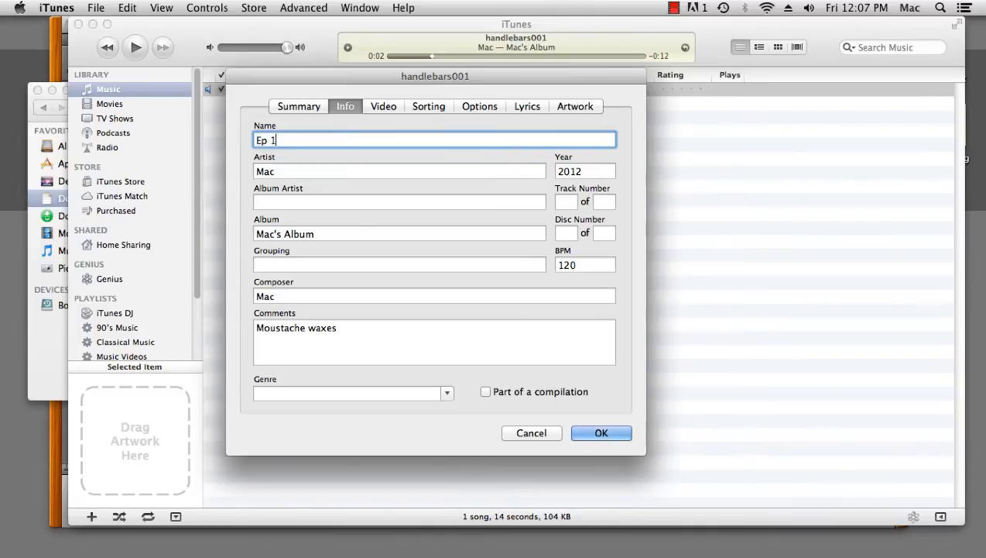
{"action": "type", "text": "– Waxing my Tash"}
{"action": "left_click", "coordinate": [399, 172]}
{"action": "type", "text": "D"}
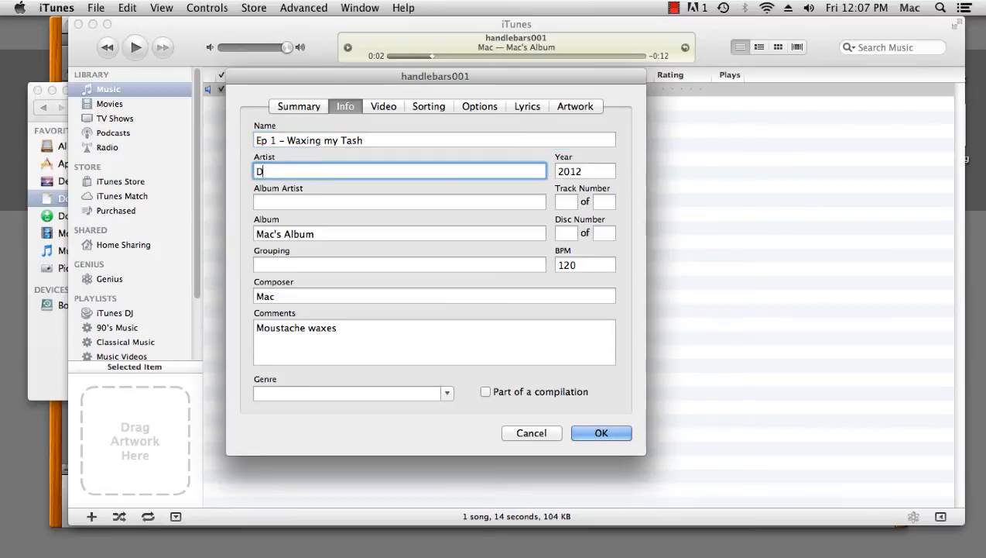
{"action": "type", "text": "an Beeston"}
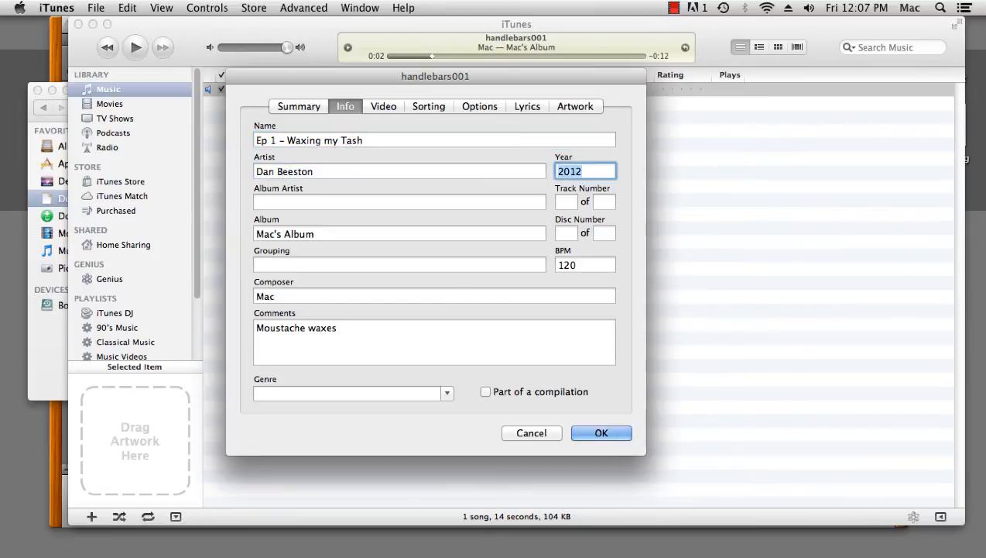
Set album HandleBars, composer Dan Beeston and comment 'Chat about waxes and combs'
{"action": "left_click", "coordinate": [399, 232]}
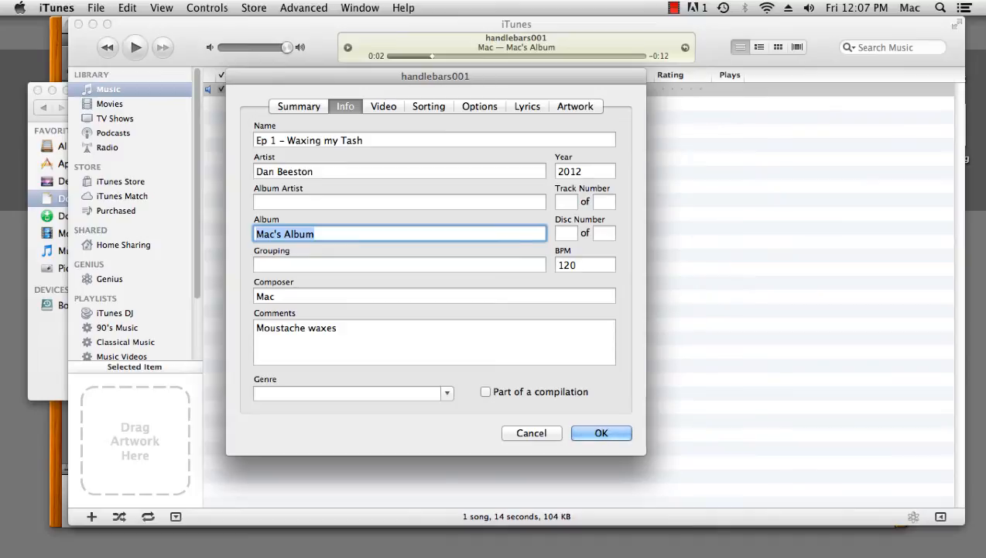
{"action": "type", "text": "Handle"}
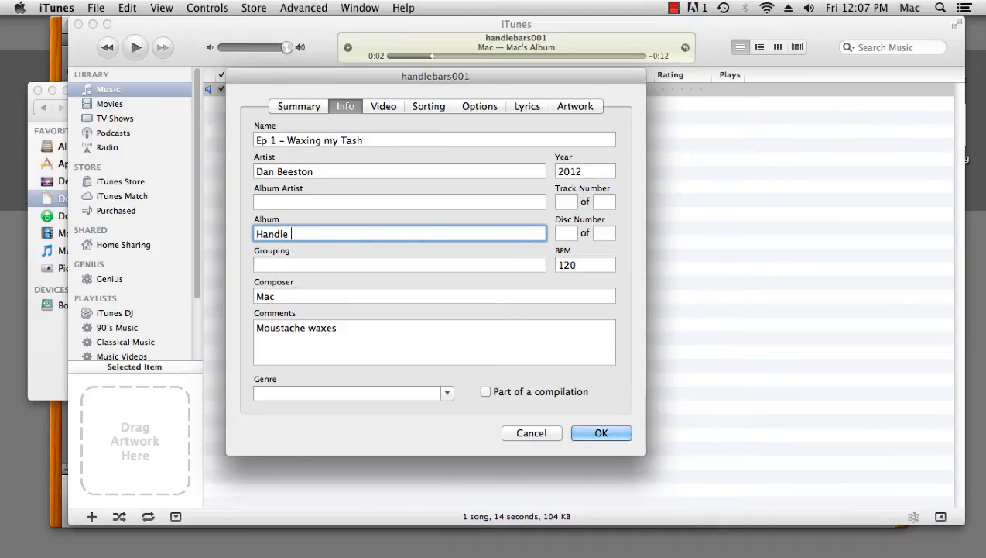
{"action": "type", "text": "Bars"}
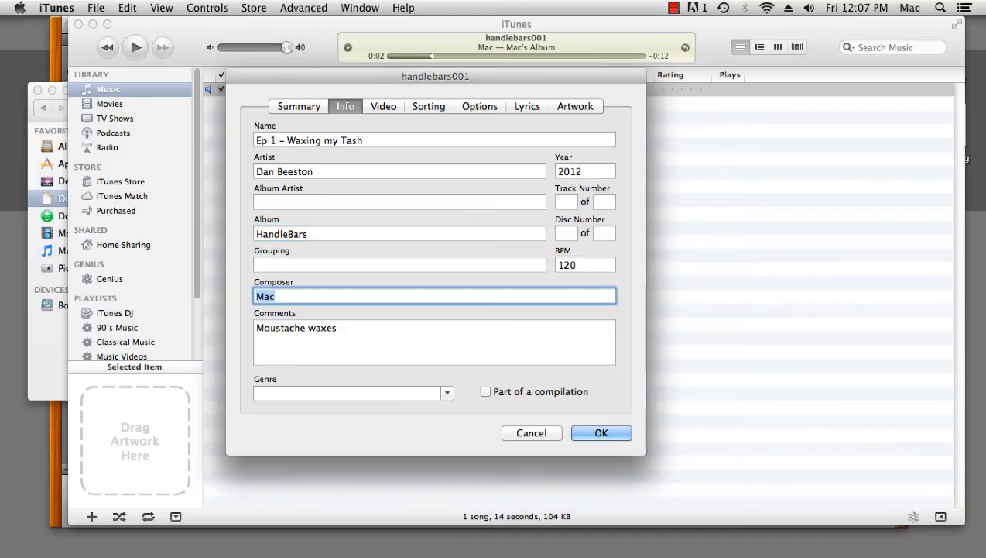
{"action": "type", "text": "Dan beesto"}
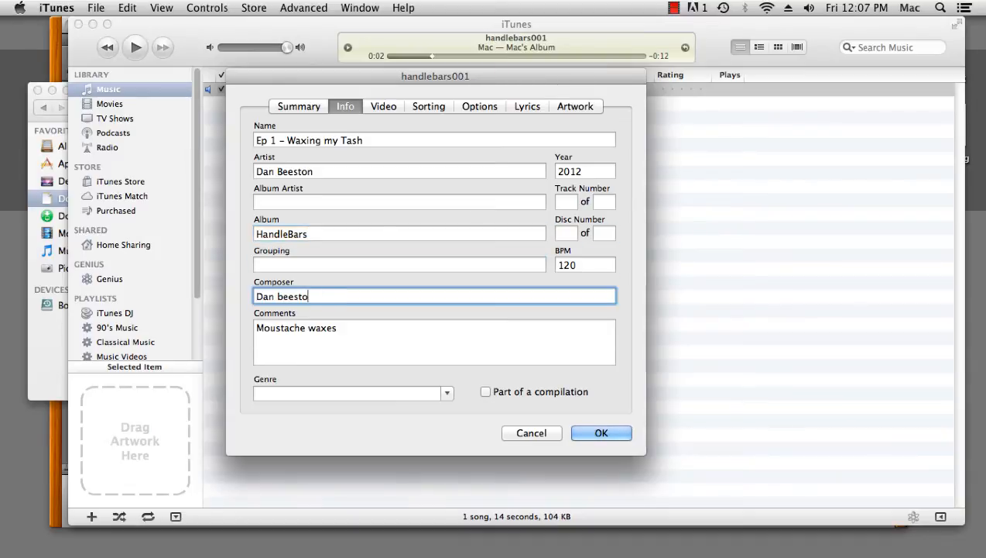
{"action": "type", "text": "Dan Beeston"}
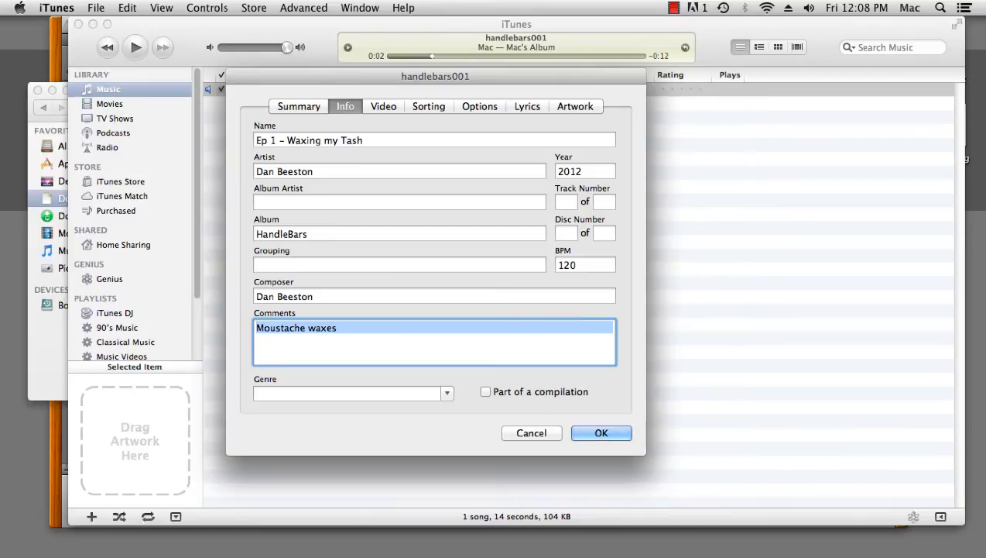
{"action": "type", "text": "C"}
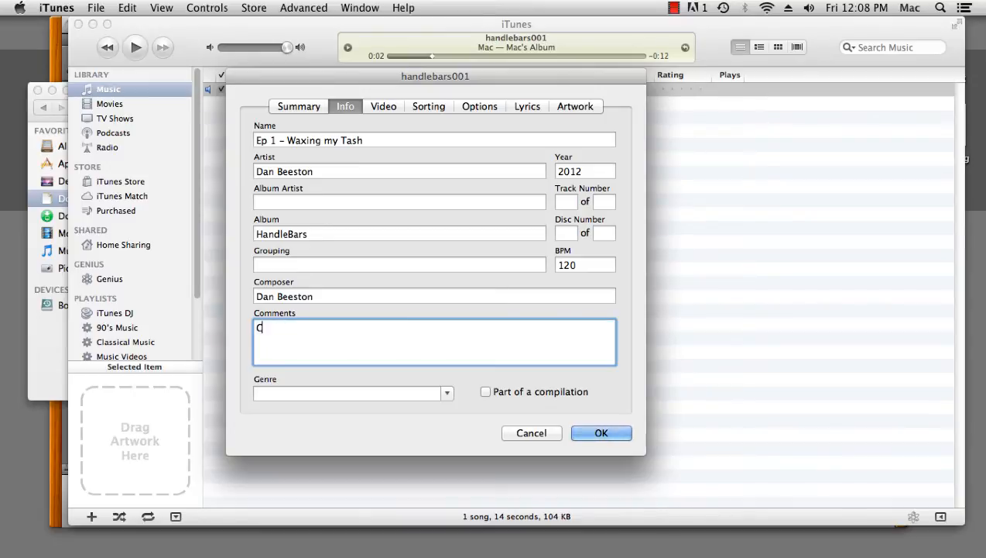
{"action": "type", "text": "hat about waxes and combs"}
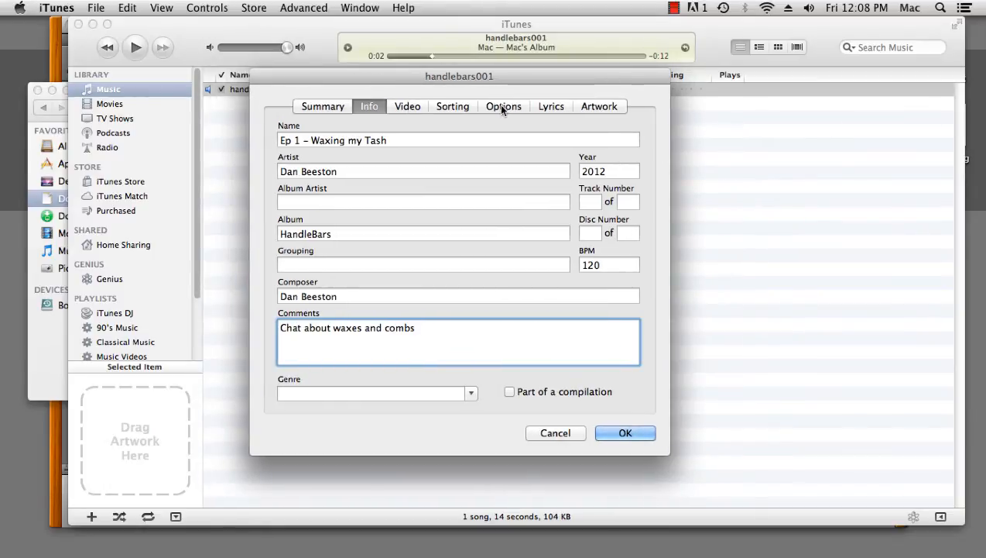
Set the track's Media Kind to Podcast in Options and confirm the changes
{"action": "left_click", "coordinate": [503, 105]}
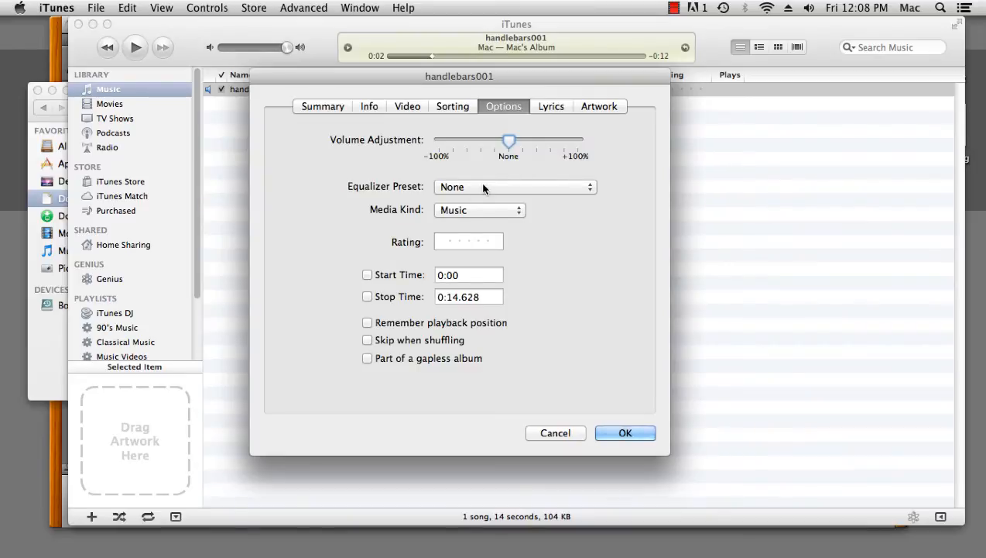
{"action": "mouse_move", "coordinate": [485, 215]}
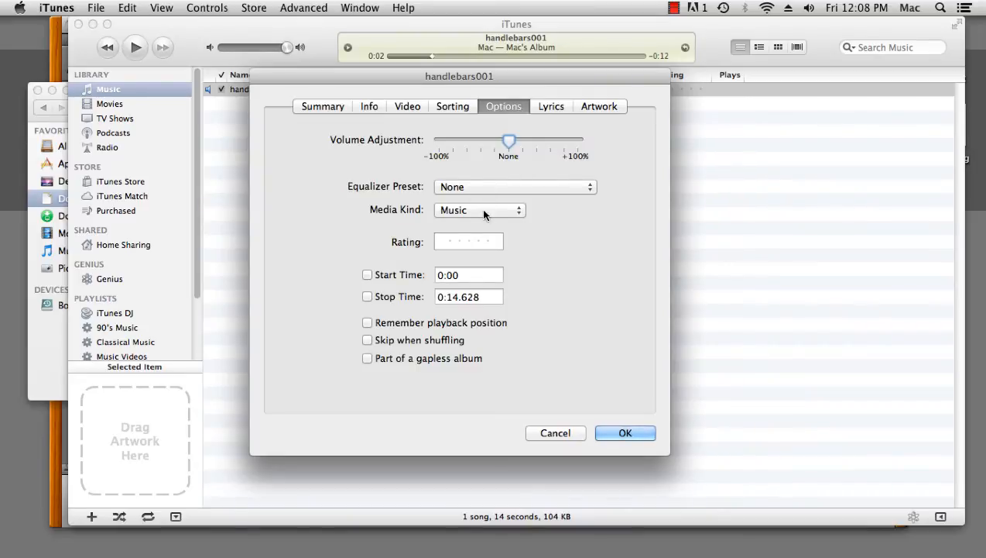
{"action": "left_click", "coordinate": [480, 211]}
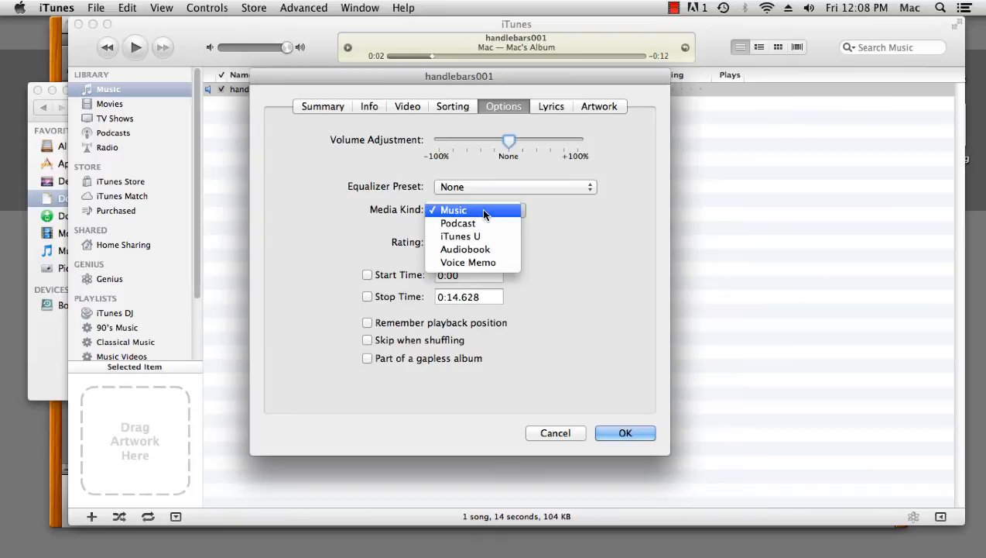
{"action": "left_click", "coordinate": [452, 211]}
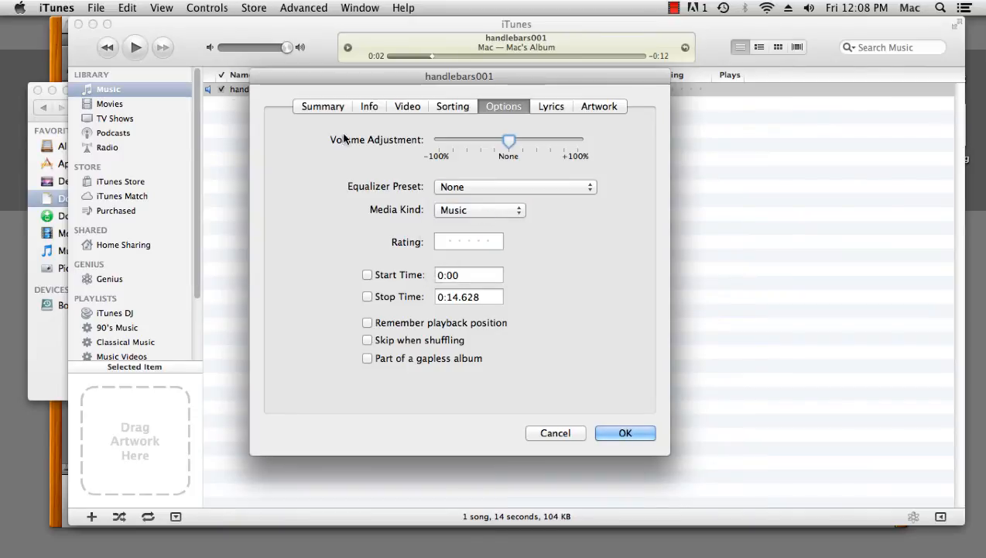
{"action": "mouse_move", "coordinate": [242, 96]}
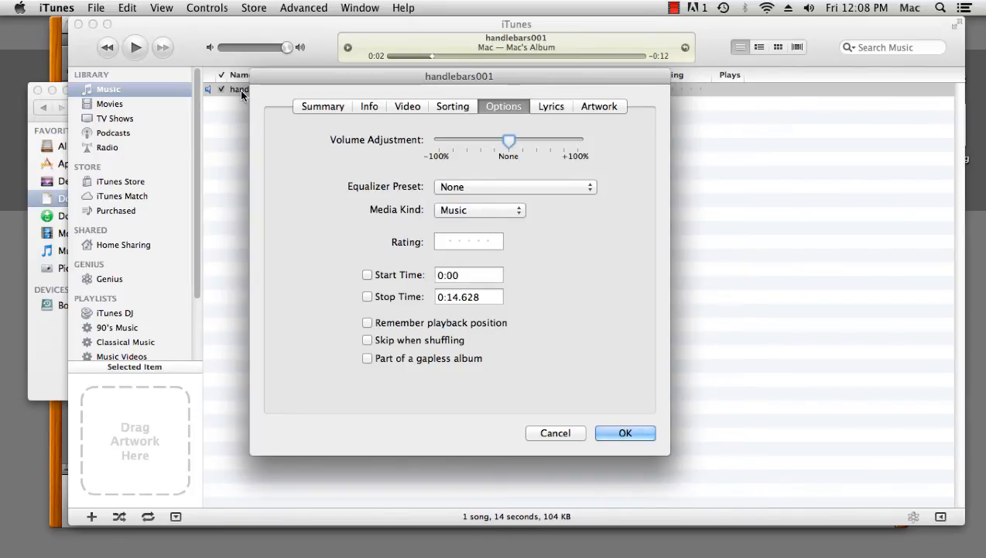
{"action": "mouse_move", "coordinate": [291, 324]}
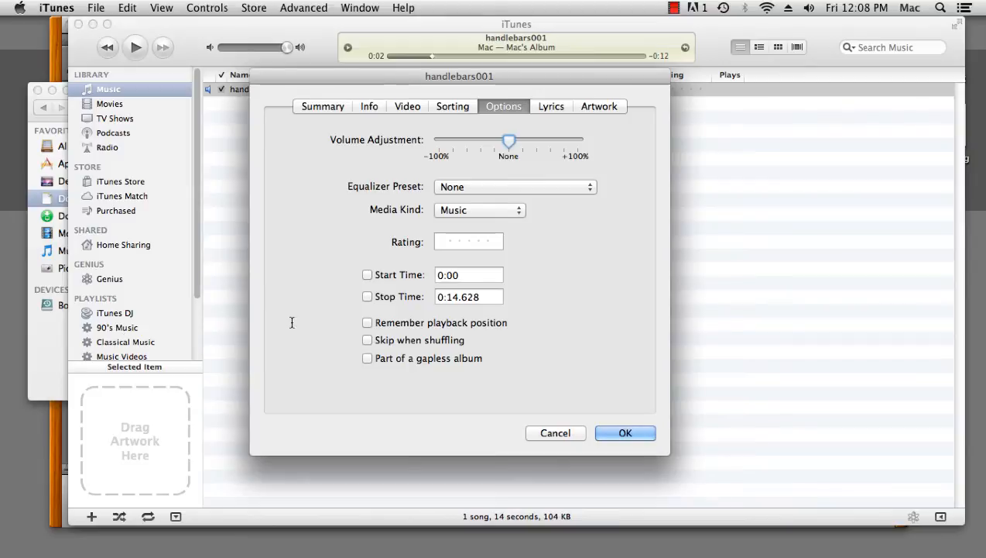
{"action": "left_click", "coordinate": [478, 211]}
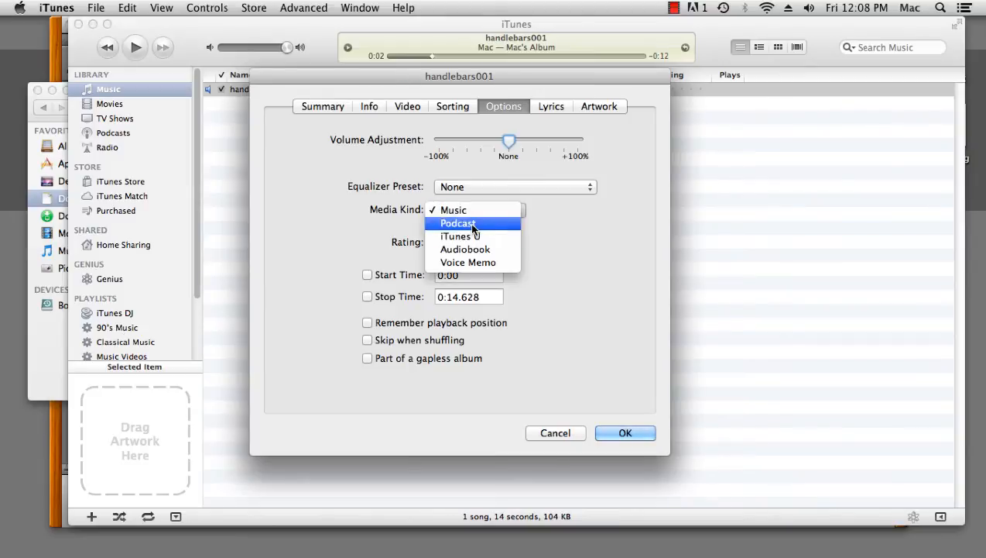
{"action": "left_click", "coordinate": [452, 211]}
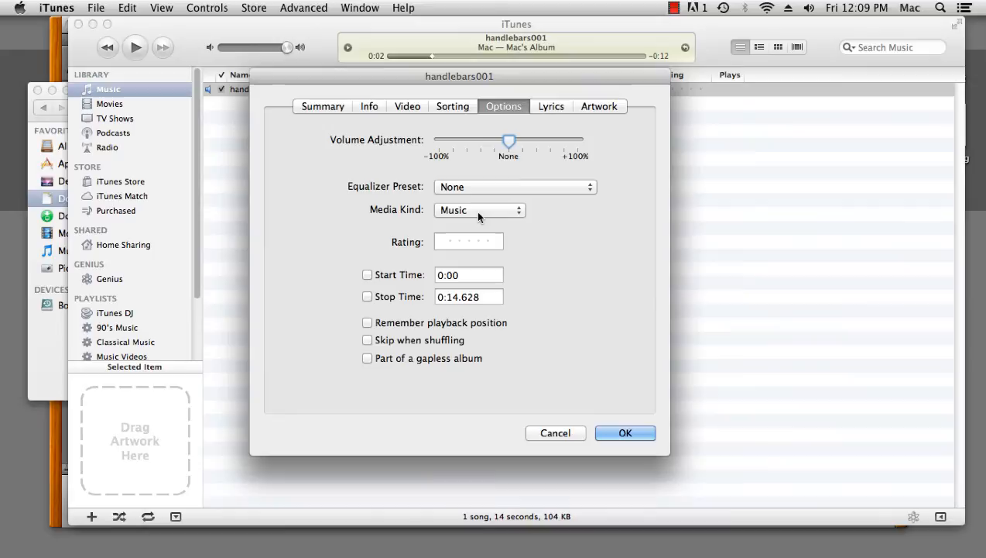
{"action": "left_click", "coordinate": [479, 211]}
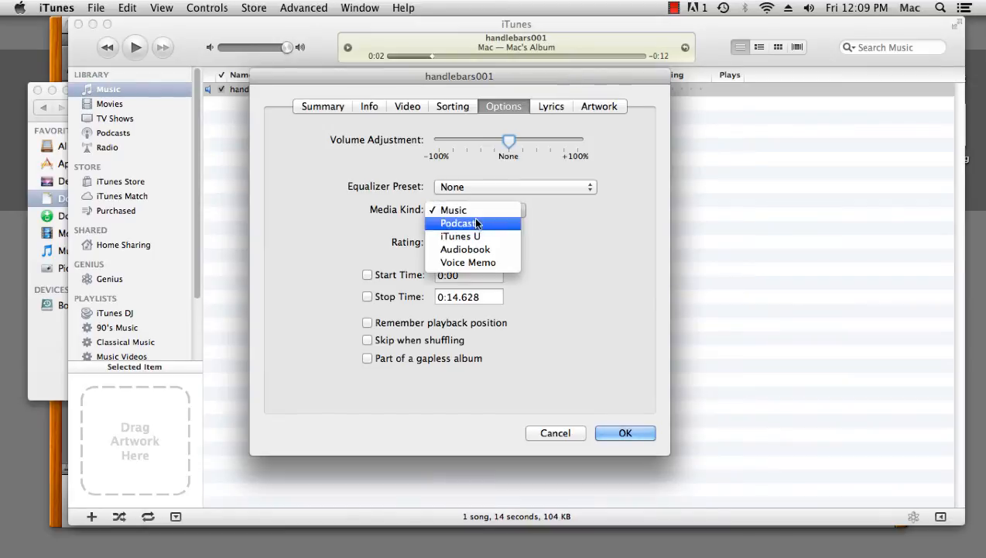
{"action": "left_click", "coordinate": [458, 223]}
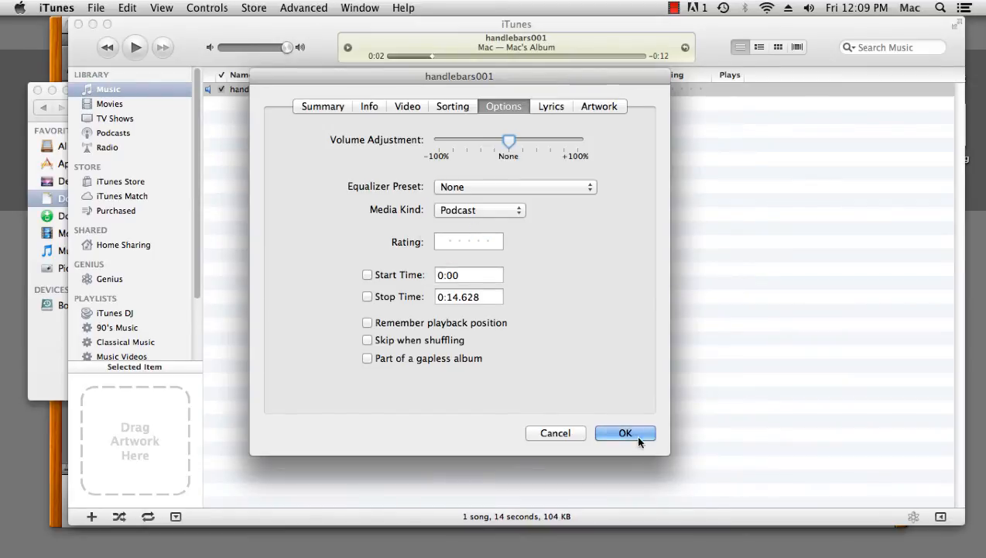
{"action": "left_click", "coordinate": [625, 432]}
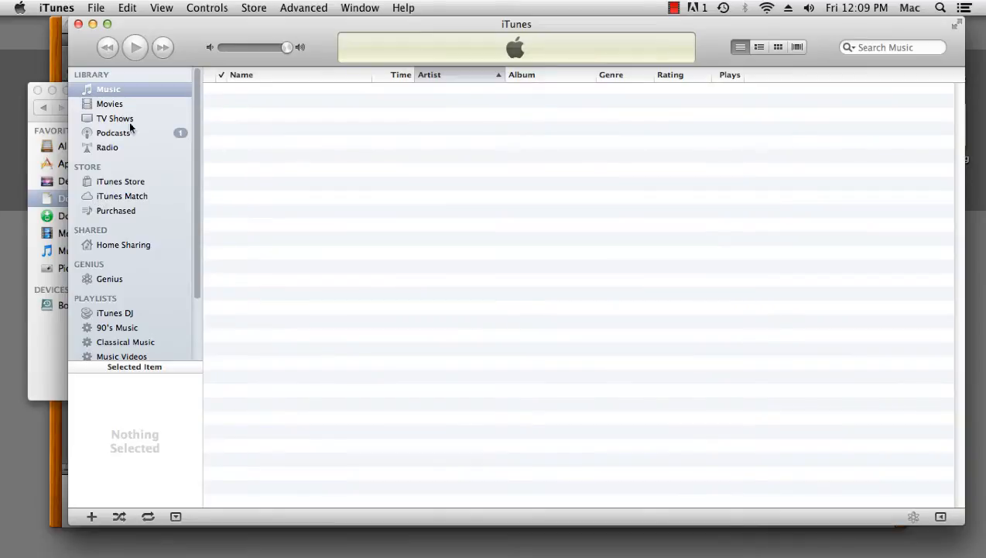
View the Podcasts library and select the HandleBars podcast entry
{"action": "left_click", "coordinate": [115, 133]}
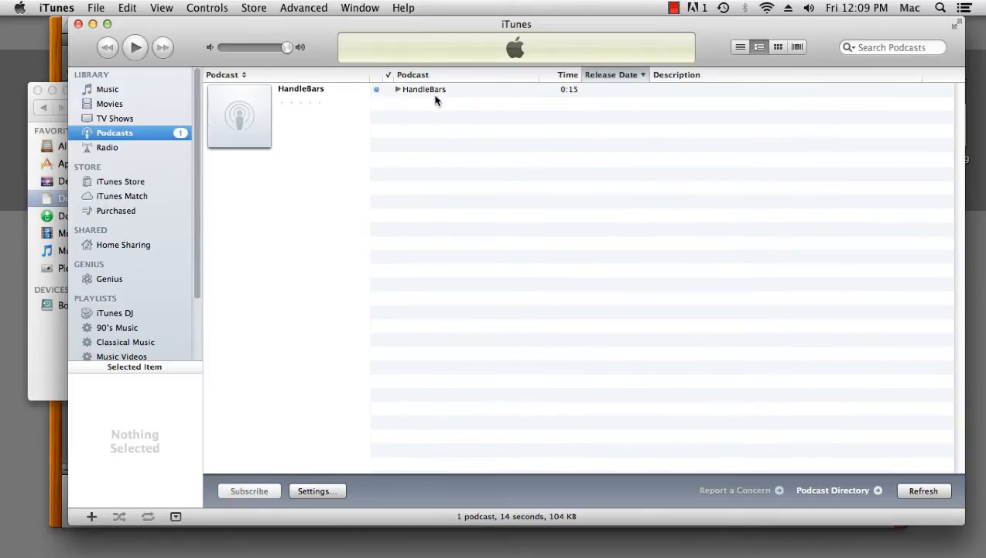
{"action": "mouse_move", "coordinate": [398, 92]}
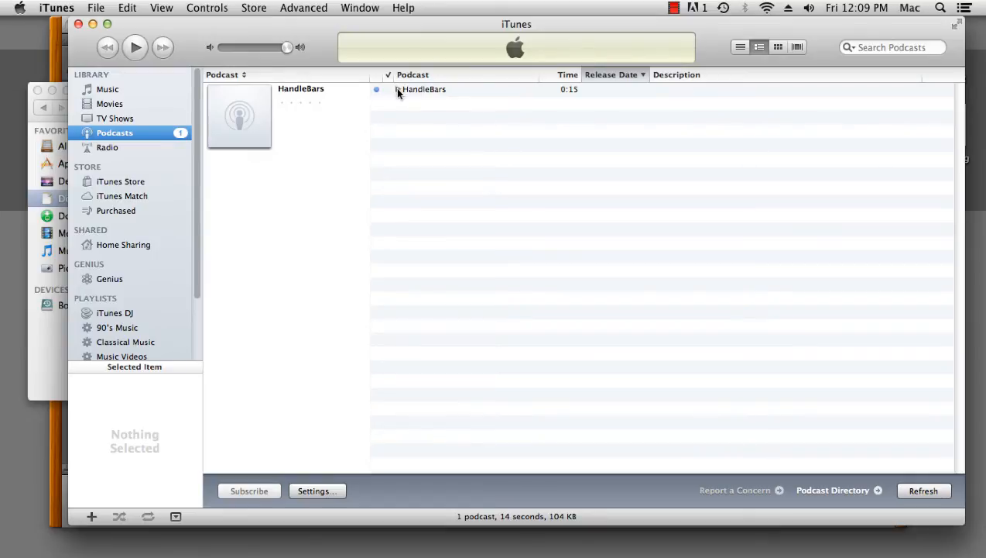
{"action": "left_click", "coordinate": [424, 88]}
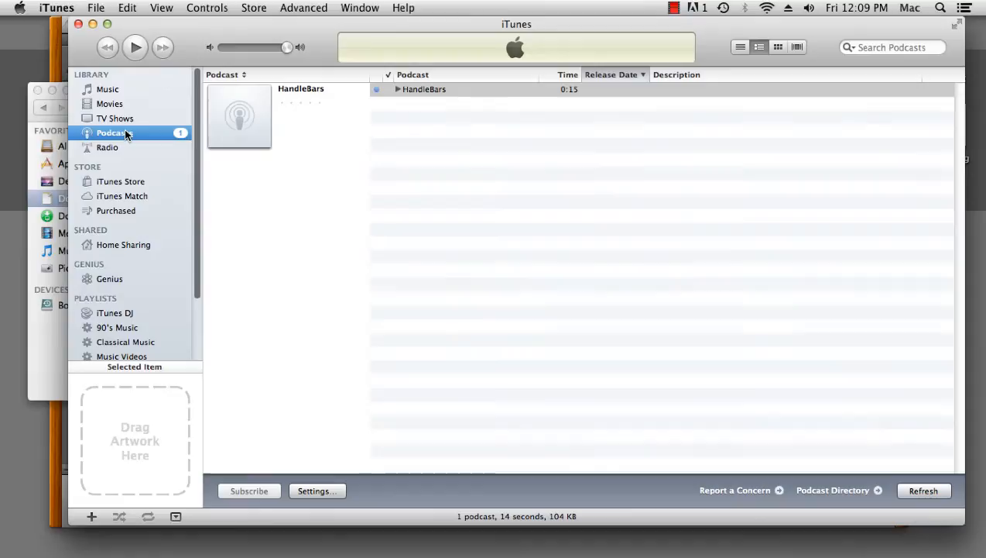
Reopen the episode's info, set Media Kind to Music, view Artwork and close it
{"action": "right_click", "coordinate": [425, 88]}
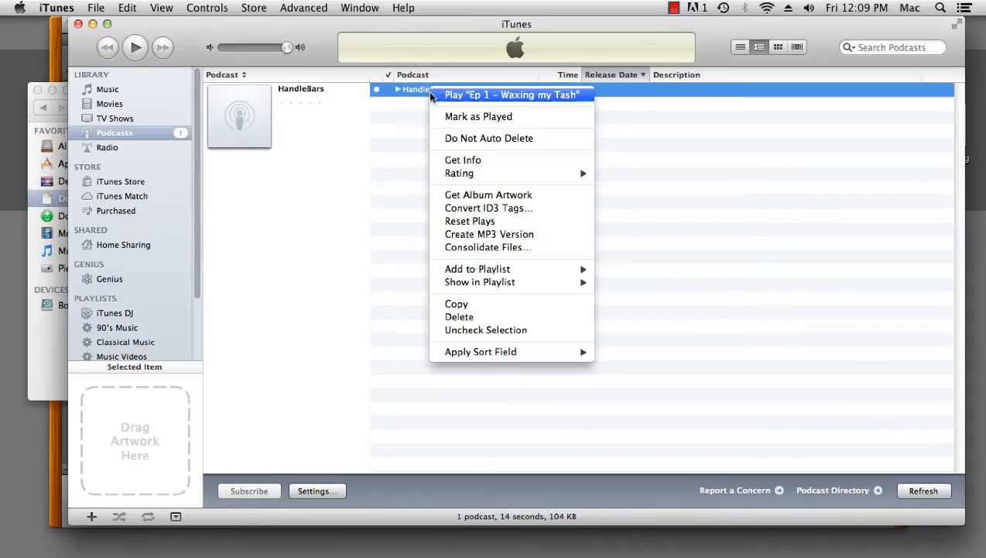
{"action": "left_click", "coordinate": [462, 159]}
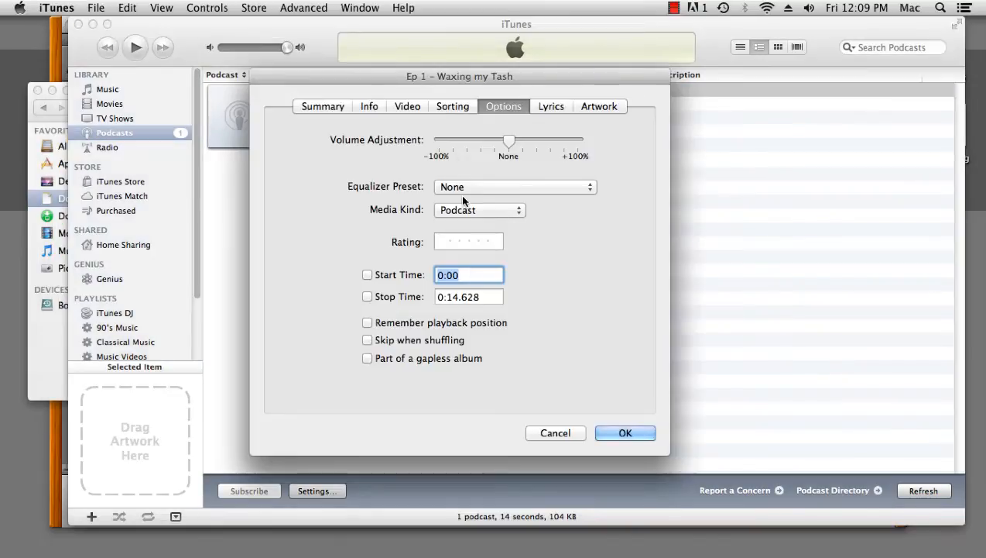
{"action": "left_click", "coordinate": [480, 210]}
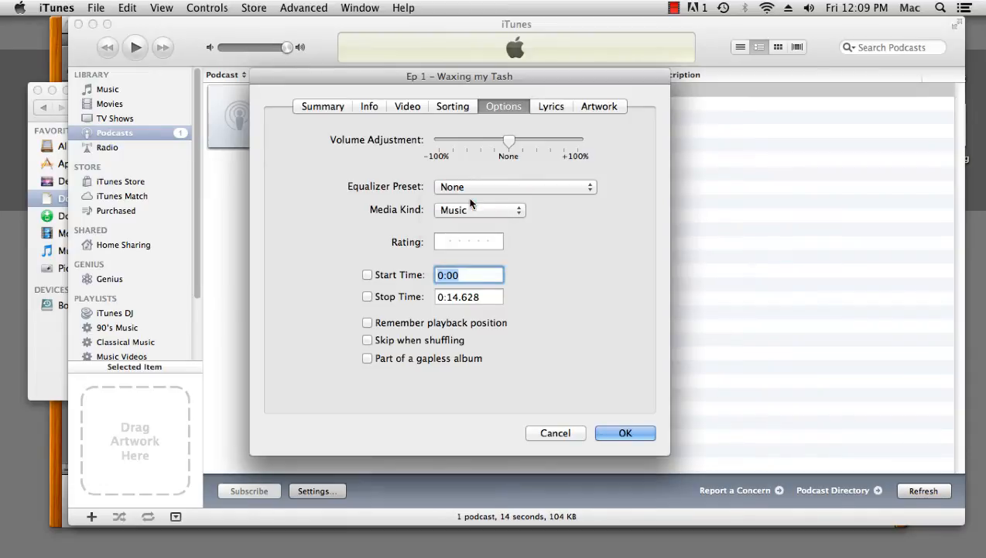
{"action": "left_click", "coordinate": [599, 106]}
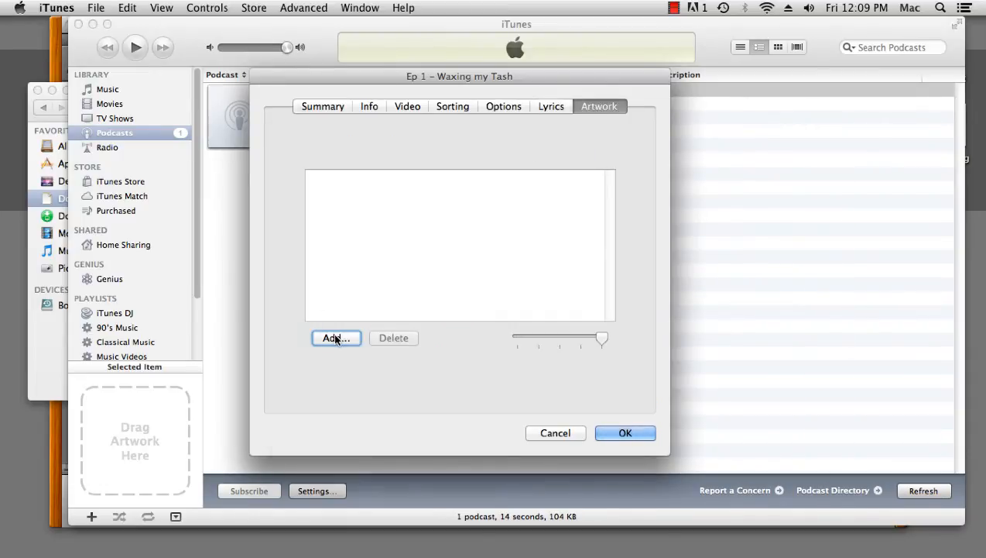
{"action": "left_click", "coordinate": [336, 338]}
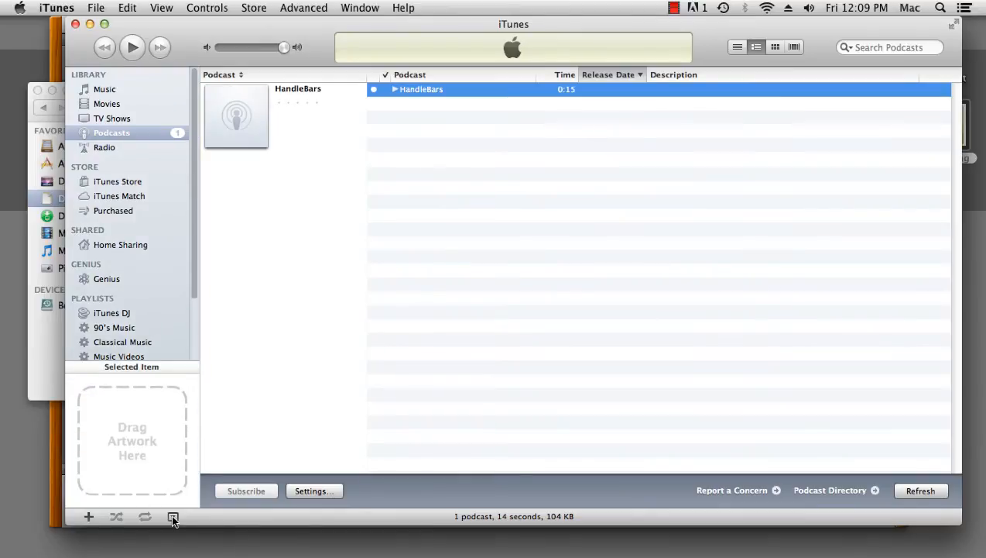
Drop handle.png onto the Selected Item pane as the track's artwork
{"action": "left_click", "coordinate": [173, 518]}
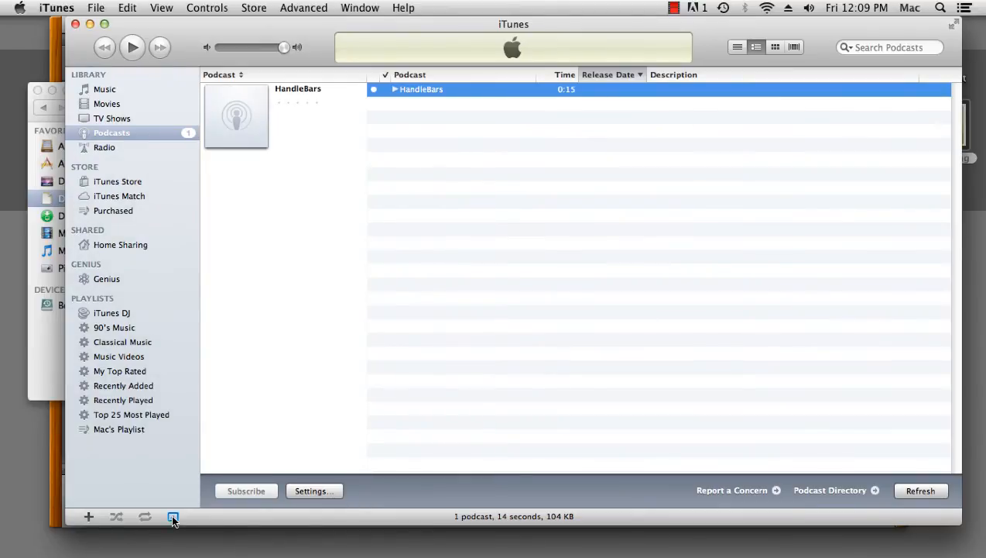
{"action": "left_click", "coordinate": [173, 517]}
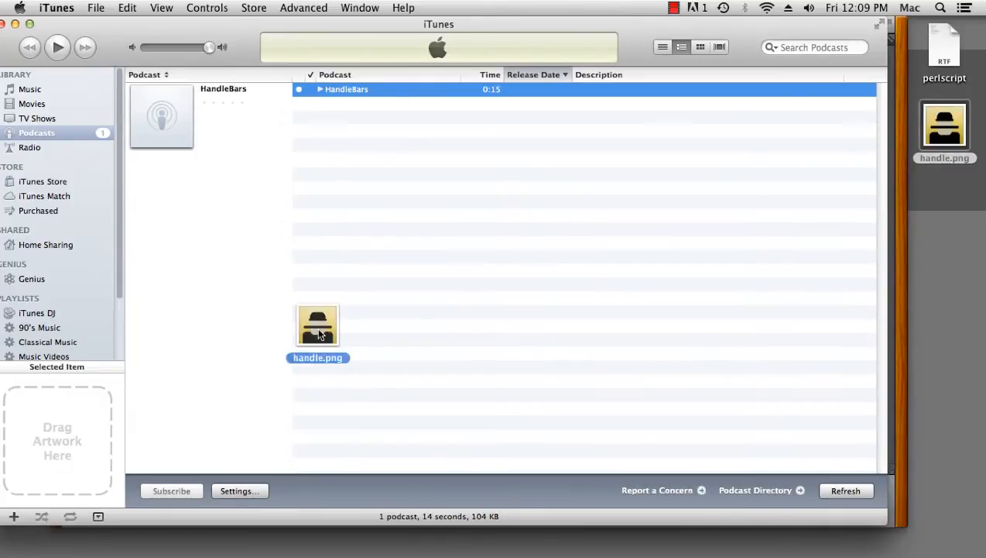
{"action": "left_click_drag", "start_coordinate": [317, 325], "coordinate": [57, 439]}
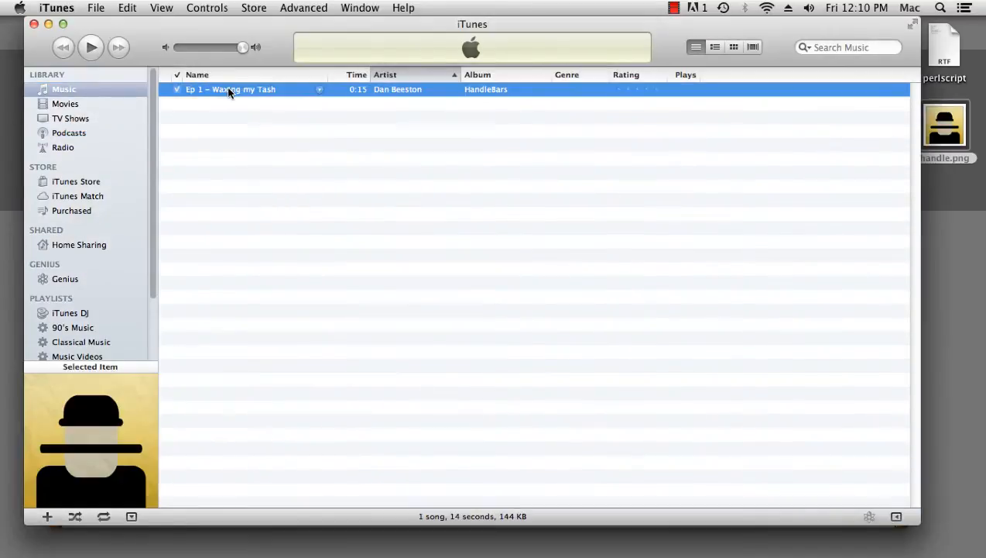
Reveal the Waxing my Tash track's MP3 file in Finder
{"action": "right_click", "coordinate": [229, 89]}
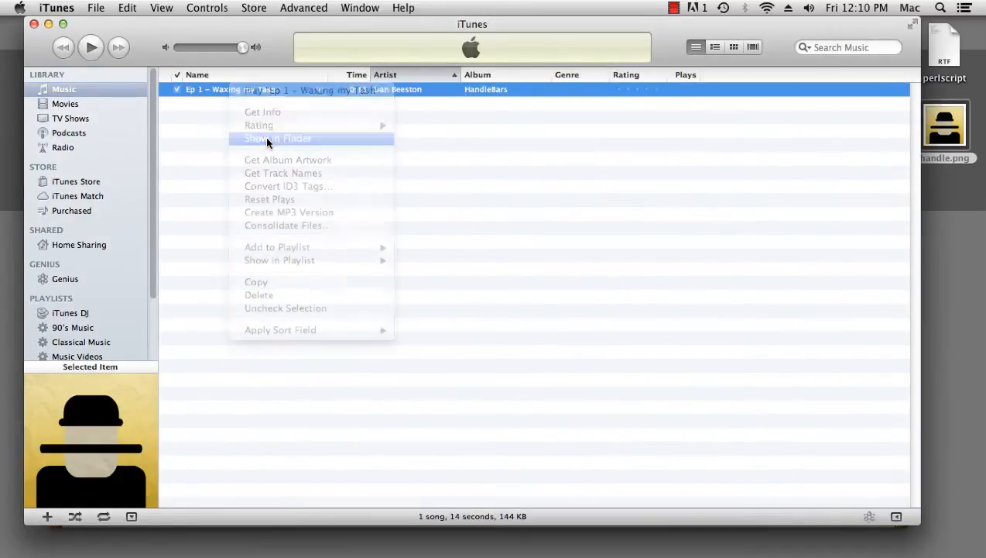
{"action": "left_click", "coordinate": [279, 138]}
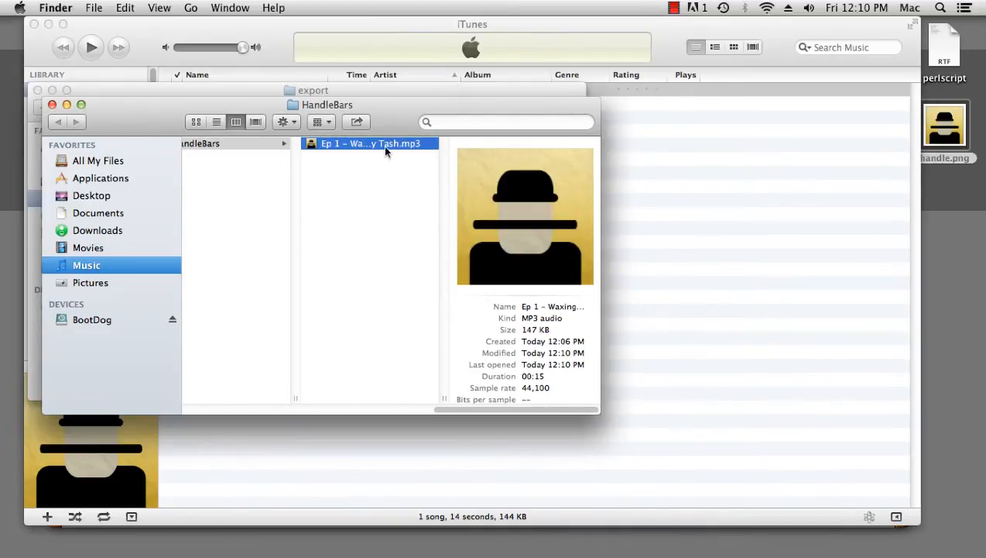
{"action": "mouse_move", "coordinate": [384, 155]}
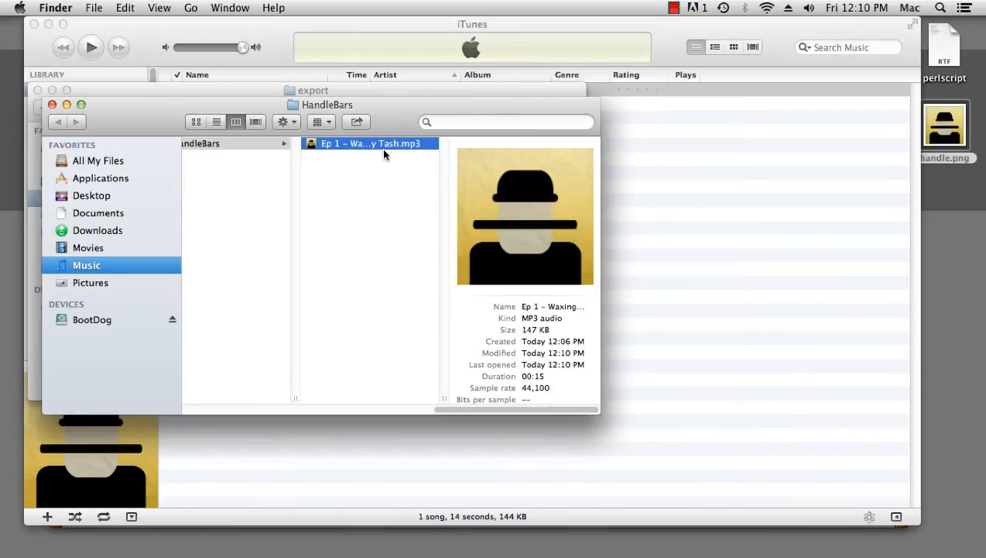
Check the exported Waxing my Tash MP3 in Finder, then delete that track from the iTunes library
{"action": "right_click", "coordinate": [371, 142]}
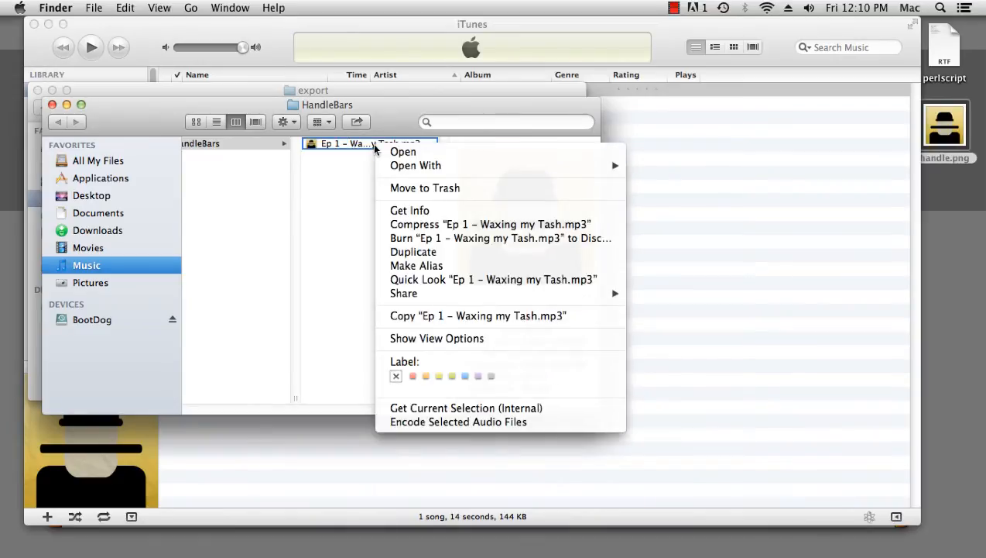
{"action": "left_click", "coordinate": [424, 187]}
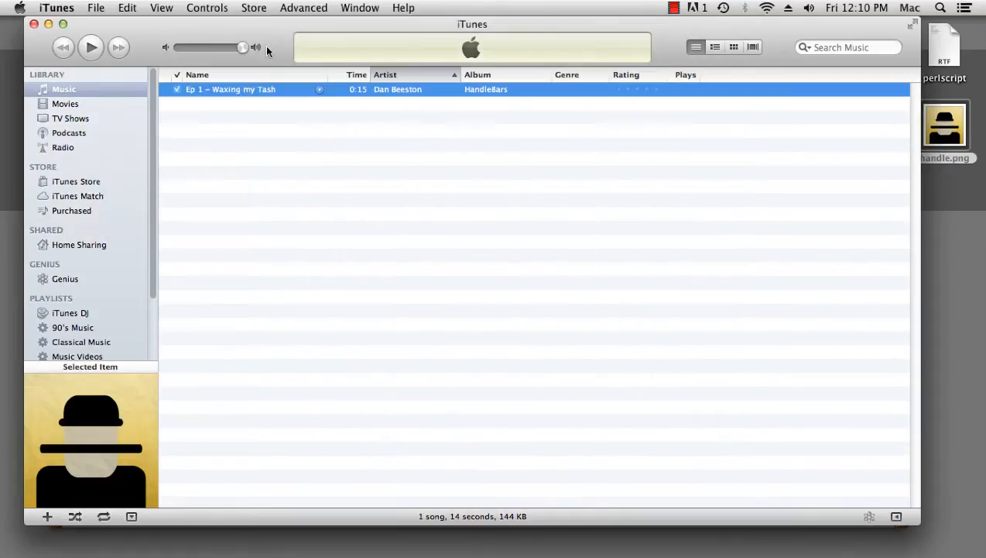
{"action": "right_click", "coordinate": [229, 88]}
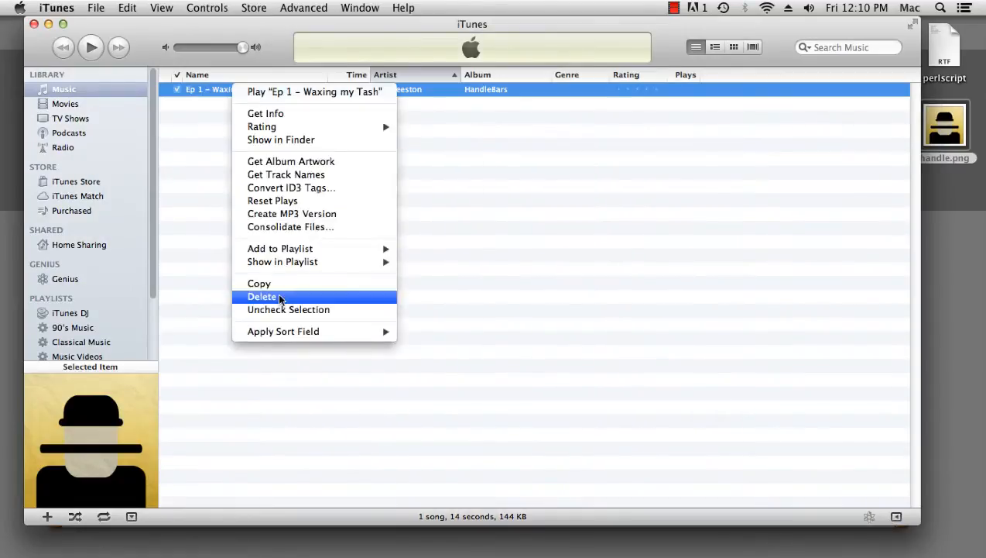
{"action": "left_click", "coordinate": [263, 296]}
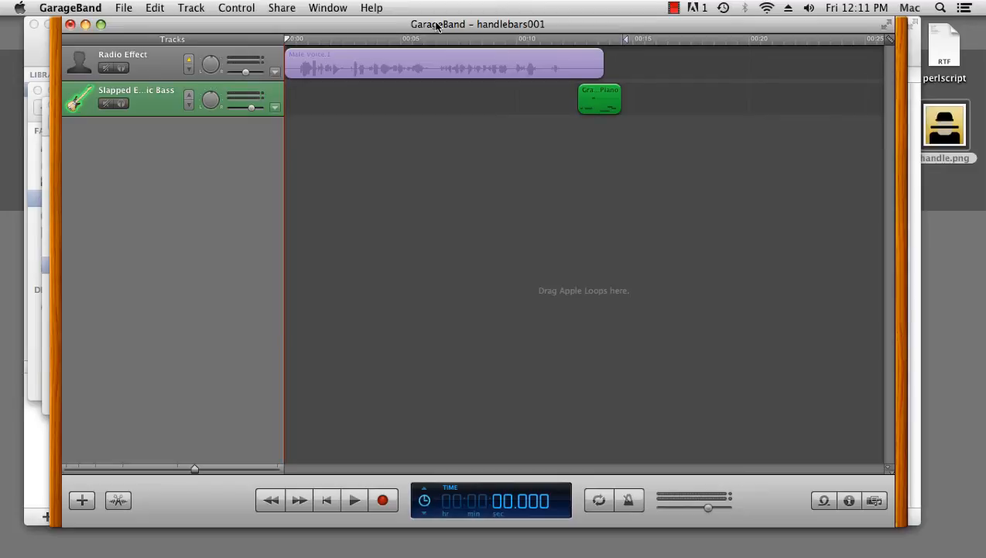
{"action": "mouse_move", "coordinate": [147, 7]}
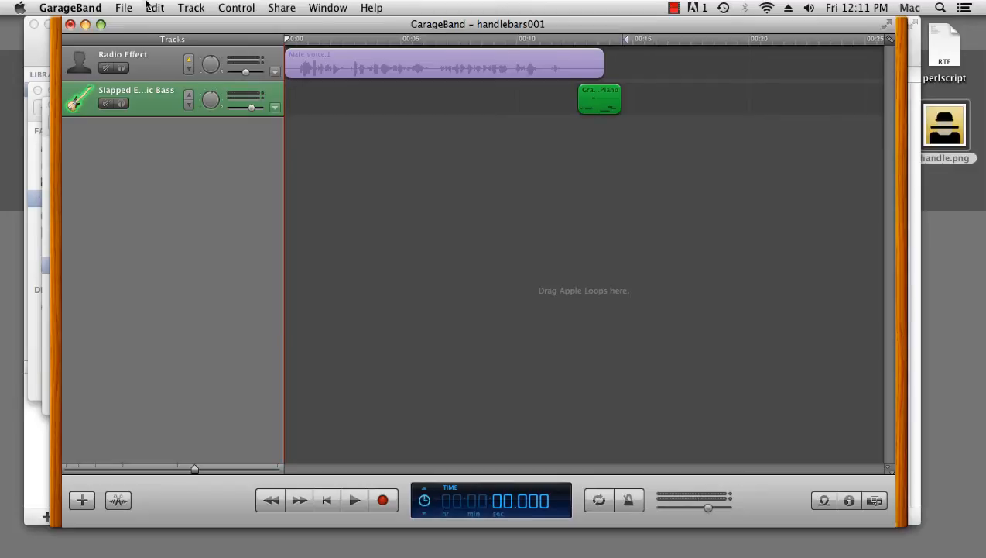
{"action": "mouse_move", "coordinate": [190, 6]}
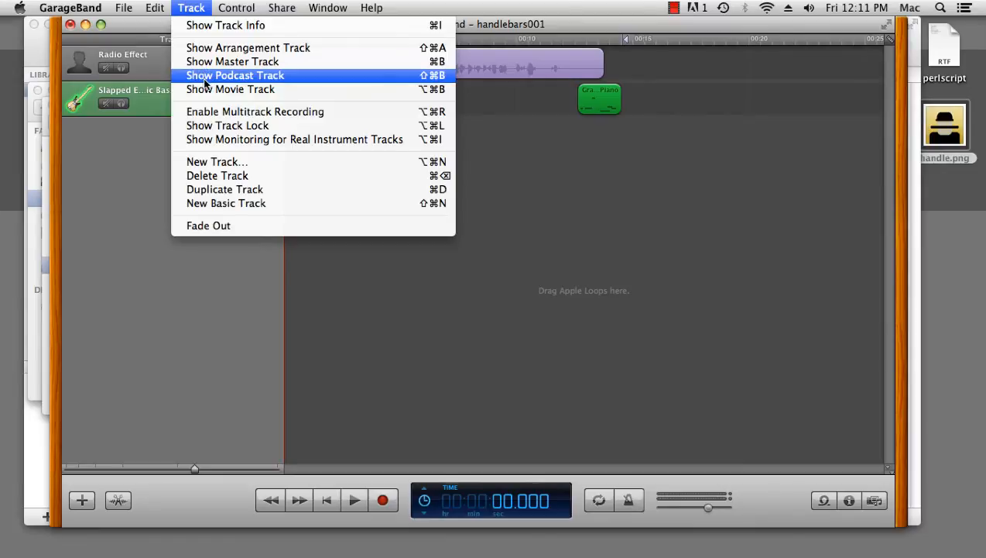
Show the Podcast Track above the voice and bass tracks in handlebars001
{"action": "left_click", "coordinate": [236, 74]}
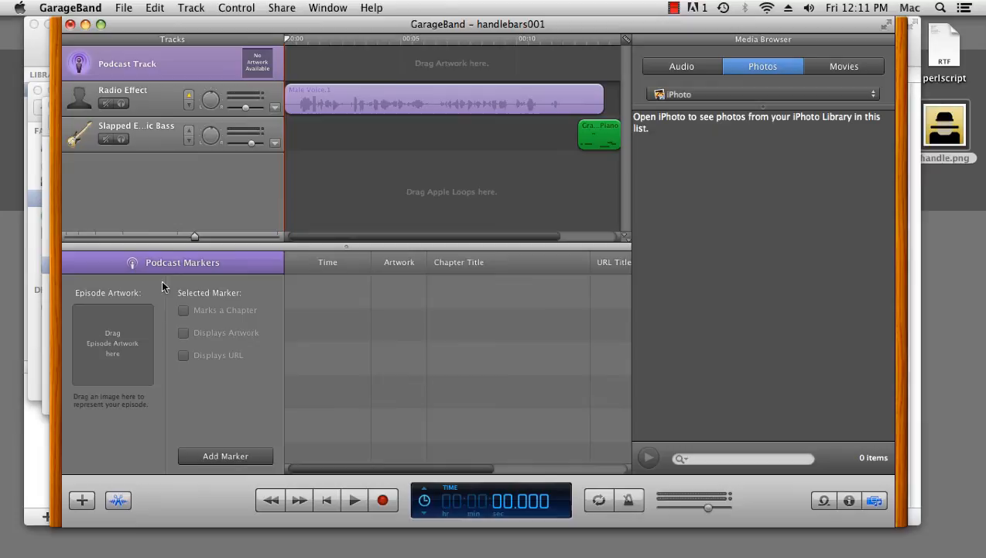
{"action": "mouse_move", "coordinate": [155, 296]}
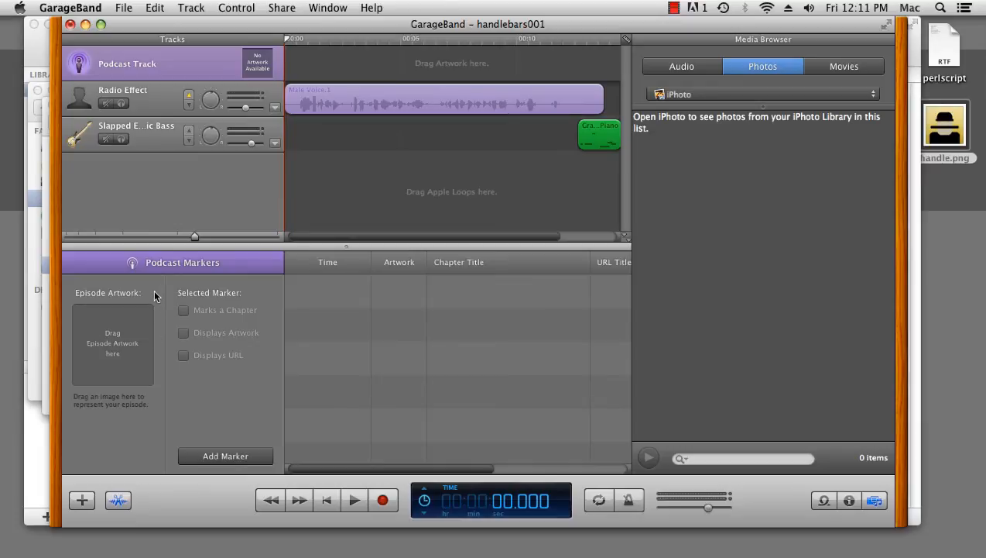
Title the podcast episode 'Ep 2 – Combs and Waxes' in Track Info
{"action": "left_click", "coordinate": [850, 501]}
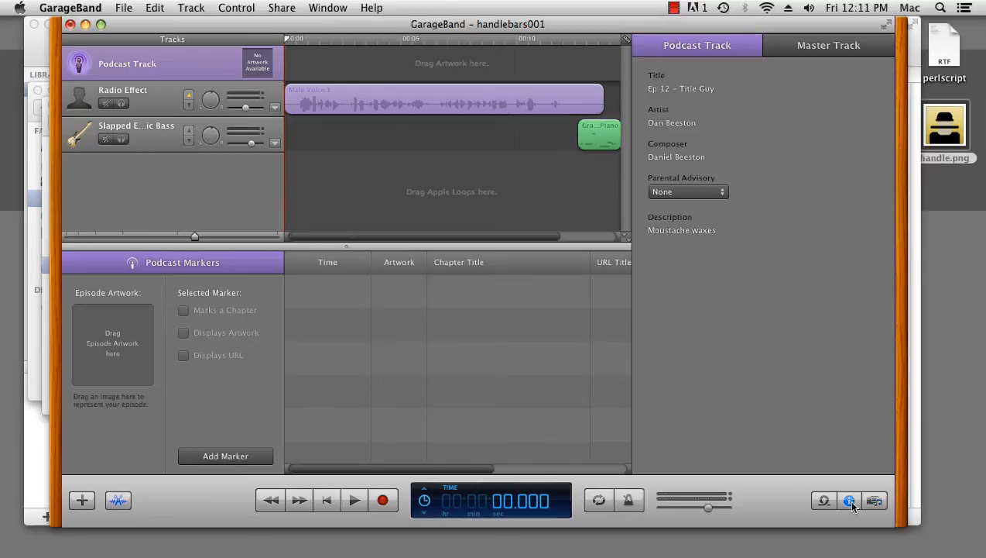
{"action": "left_click", "coordinate": [681, 88]}
{"action": "type", "text": "Ep"}
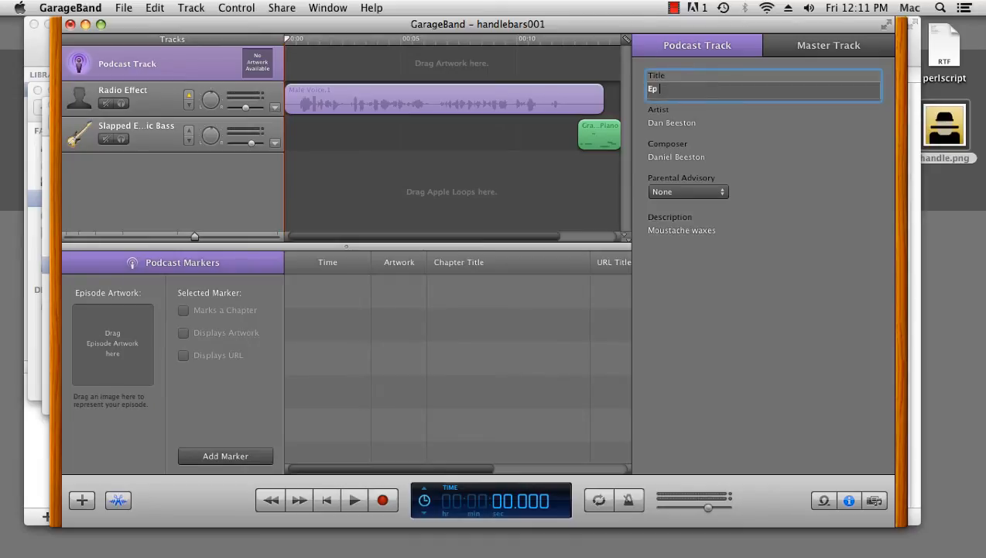
{"action": "type", "text": "2 -"}
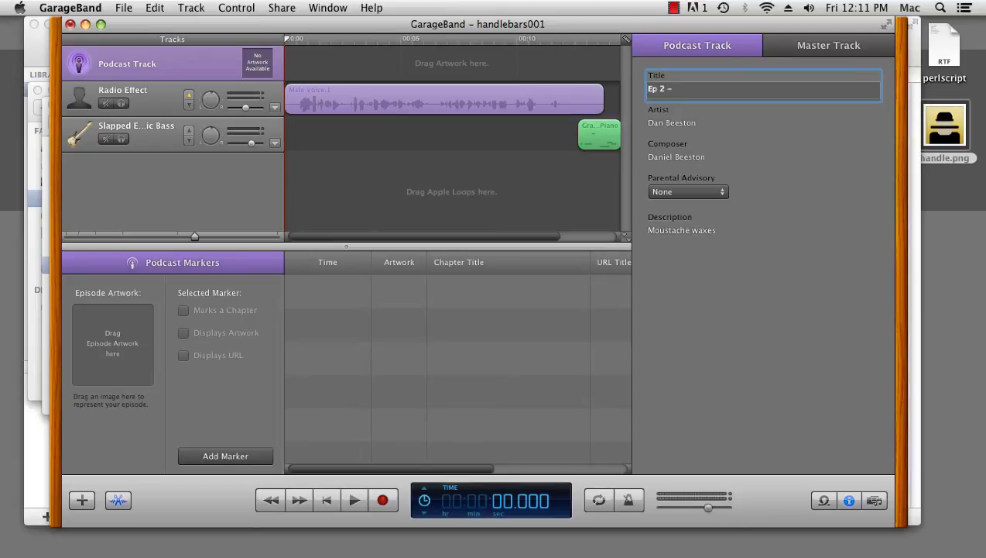
{"action": "type", "text": "Combs and M"}
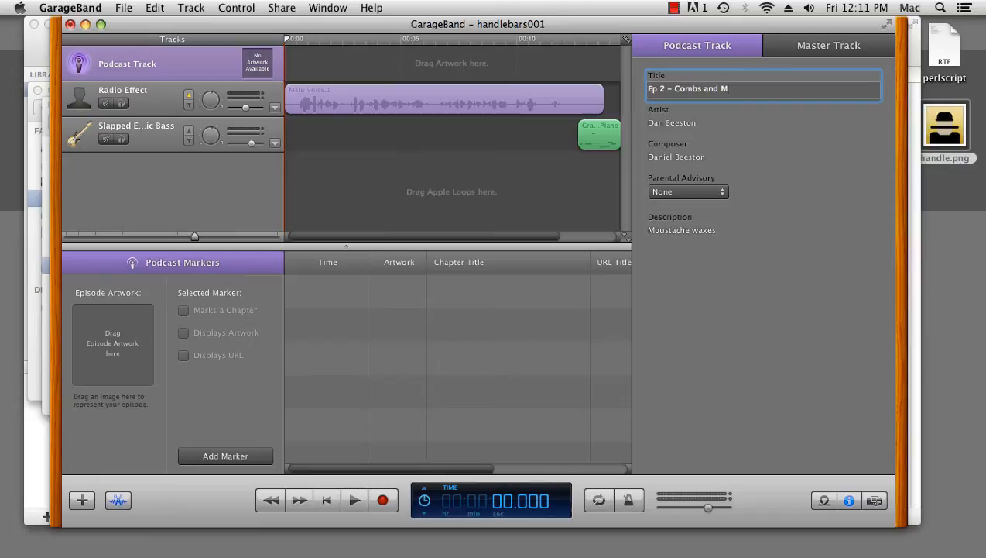
{"action": "type", "text": "a"}
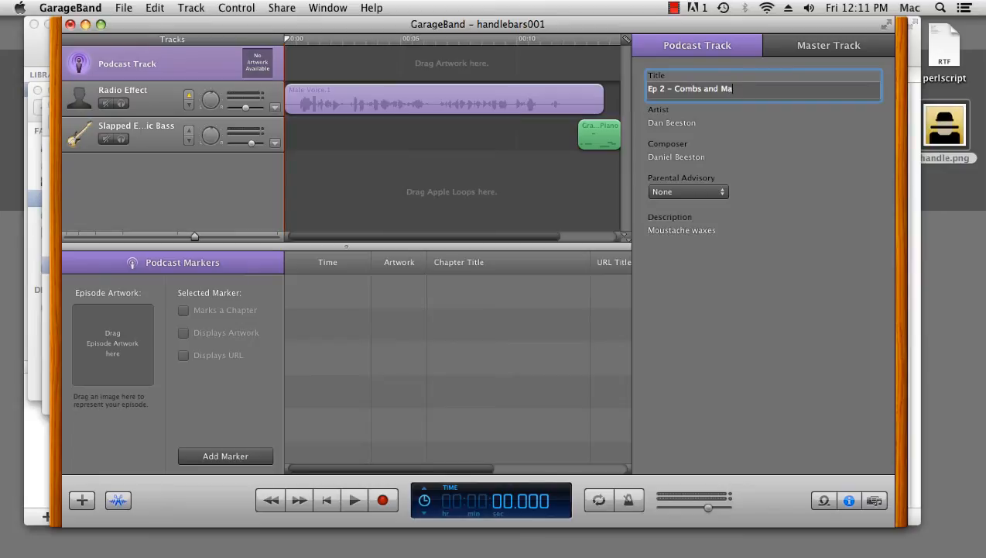
Set the composer to Dan Beeston and the parental advisory to Explicit
{"action": "left_click", "coordinate": [762, 122]}
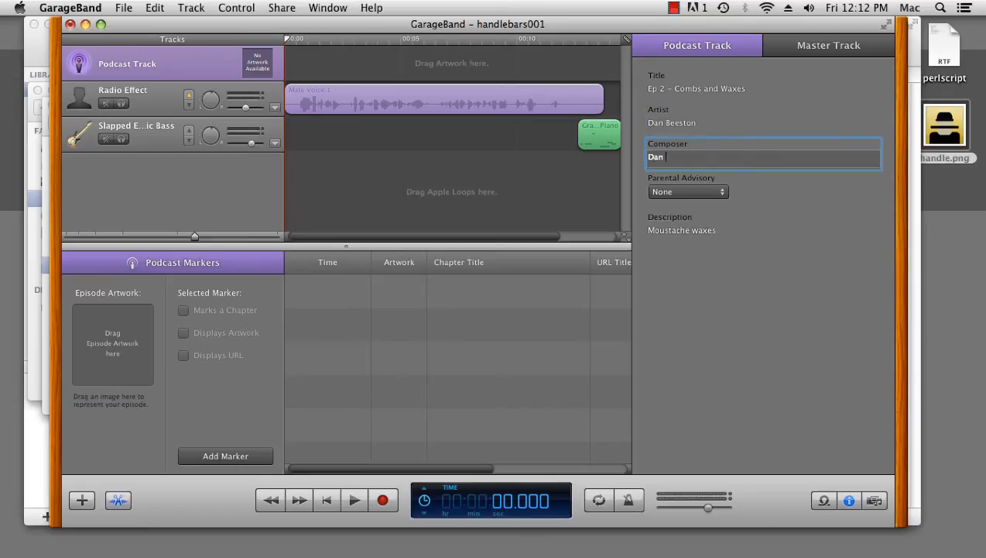
{"action": "type", "text": "Be"}
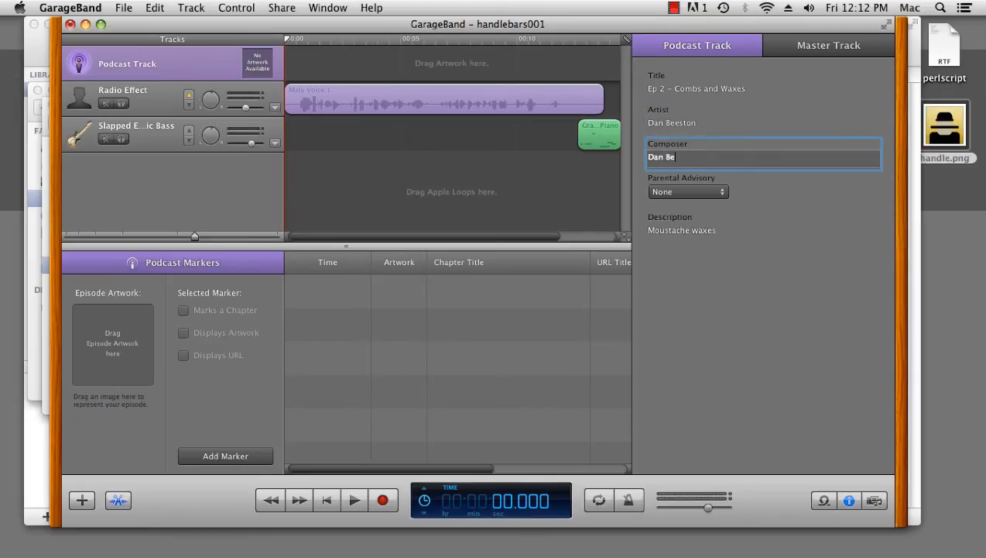
{"action": "left_click", "coordinate": [762, 229]}
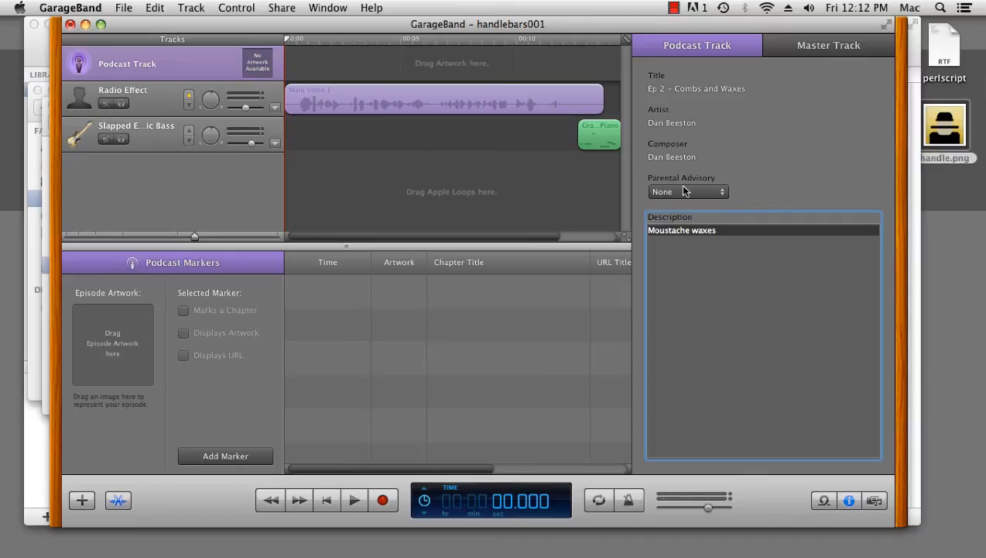
{"action": "left_click", "coordinate": [688, 192]}
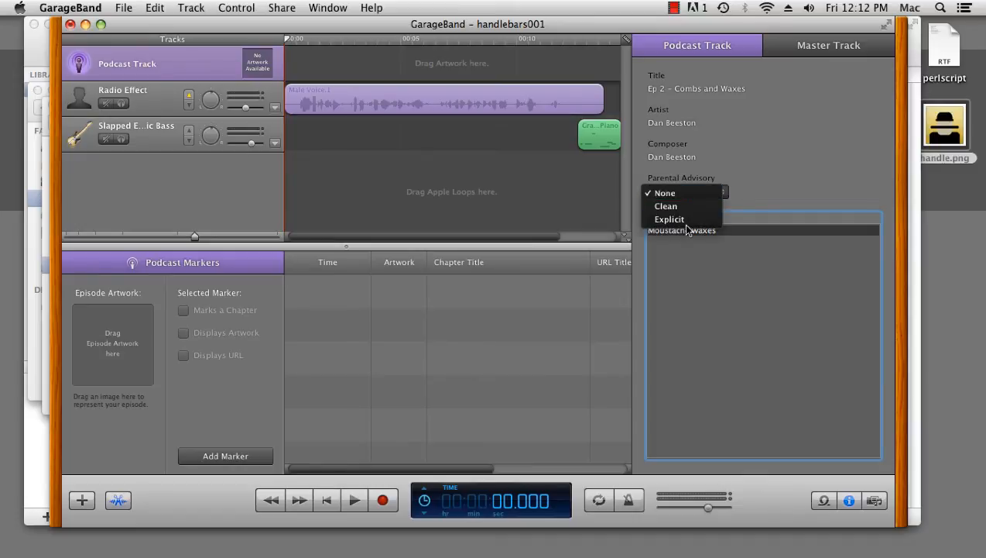
{"action": "mouse_move", "coordinate": [681, 219]}
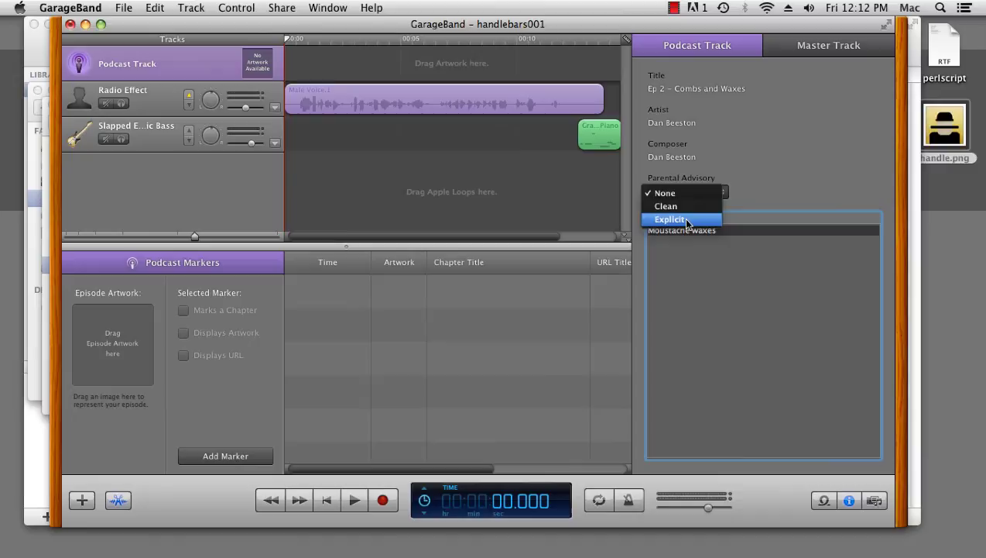
{"action": "left_click", "coordinate": [669, 220]}
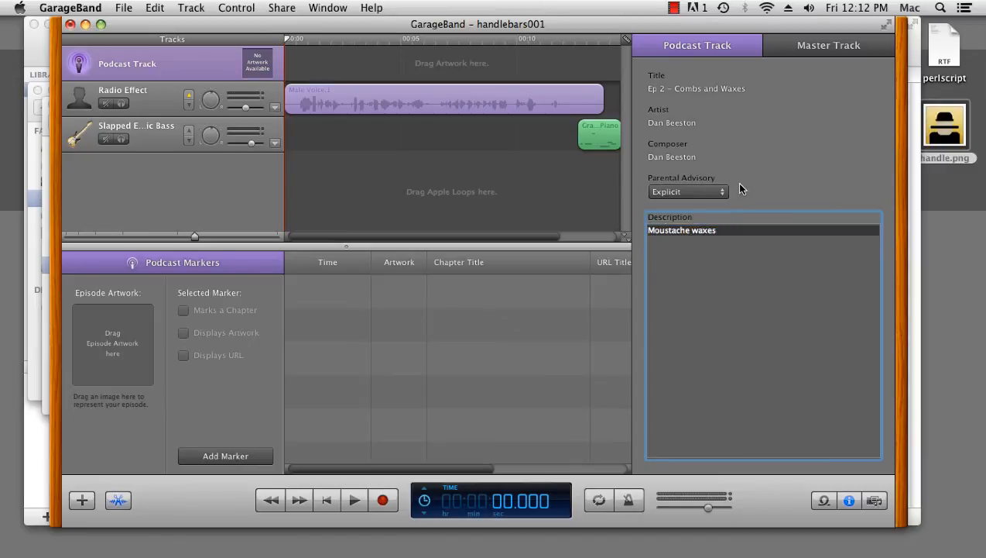
{"action": "mouse_move", "coordinate": [741, 220]}
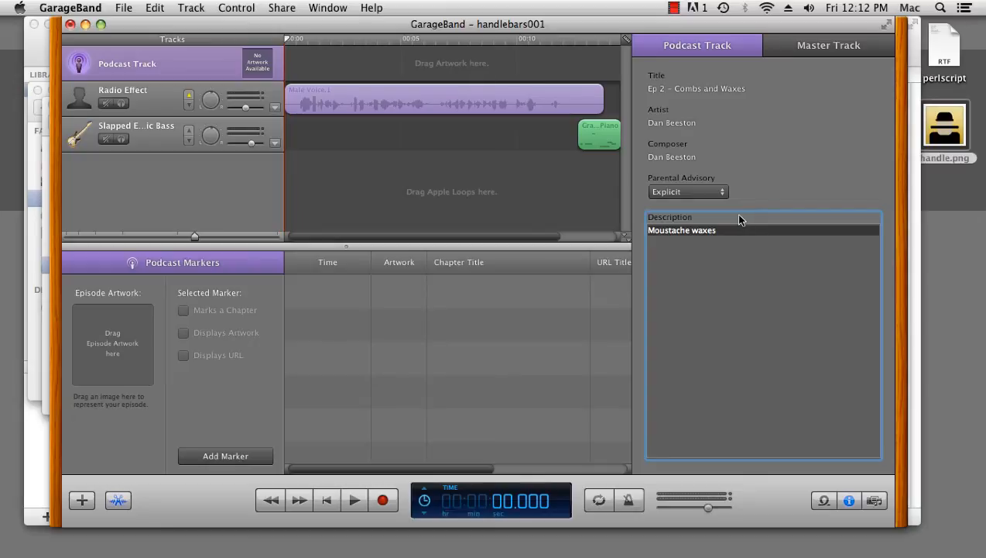
{"action": "mouse_move", "coordinate": [746, 192]}
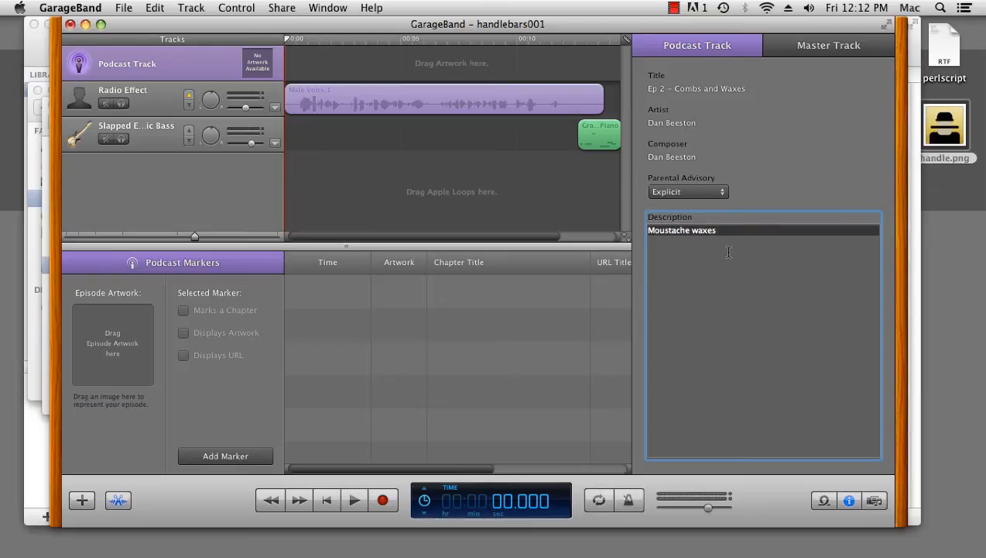
{"action": "mouse_move", "coordinate": [729, 256]}
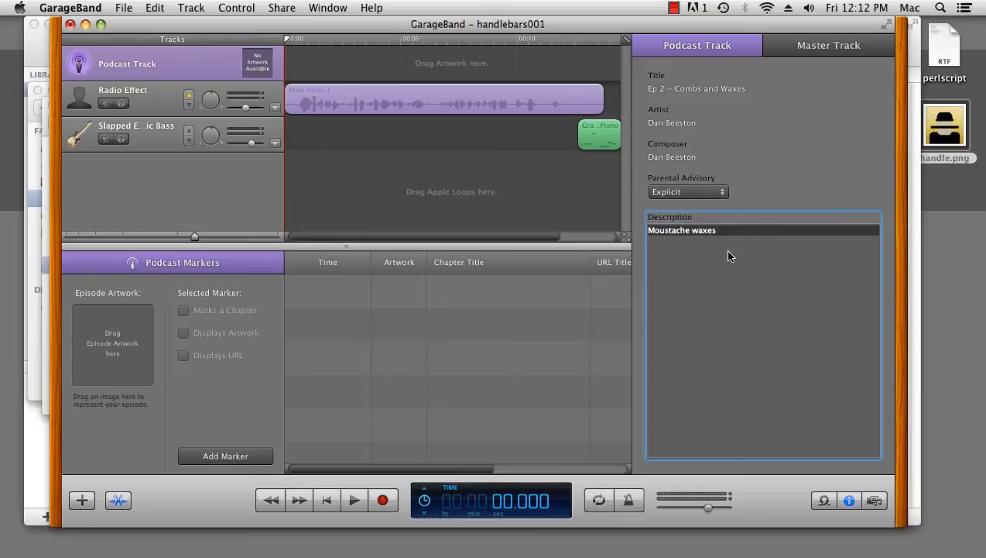
Describe the episode as chatting to Tash wearers about wax and combs, with handle.png as artwork
{"action": "type", "text": "In this epsidoe we chat to Tash wearers about a"}
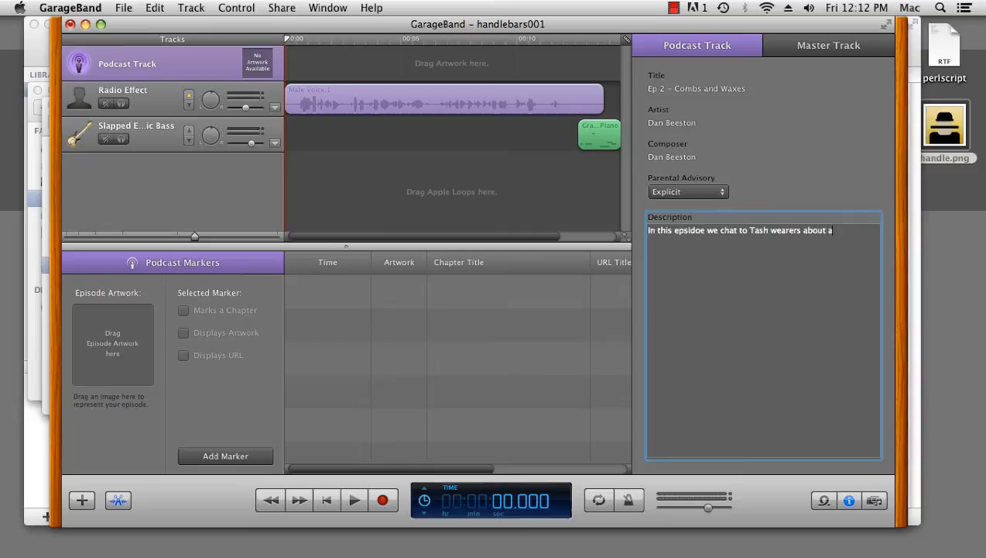
{"action": "type", "text": "max and combs."}
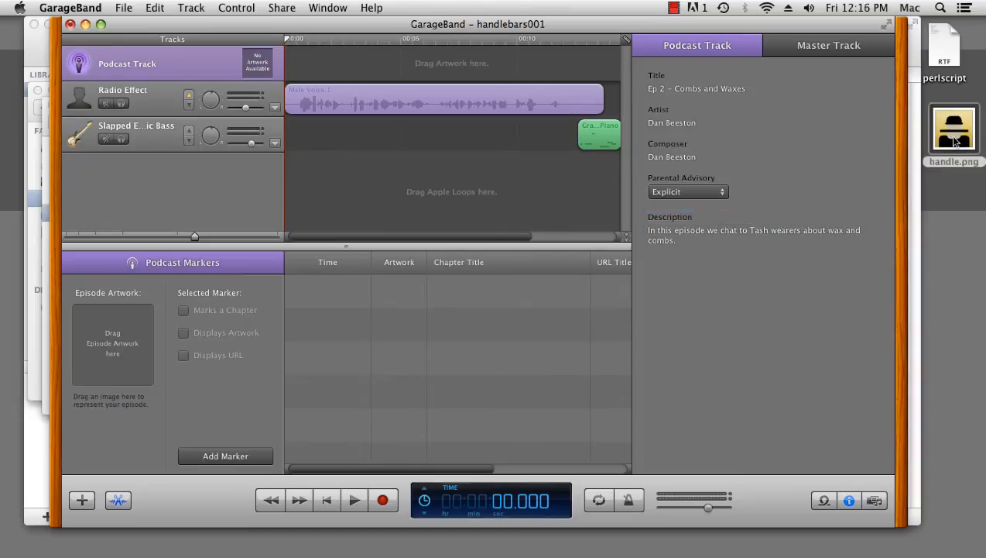
{"action": "left_click_drag", "start_coordinate": [954, 127], "coordinate": [111, 344]}
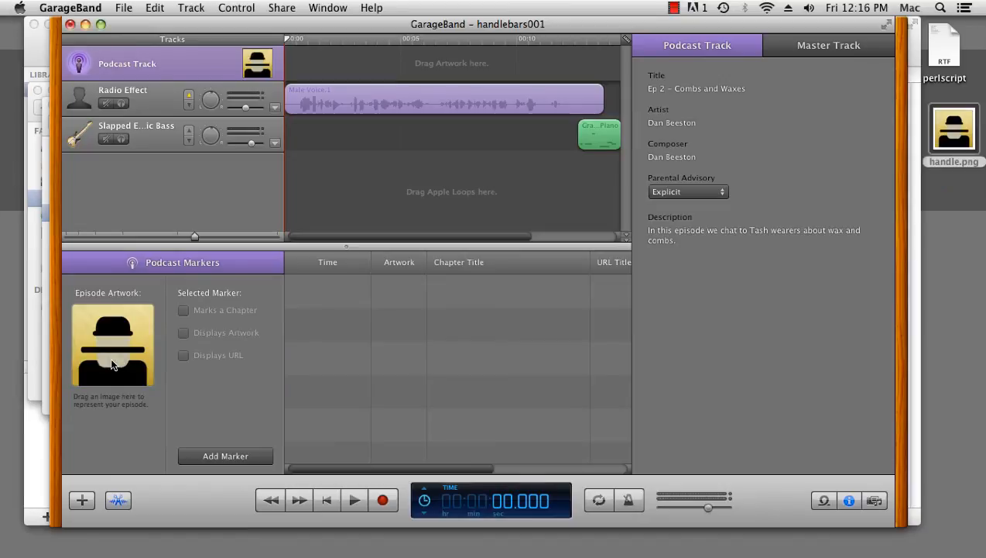
{"action": "mouse_move", "coordinate": [112, 364]}
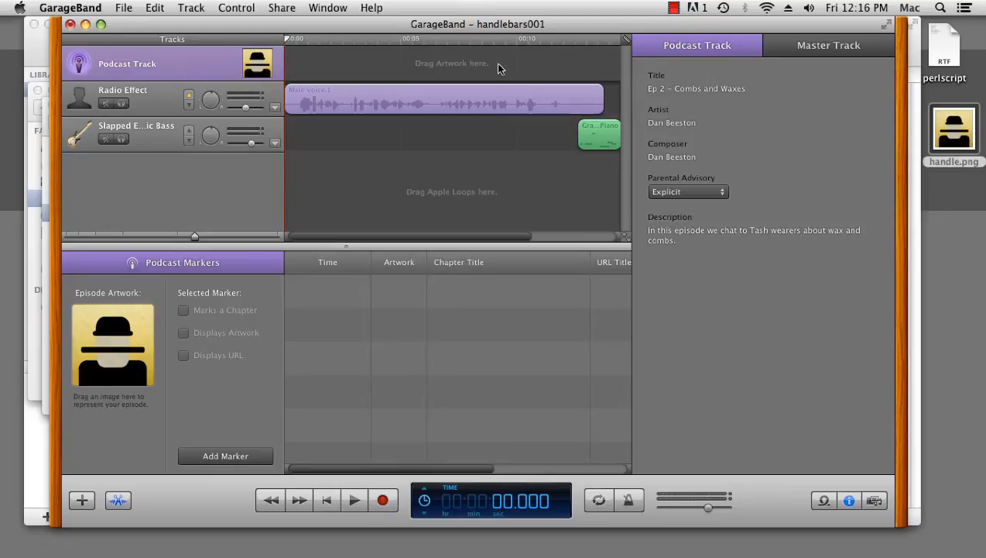
{"action": "mouse_move", "coordinate": [568, 62]}
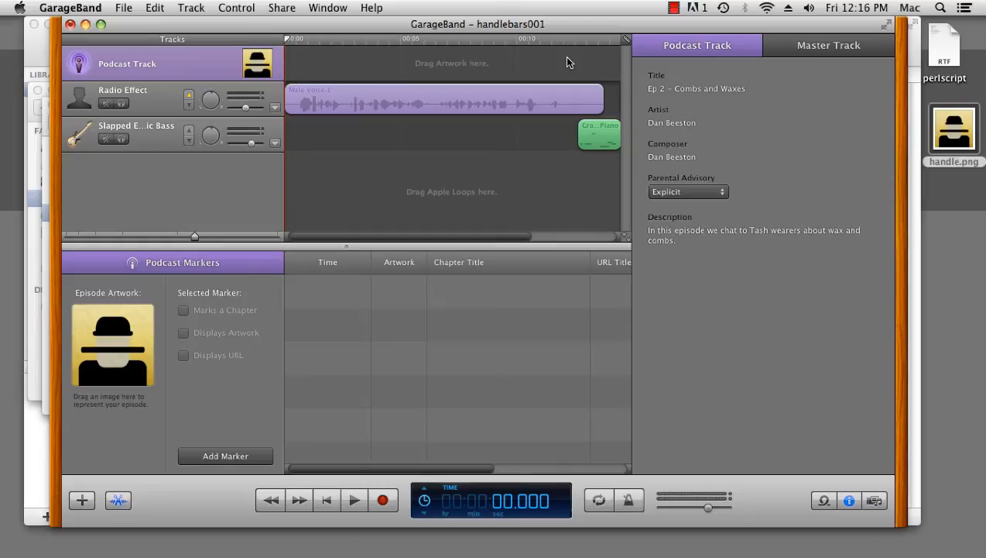
{"action": "mouse_move", "coordinate": [486, 70]}
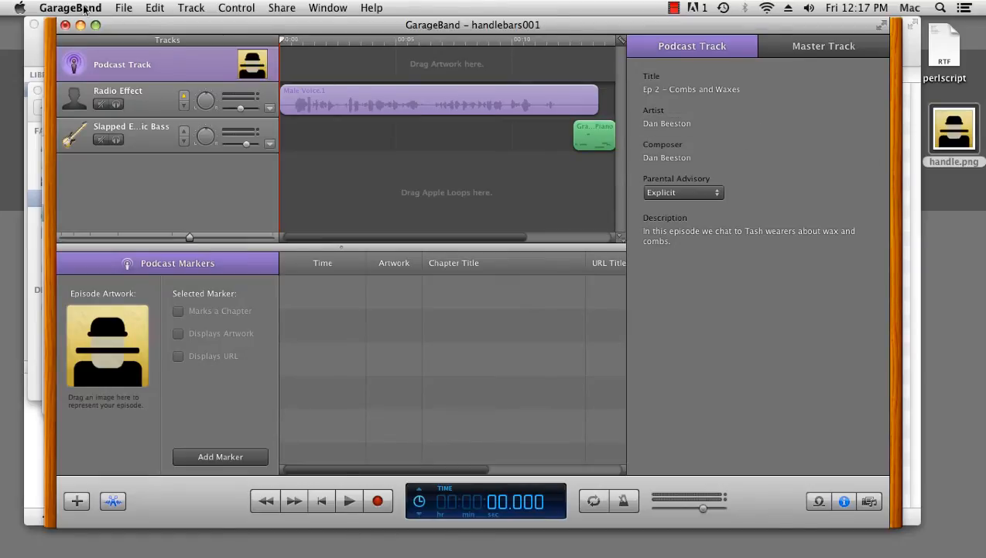
Set the My Info album name in GarageBand preferences to HandleBars
{"action": "left_click", "coordinate": [70, 8]}
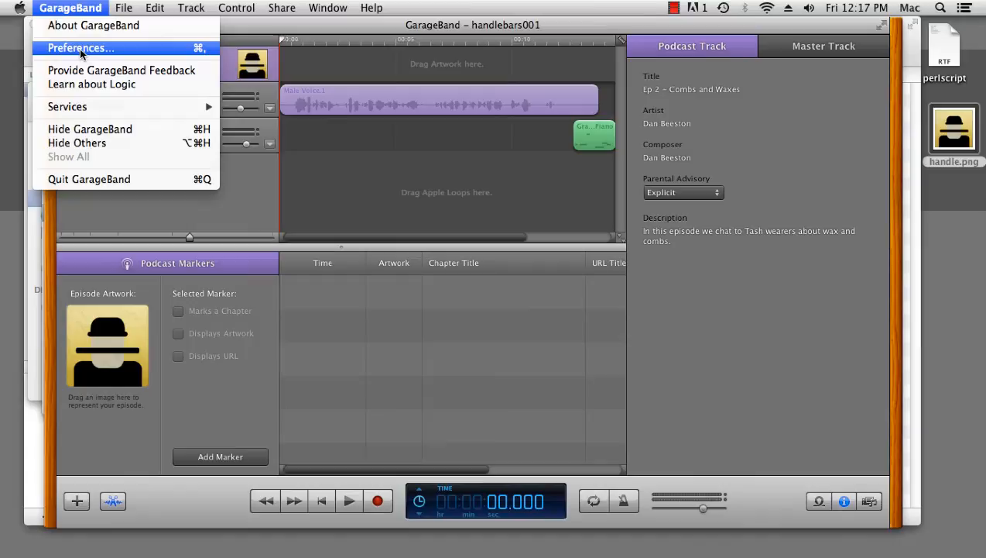
{"action": "left_click", "coordinate": [81, 47]}
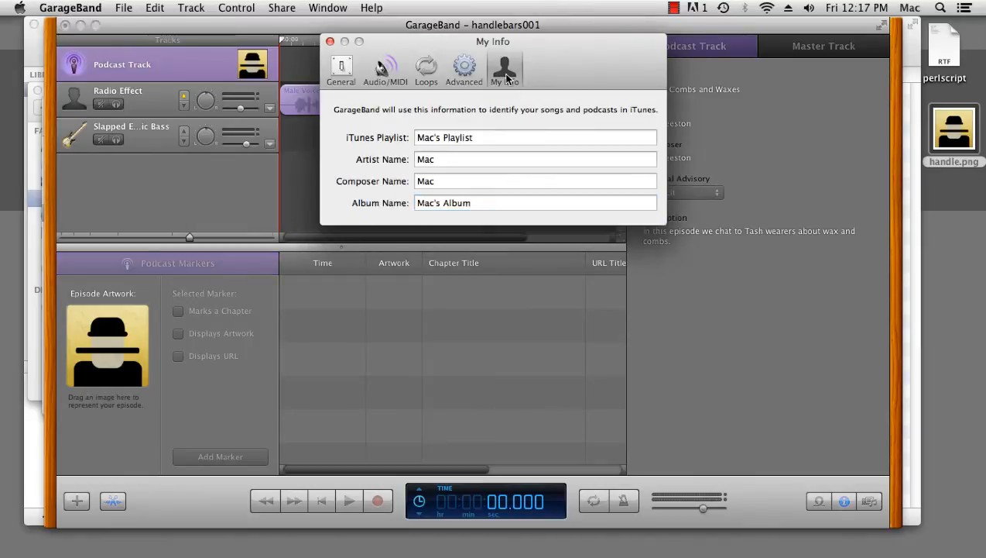
{"action": "left_click", "coordinate": [534, 202]}
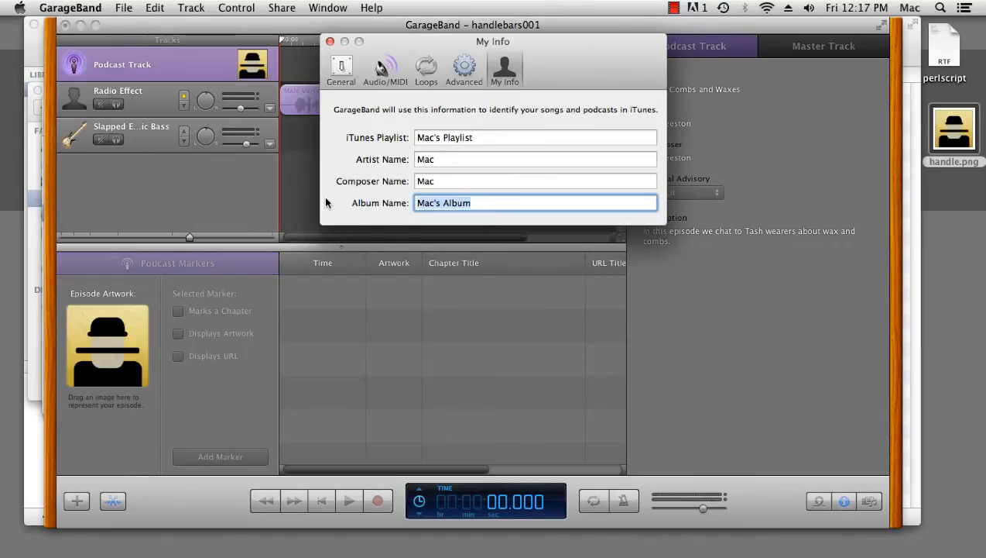
{"action": "type", "text": "HandleBars"}
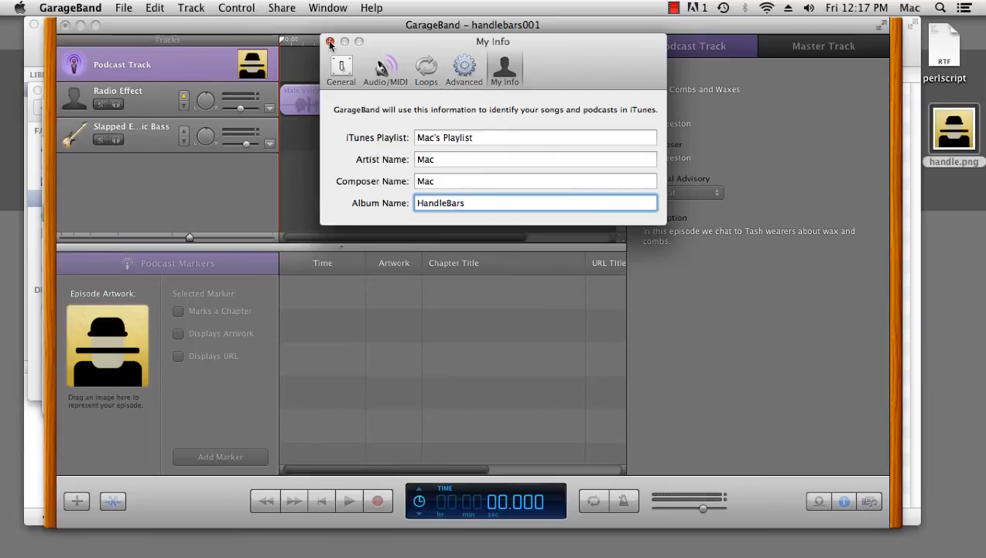
{"action": "left_click", "coordinate": [330, 40]}
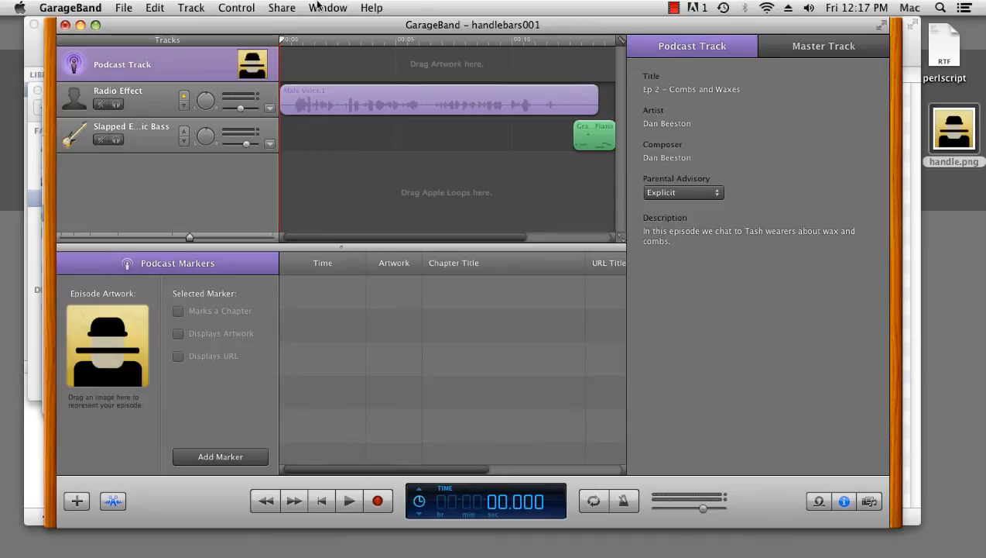
Export the podcast to disk as MP3 at 56 kbps mono, reaching the enhanced-podcast warning
{"action": "left_click", "coordinate": [124, 8]}
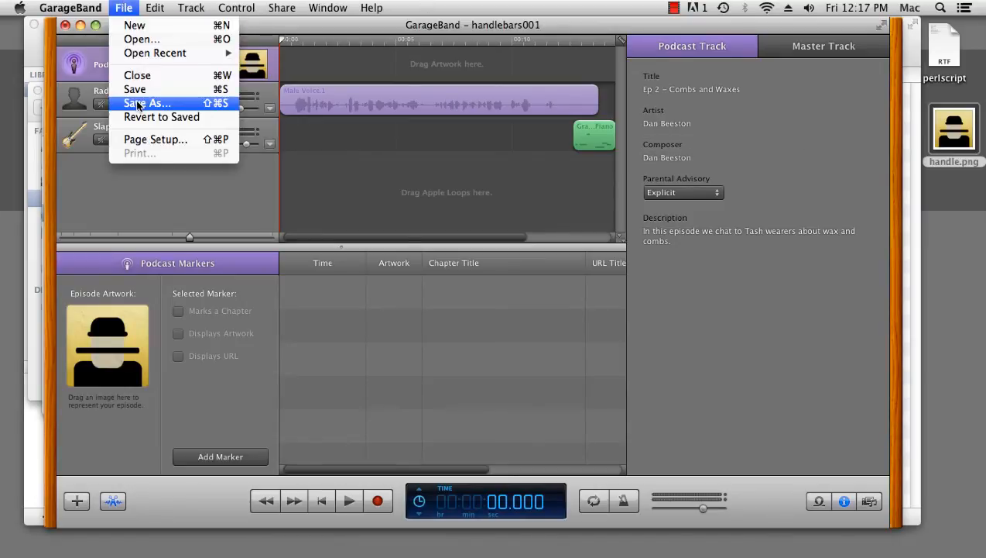
{"action": "left_click", "coordinate": [281, 8]}
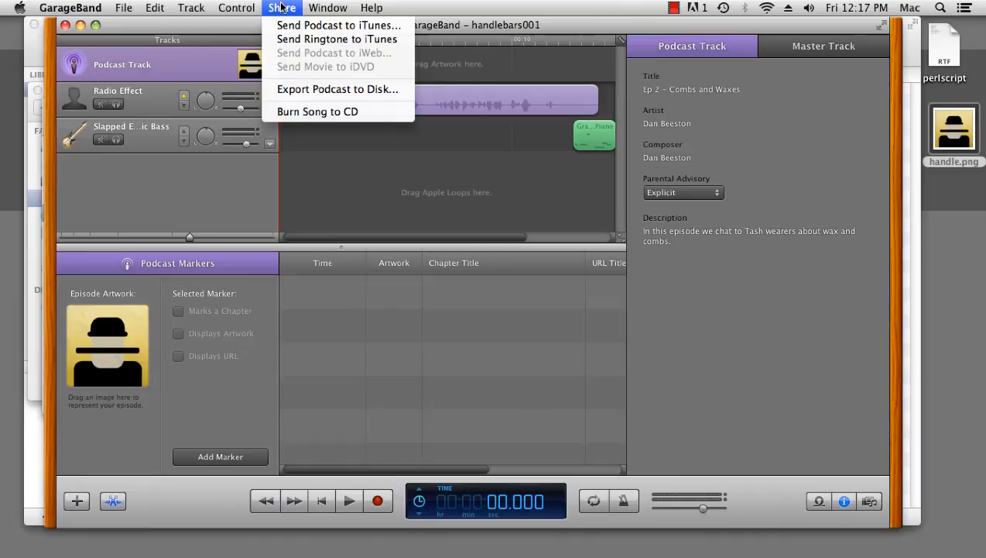
{"action": "left_click", "coordinate": [337, 89]}
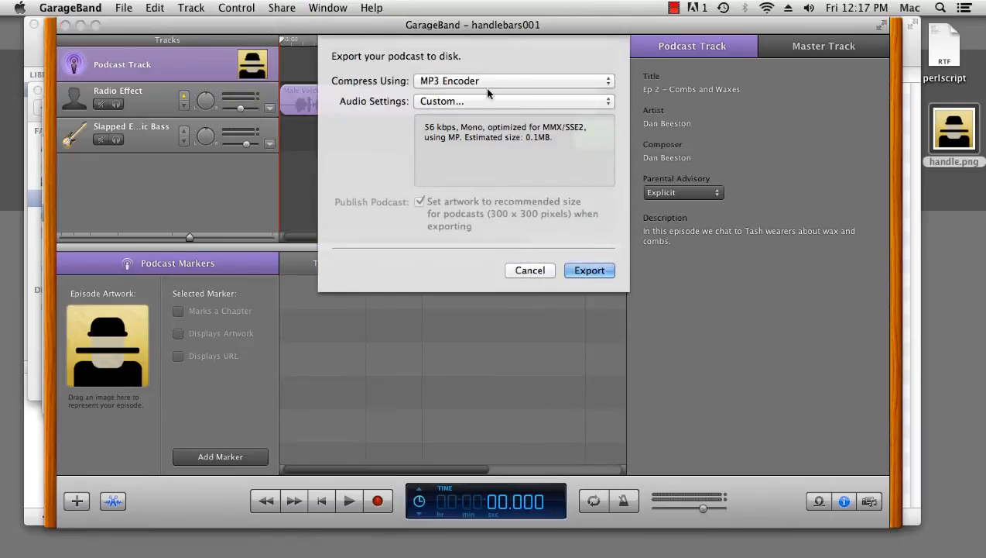
{"action": "mouse_move", "coordinate": [464, 85]}
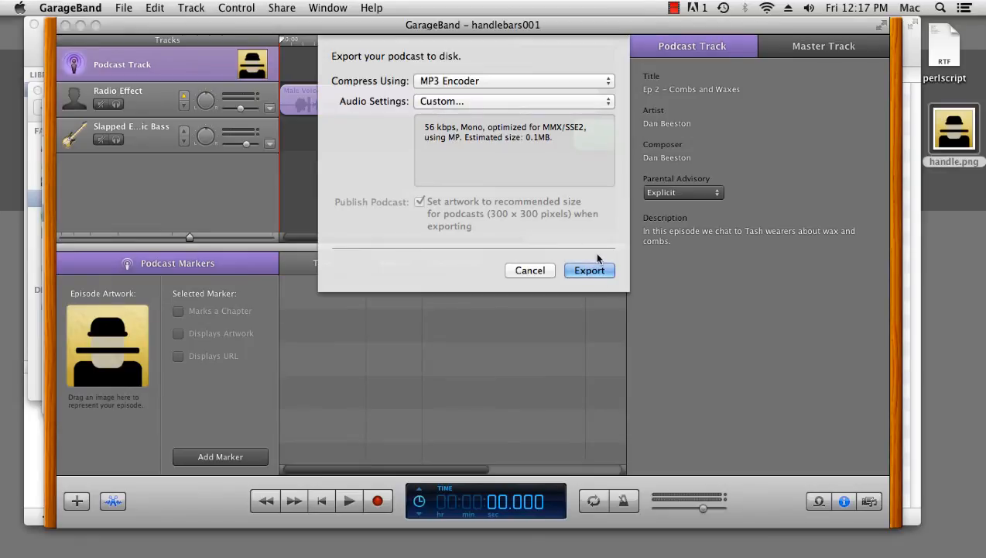
{"action": "left_click", "coordinate": [589, 269]}
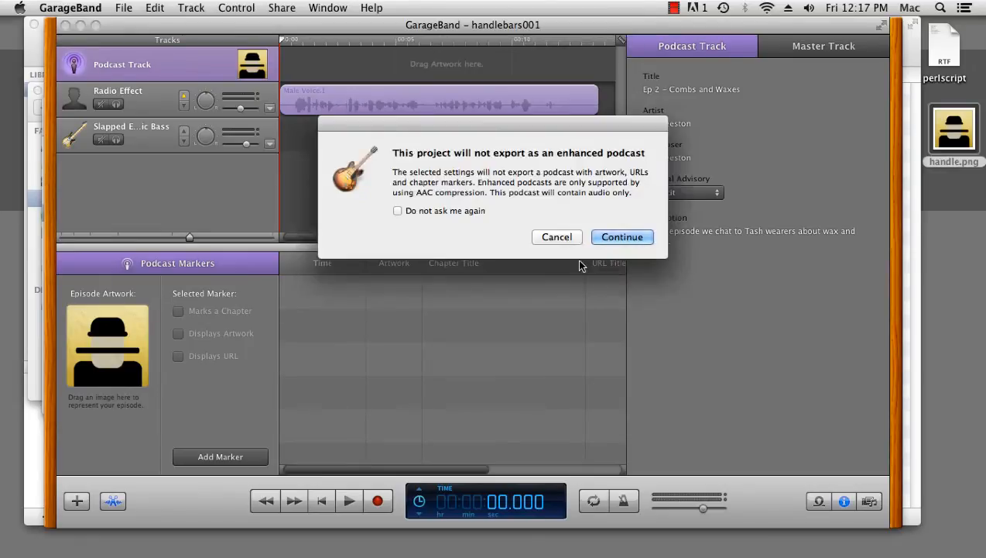
{"action": "mouse_move", "coordinate": [551, 189]}
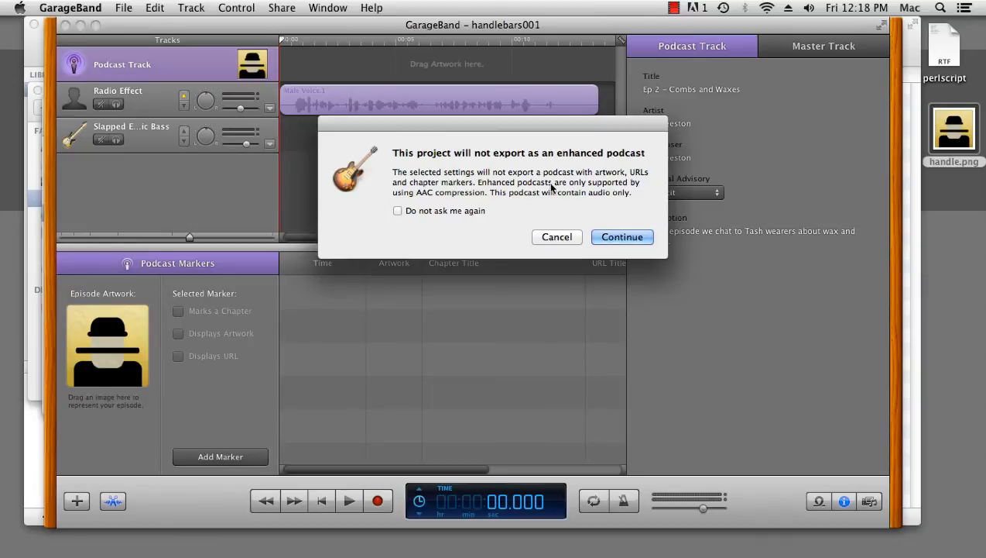
{"action": "mouse_move", "coordinate": [601, 185]}
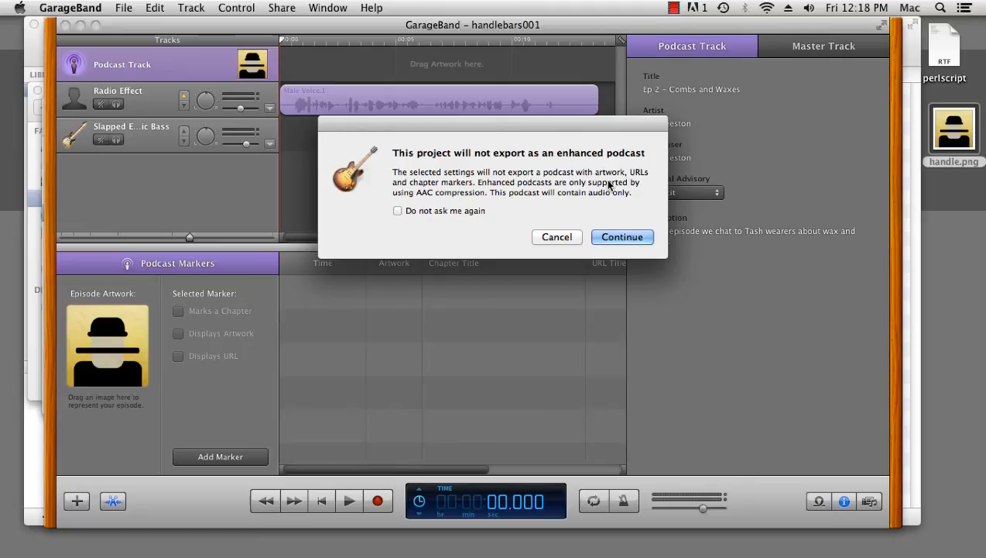
{"action": "mouse_move", "coordinate": [457, 200]}
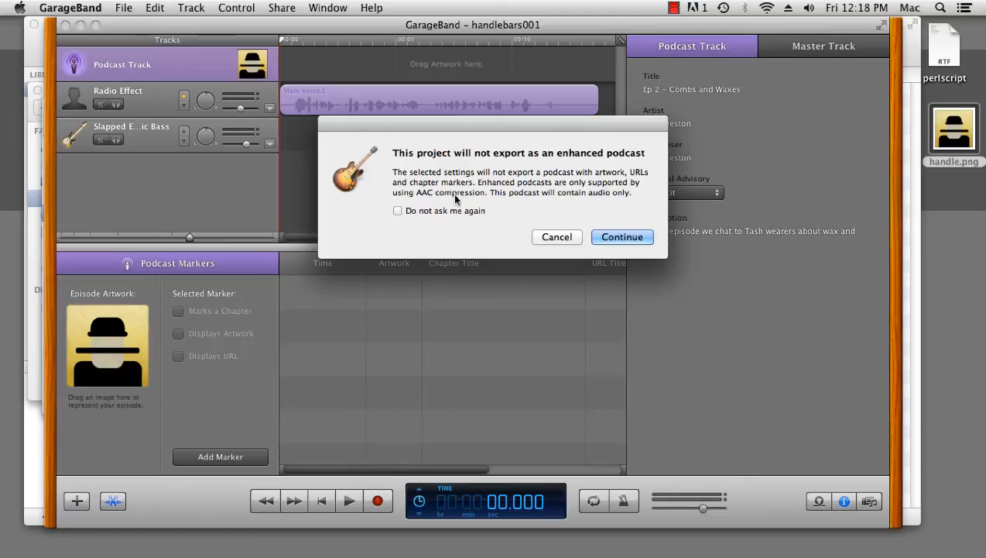
Save handlebars001 into Documents > podcast_episodes > export, replacing the existing MP3
{"action": "left_click", "coordinate": [622, 237]}
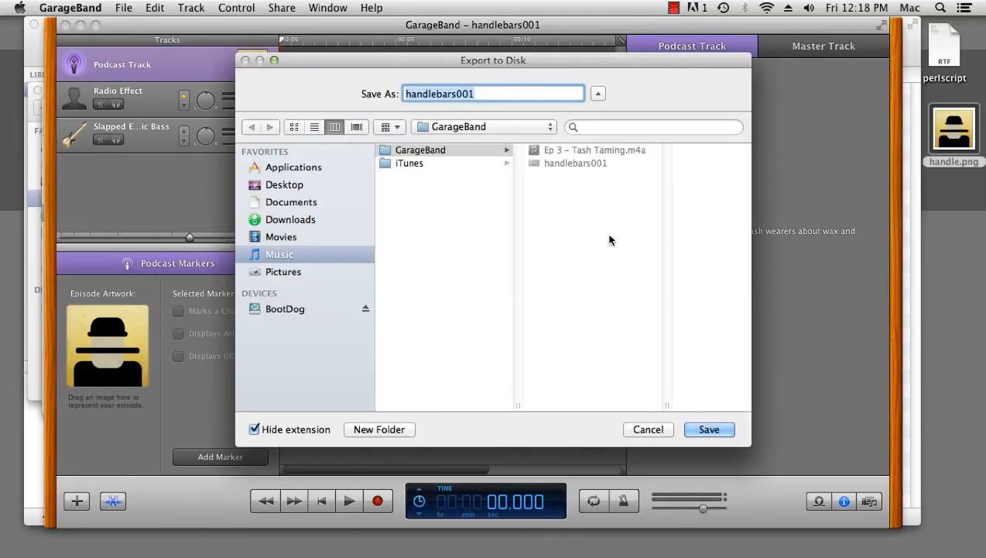
{"action": "mouse_move", "coordinate": [319, 226]}
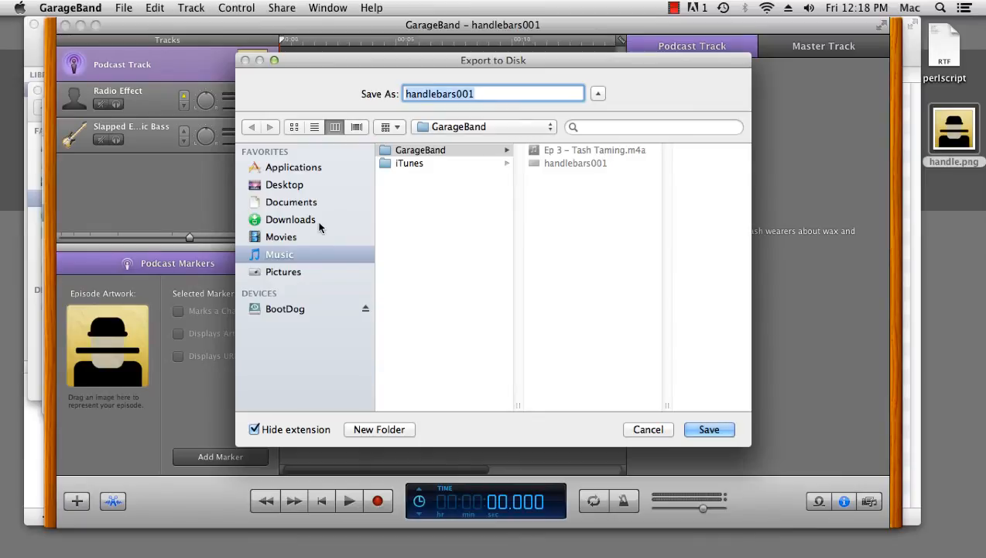
{"action": "left_click", "coordinate": [291, 201]}
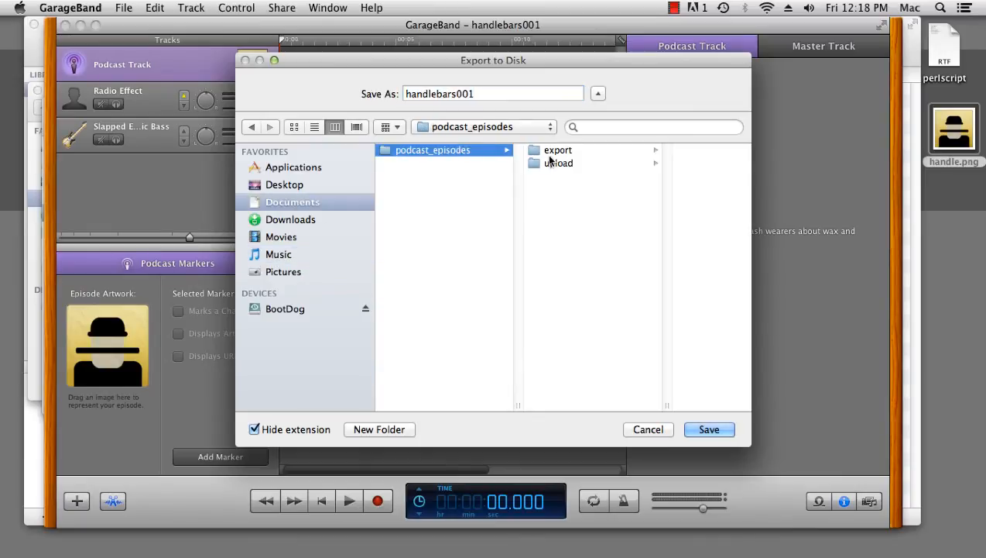
{"action": "left_click", "coordinate": [558, 149]}
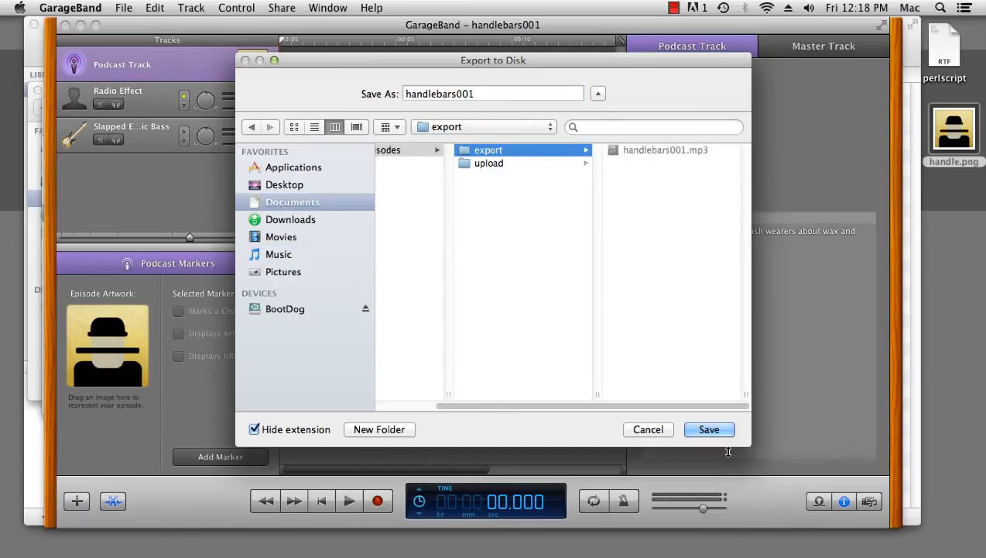
{"action": "left_click", "coordinate": [709, 429]}
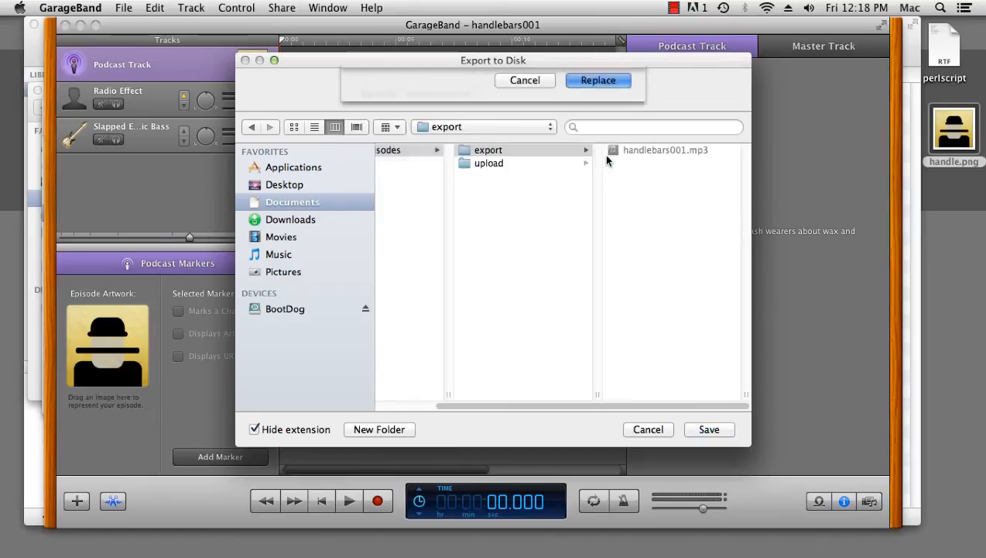
{"action": "left_click", "coordinate": [597, 81]}
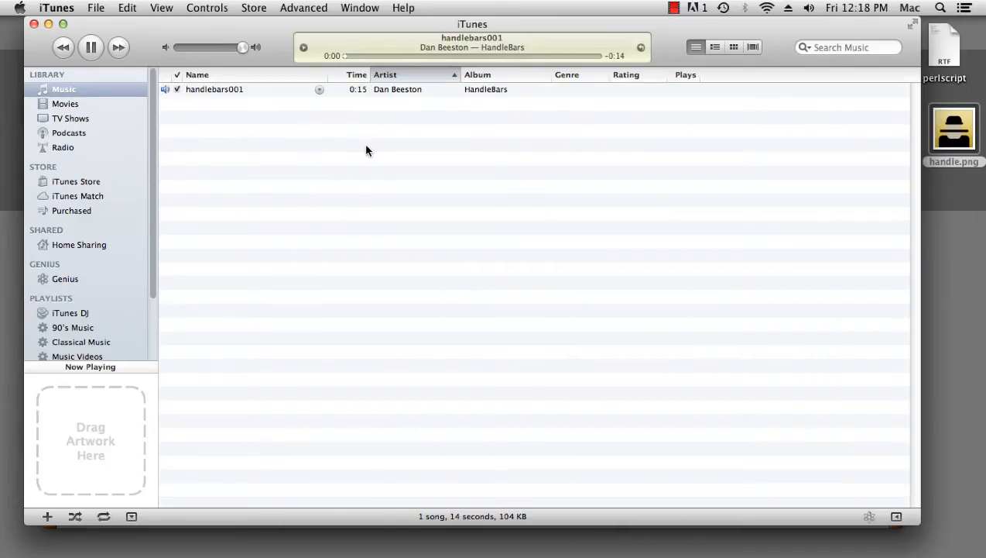
Check handlebars001 shows album HandleBars in iTunes, then return to GarageBand
{"action": "left_click", "coordinate": [214, 89]}
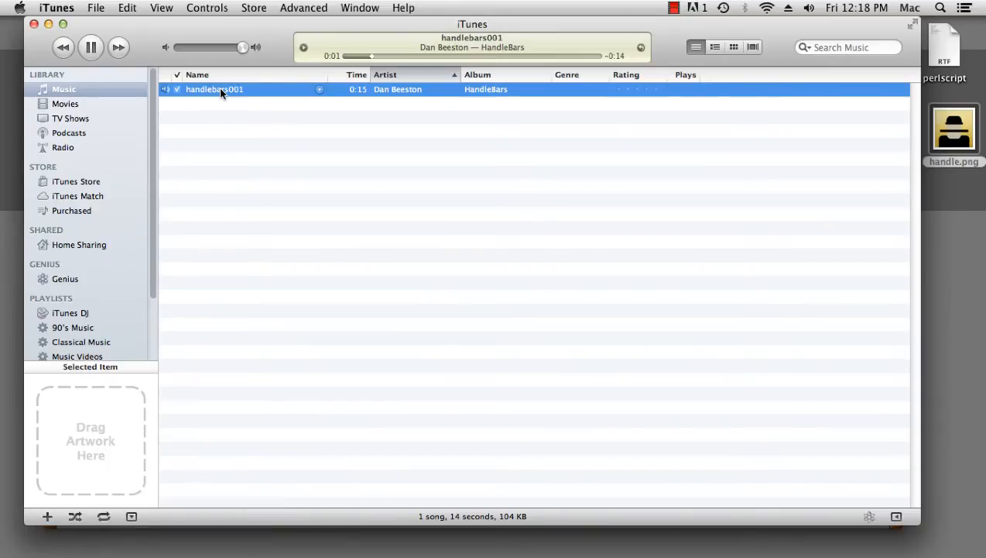
{"action": "left_click", "coordinate": [90, 47]}
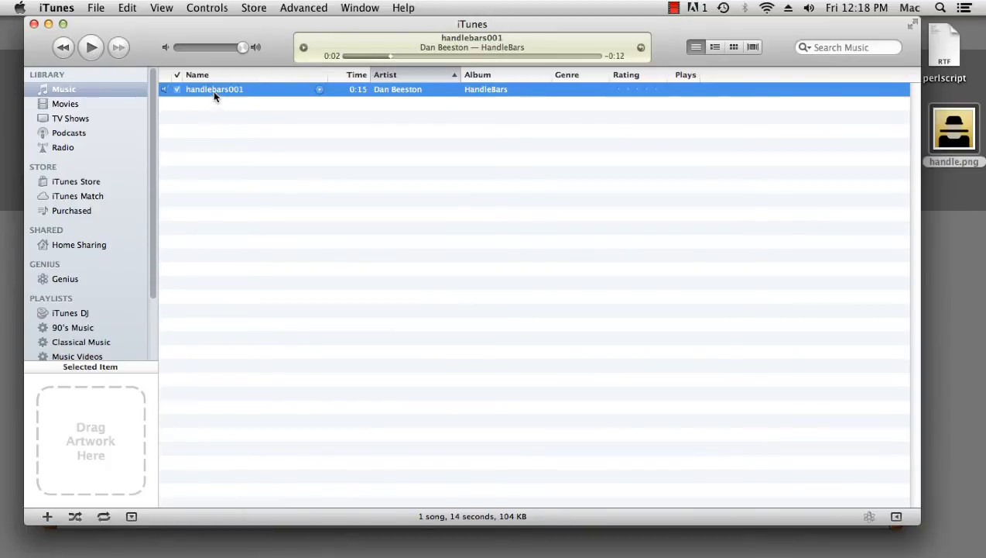
{"action": "mouse_move", "coordinate": [107, 466]}
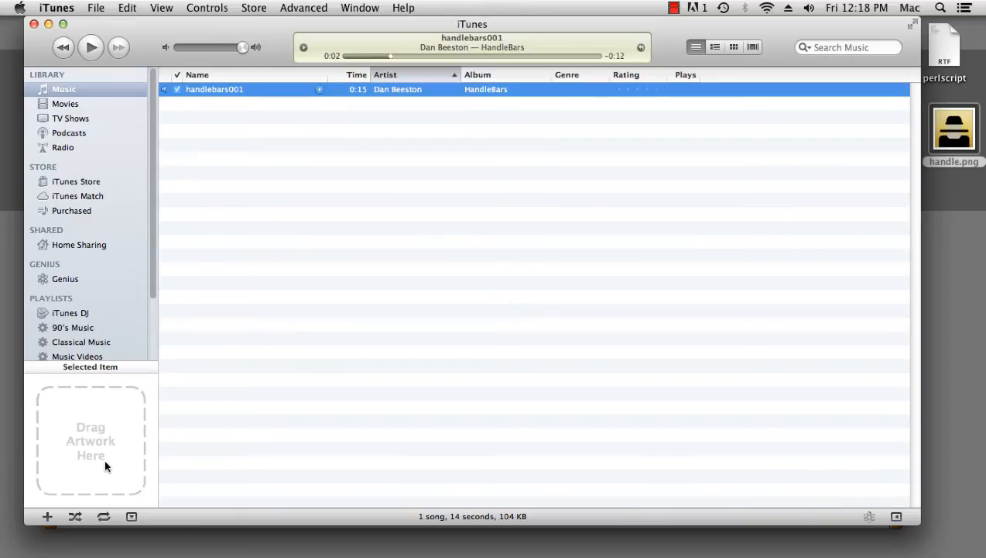
{"action": "mouse_move", "coordinate": [147, 436]}
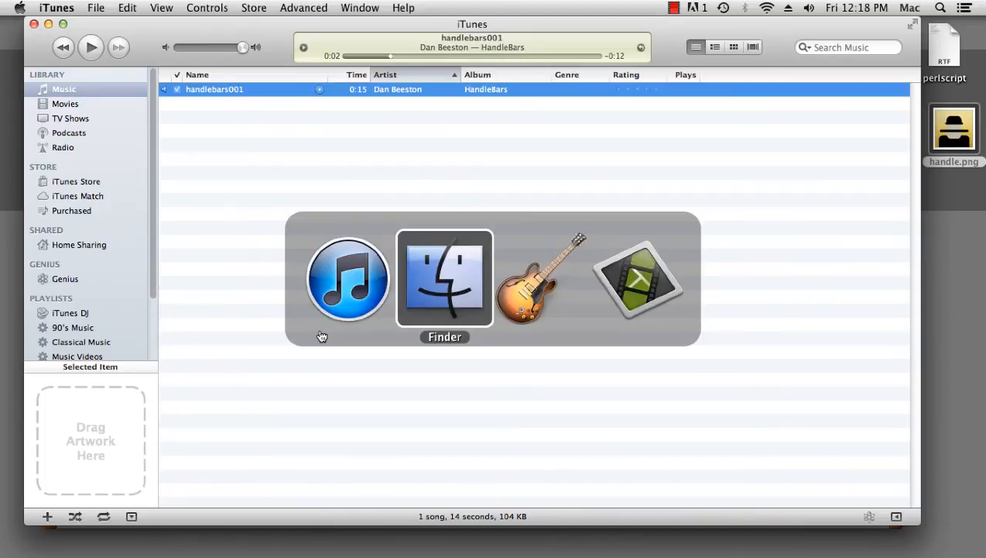
{"action": "left_click", "coordinate": [541, 278]}
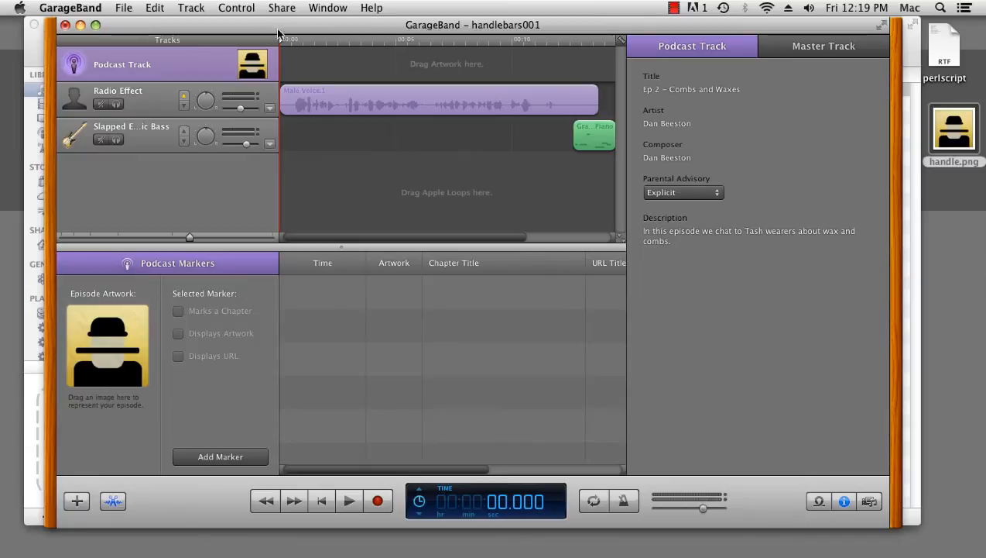
{"action": "left_click", "coordinate": [282, 8]}
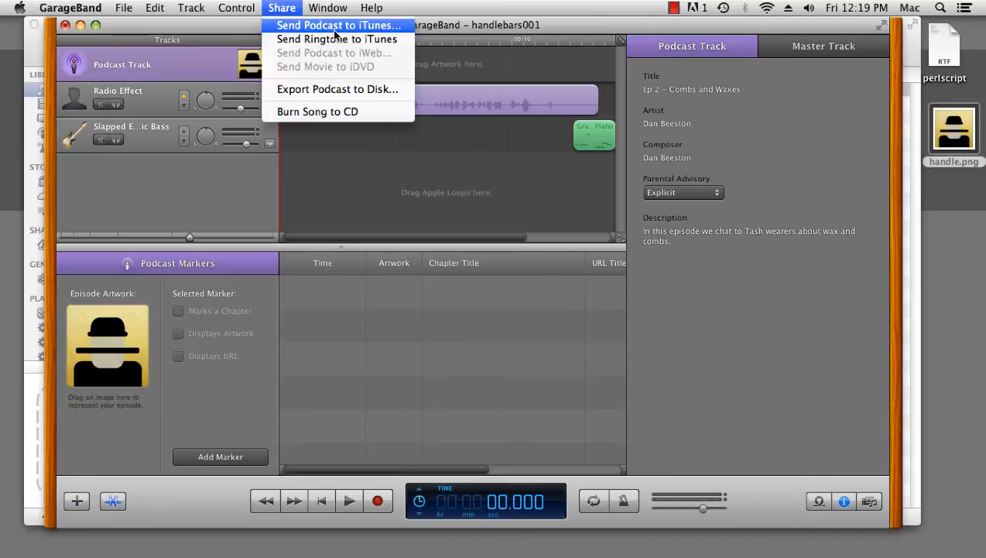
Cancel Send Podcast to iTunes and review My Info defaults showing album HandleBars
{"action": "left_click", "coordinate": [339, 25]}
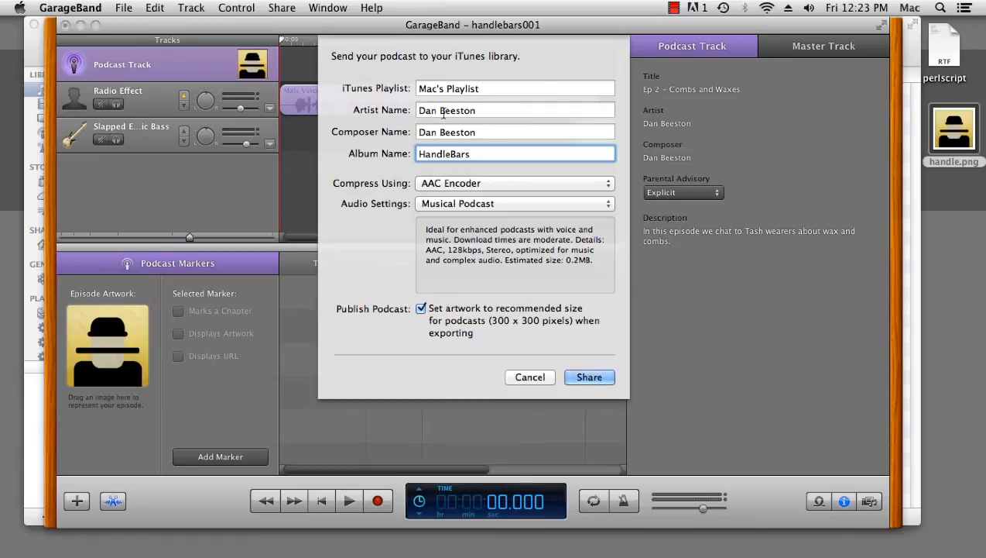
{"action": "mouse_move", "coordinate": [560, 331]}
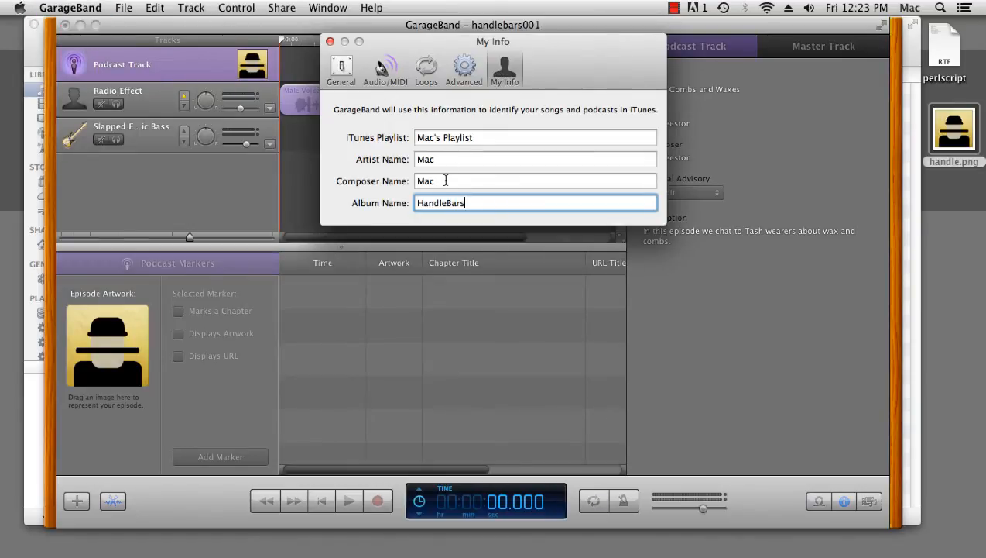
{"action": "left_click", "coordinate": [330, 40]}
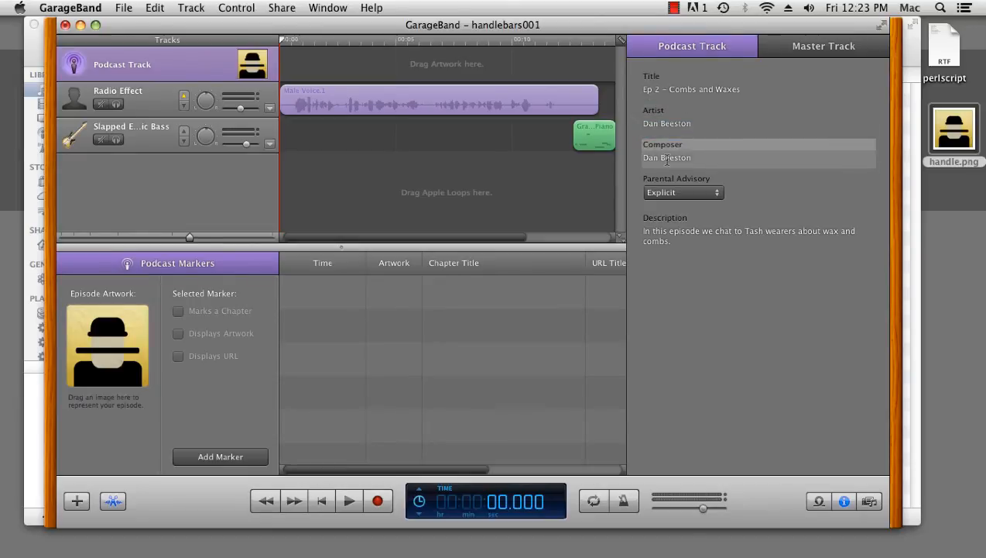
{"action": "left_click", "coordinate": [282, 8]}
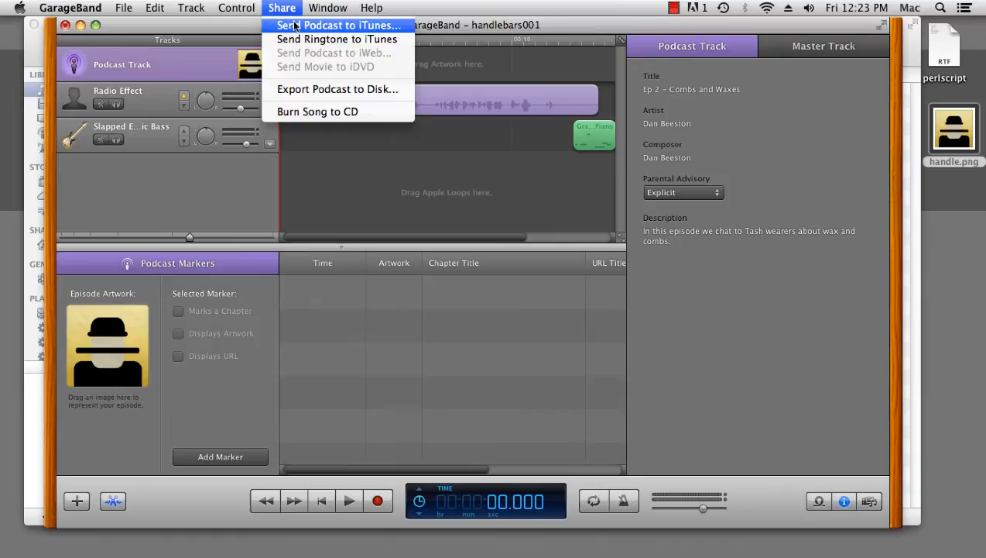
Send the episode to iTunes with custom AAC at 256 kbps, Highest quality, Mono
{"action": "left_click", "coordinate": [341, 25]}
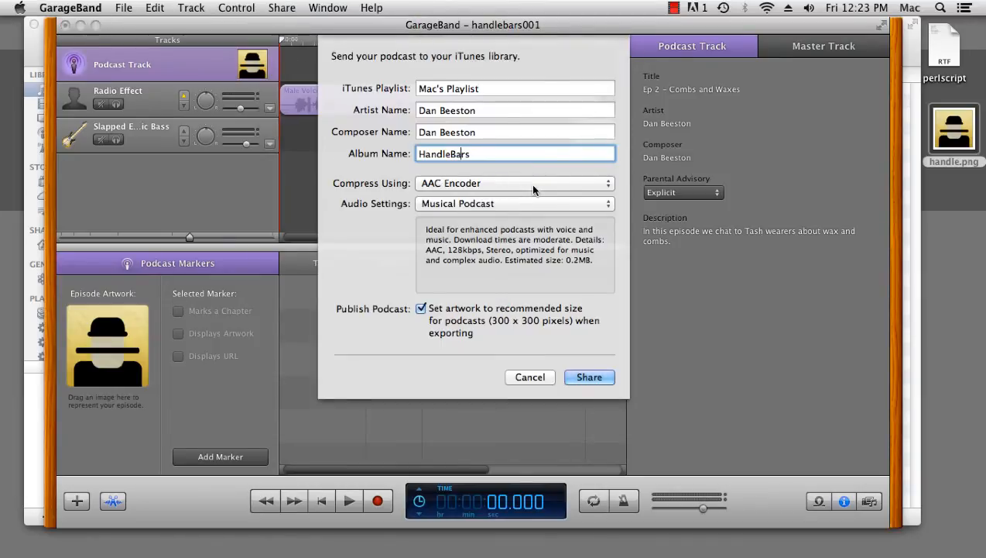
{"action": "mouse_move", "coordinate": [520, 192]}
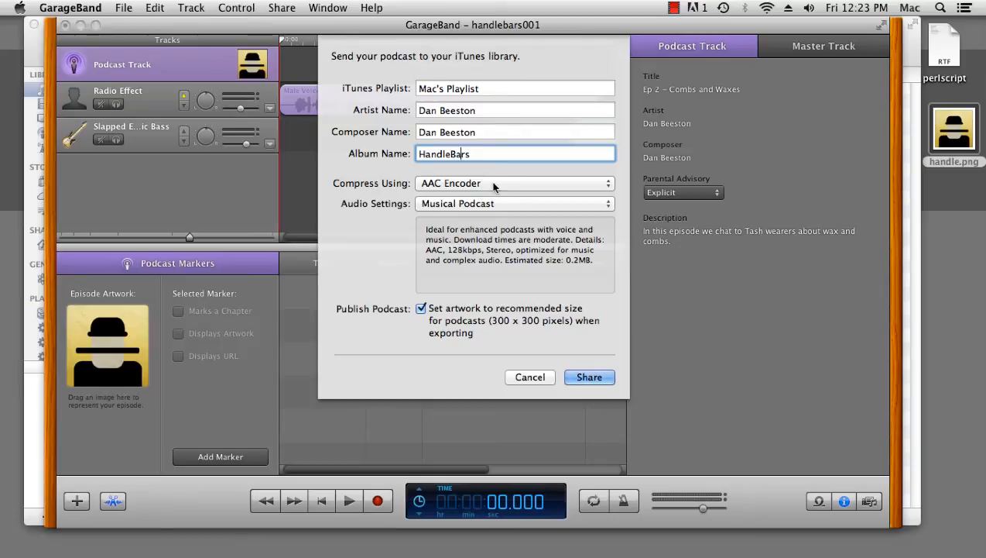
{"action": "left_click", "coordinate": [514, 203]}
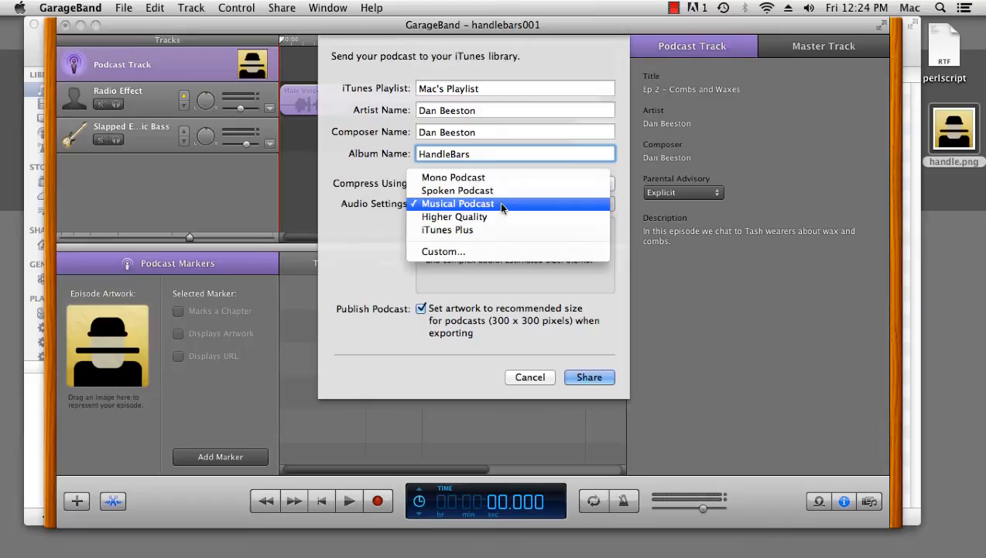
{"action": "left_click", "coordinate": [455, 217]}
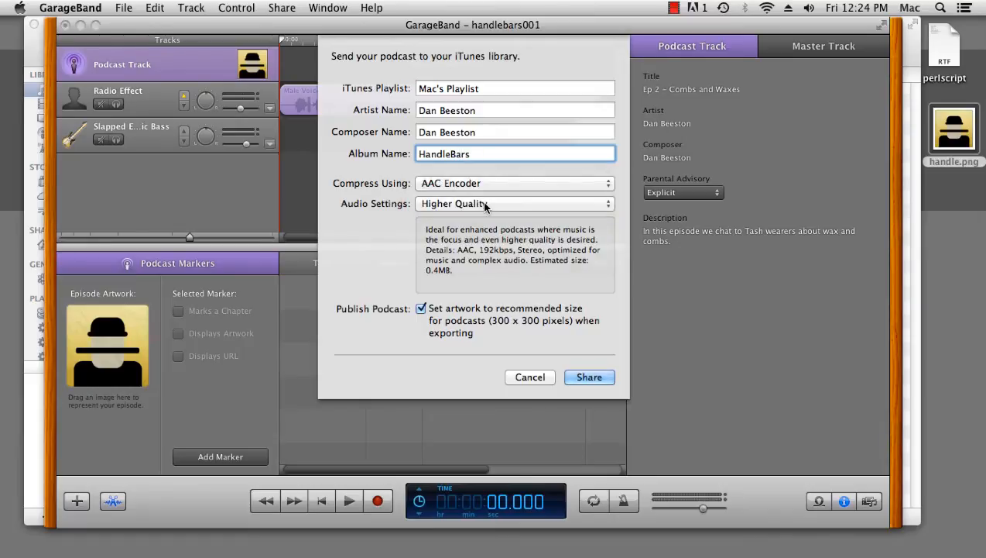
{"action": "left_click", "coordinate": [514, 203]}
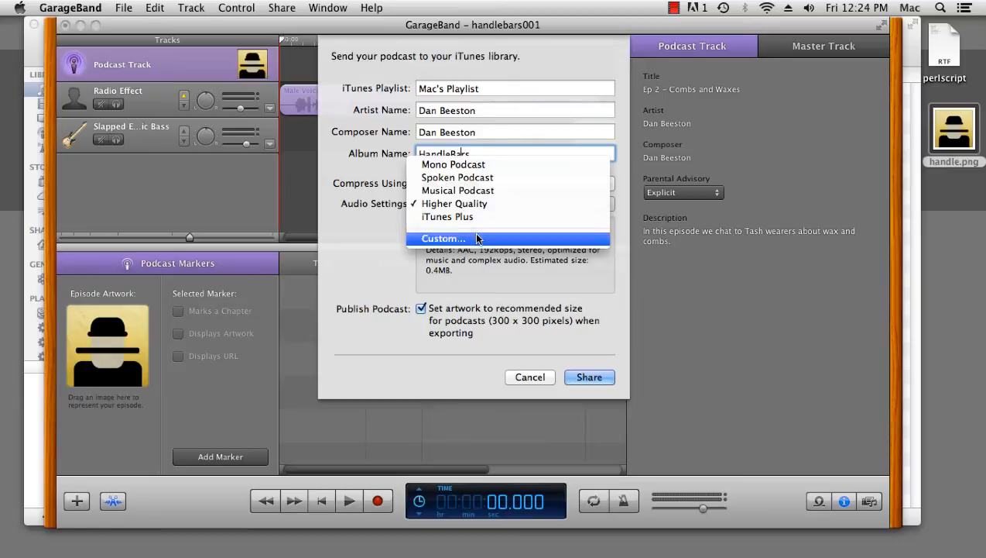
{"action": "left_click", "coordinate": [443, 239]}
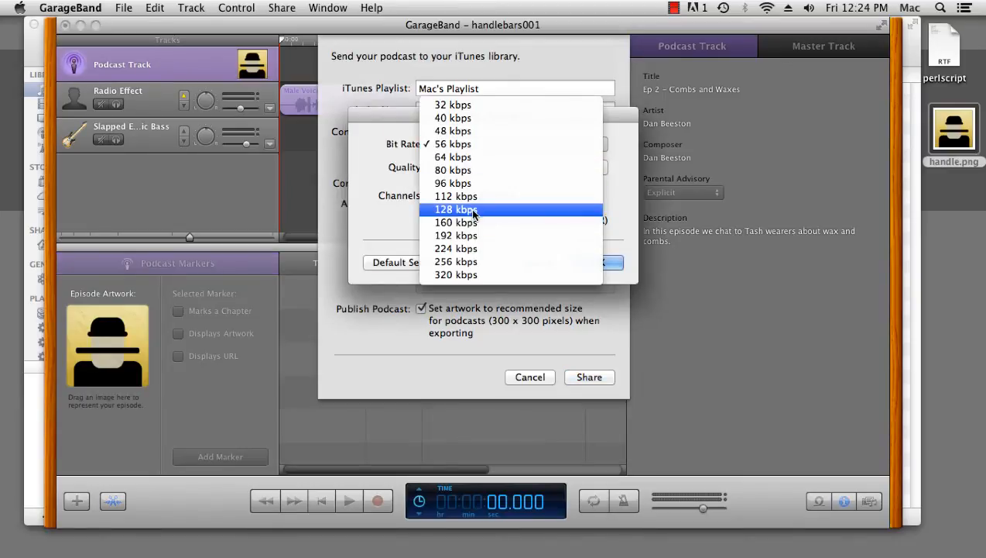
{"action": "left_click", "coordinate": [455, 260]}
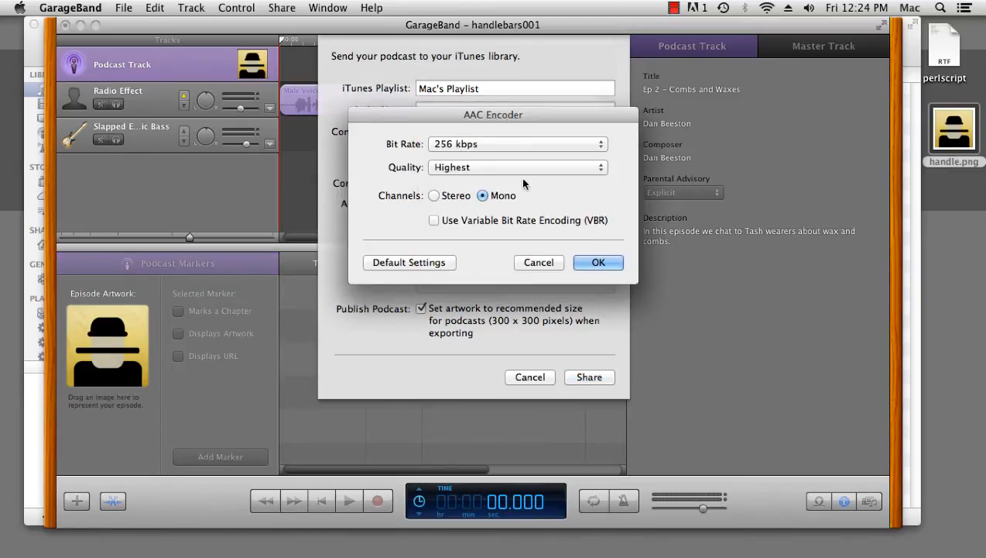
{"action": "mouse_move", "coordinate": [477, 171]}
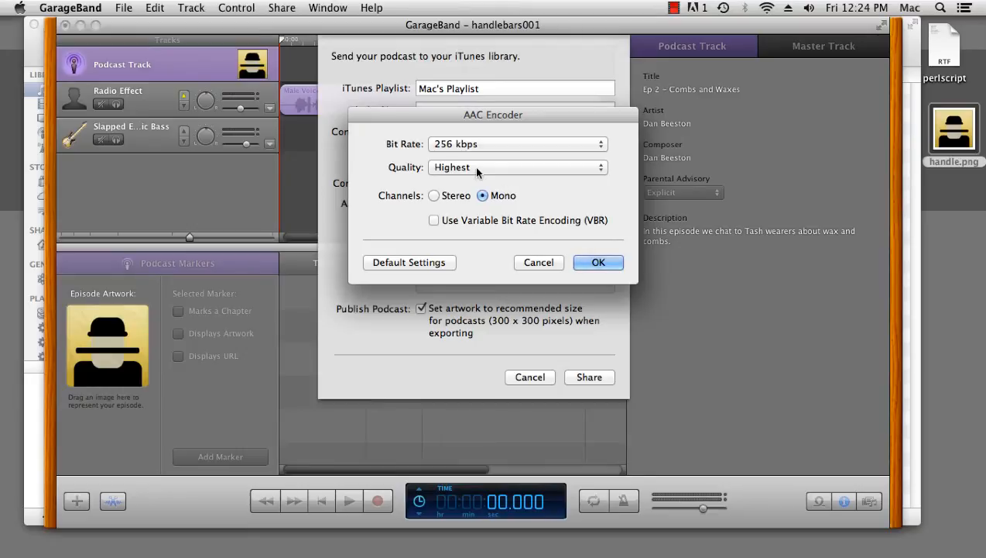
{"action": "left_click", "coordinate": [597, 262]}
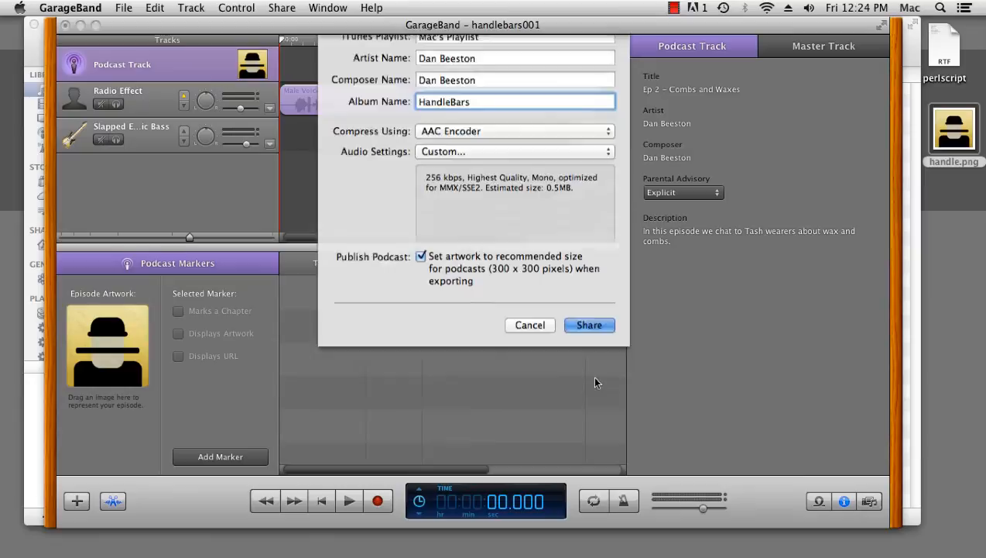
{"action": "left_click", "coordinate": [588, 325]}
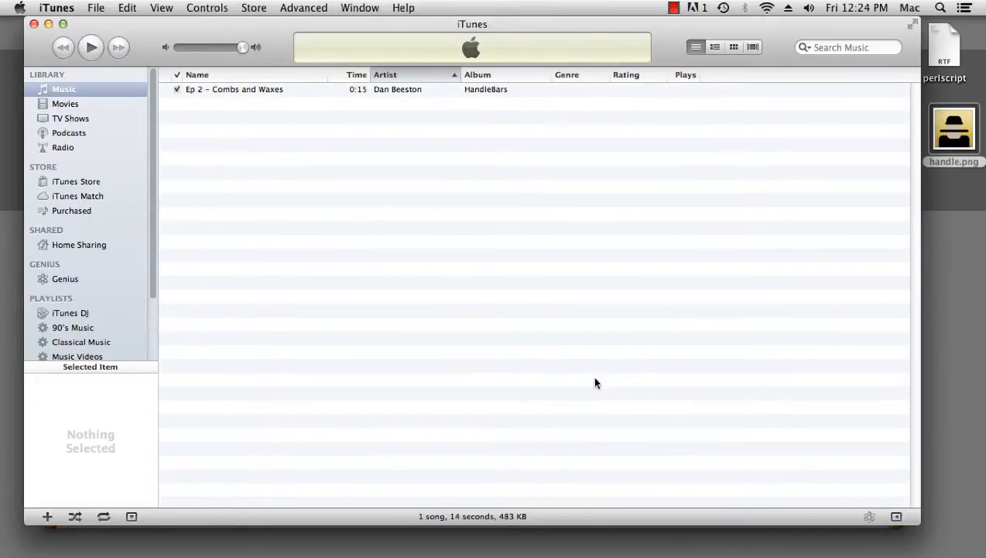
Play the exported Ep 2 – Combs and Waxes track briefly, stop it, and reselect the track
{"action": "double_click", "coordinate": [248, 89]}
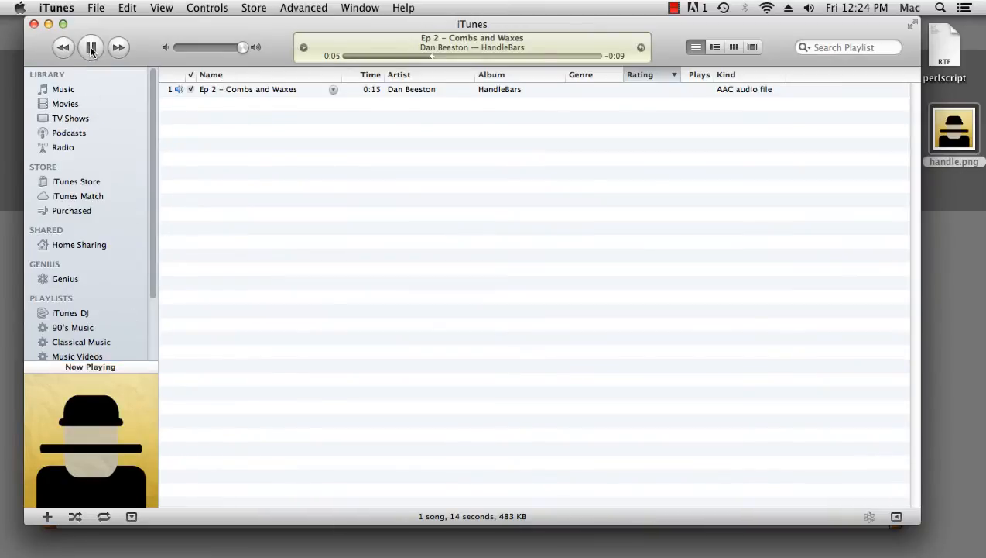
{"action": "left_click", "coordinate": [90, 47]}
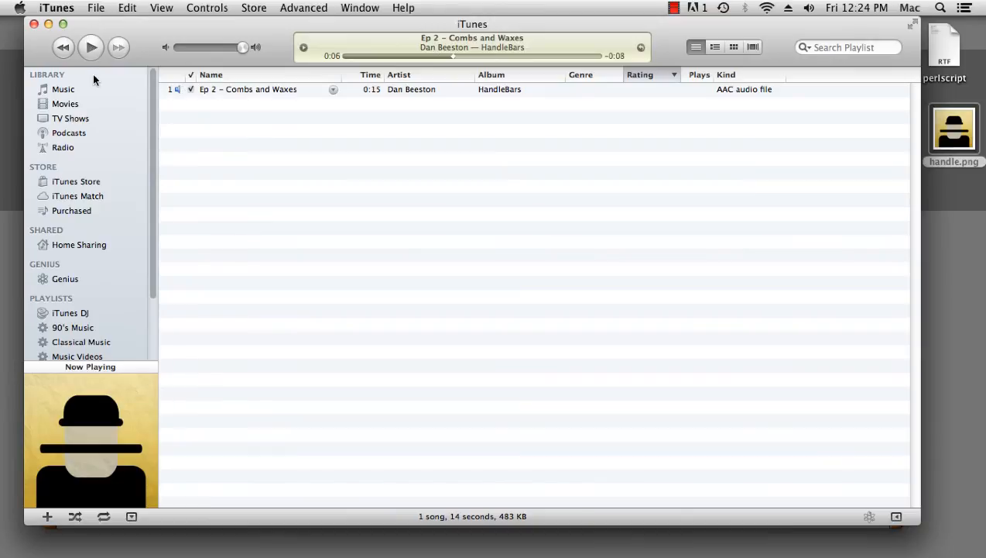
{"action": "left_click", "coordinate": [64, 88]}
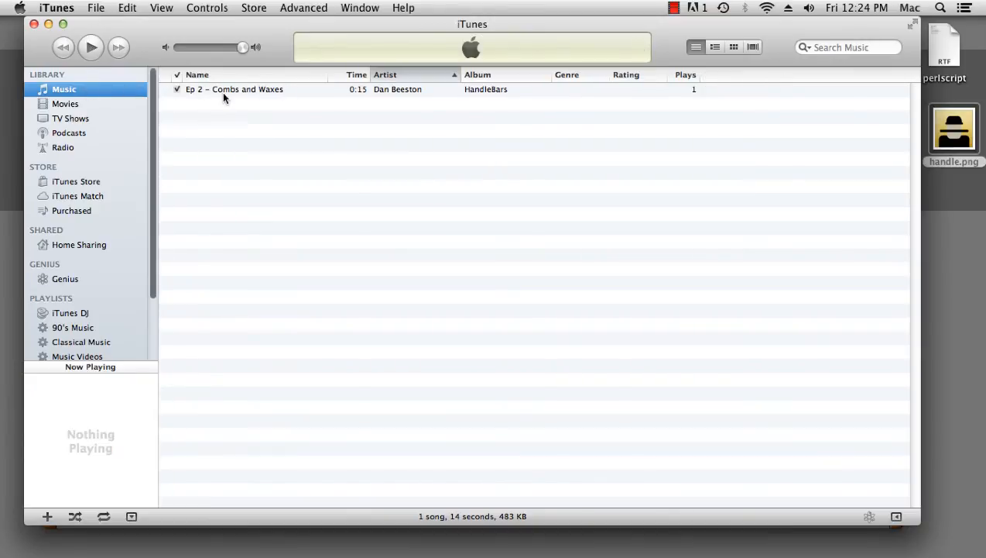
{"action": "left_click", "coordinate": [234, 89]}
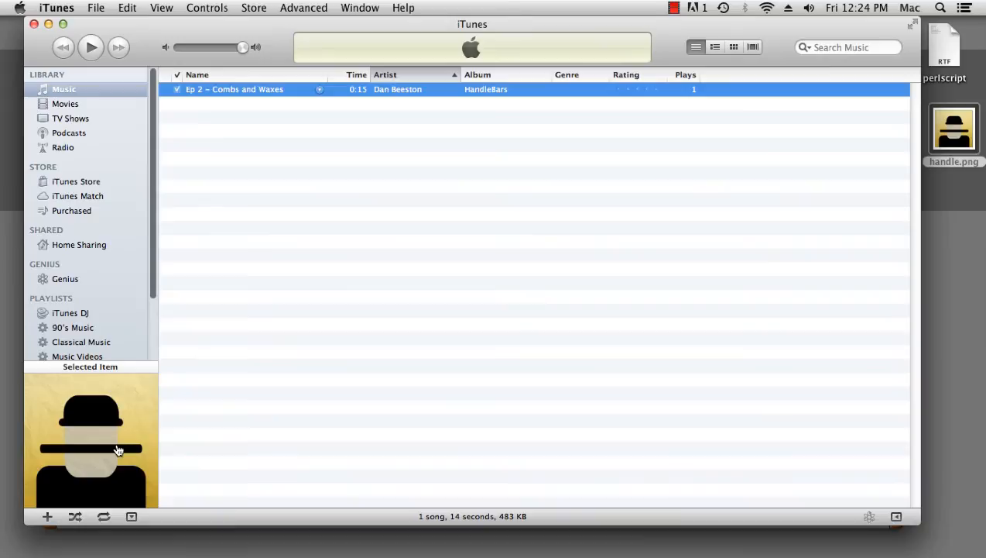
{"action": "mouse_move", "coordinate": [271, 93]}
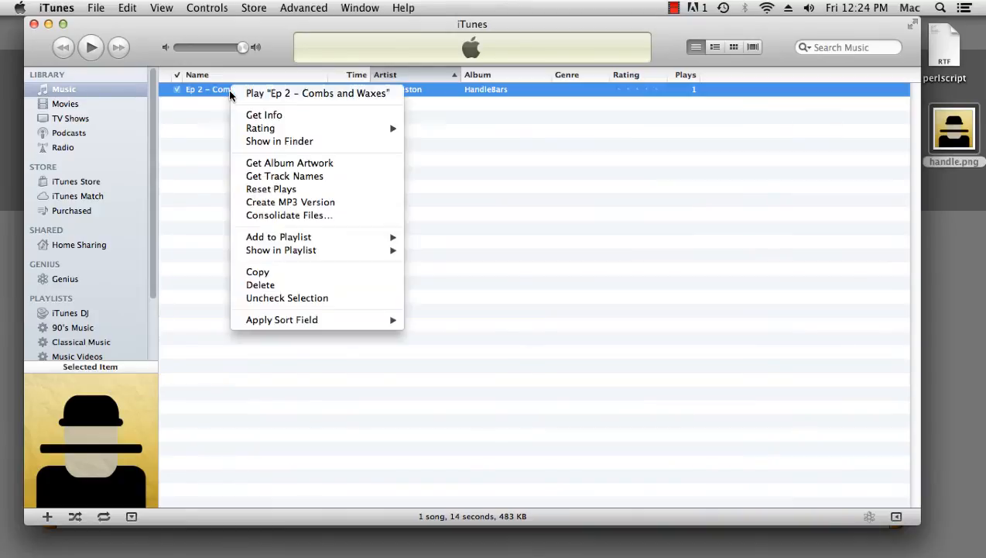
{"action": "mouse_move", "coordinate": [291, 201]}
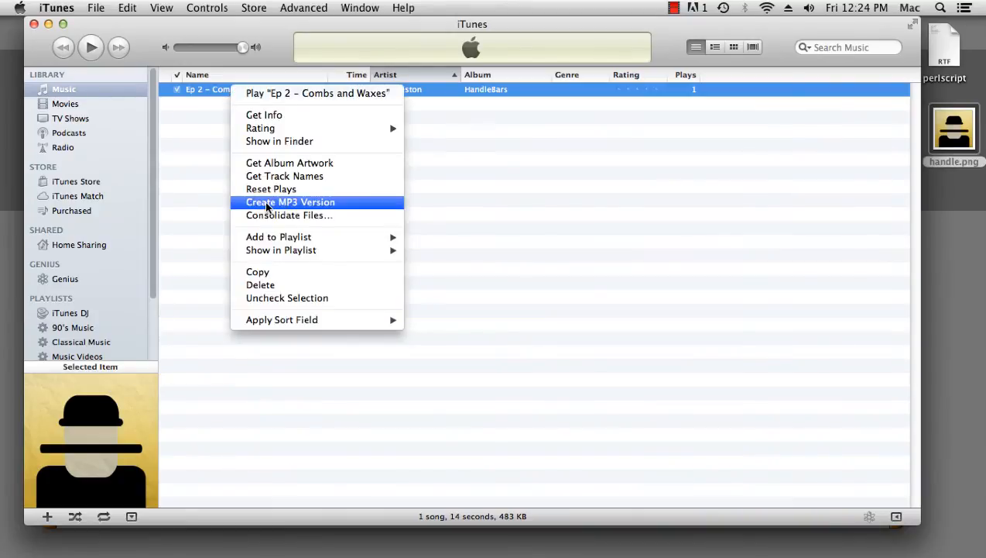
{"action": "mouse_move", "coordinate": [279, 141]}
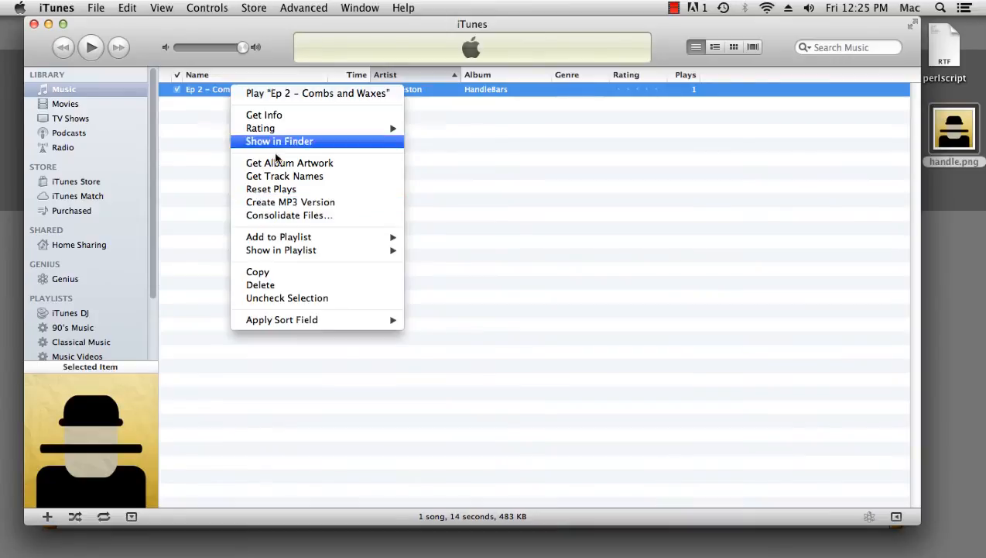
{"action": "left_click", "coordinate": [56, 6]}
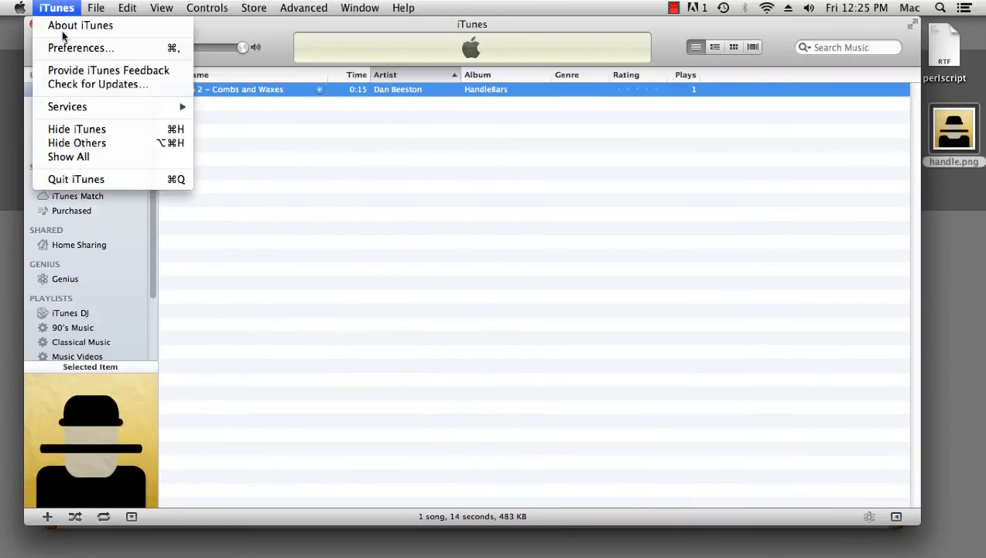
In Import Settings choose the MP3 Encoder with custom settings: 64 kbps bit rate, Mono channels
{"action": "left_click", "coordinate": [80, 48]}
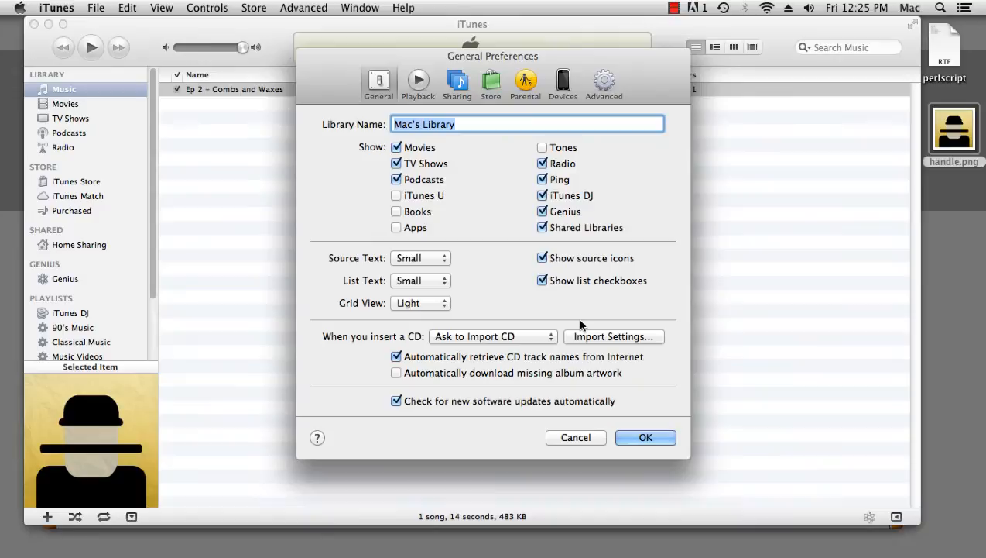
{"action": "left_click", "coordinate": [613, 336]}
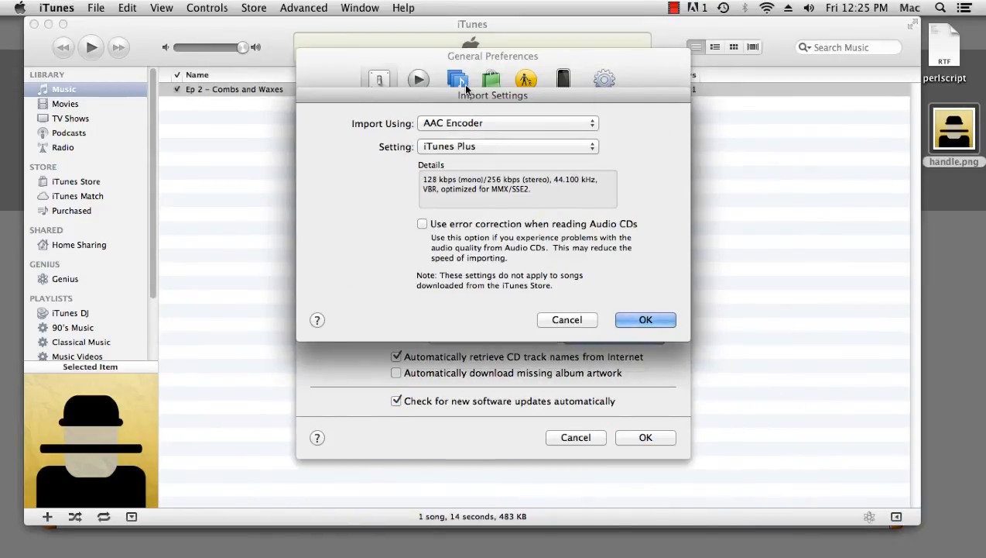
{"action": "mouse_move", "coordinate": [474, 127]}
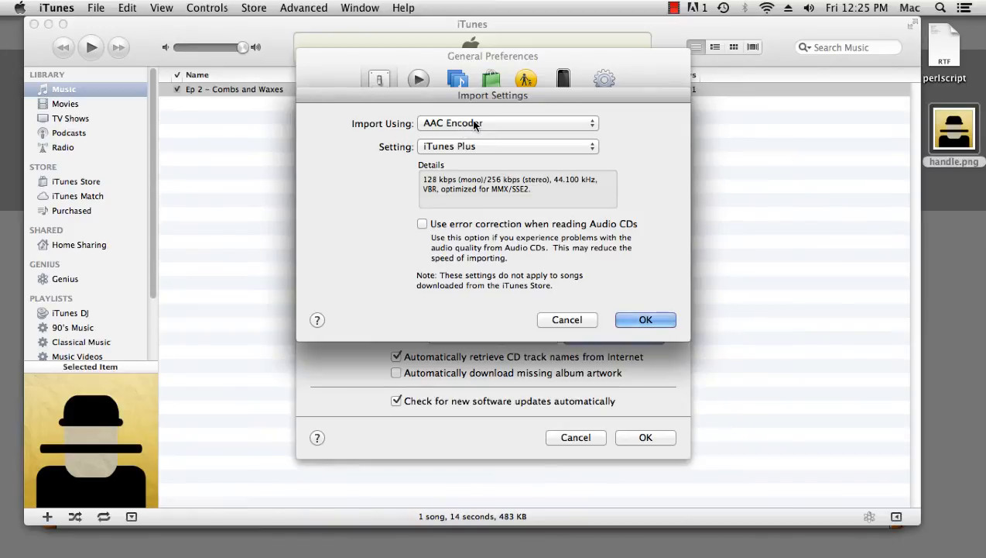
{"action": "left_click", "coordinate": [508, 124]}
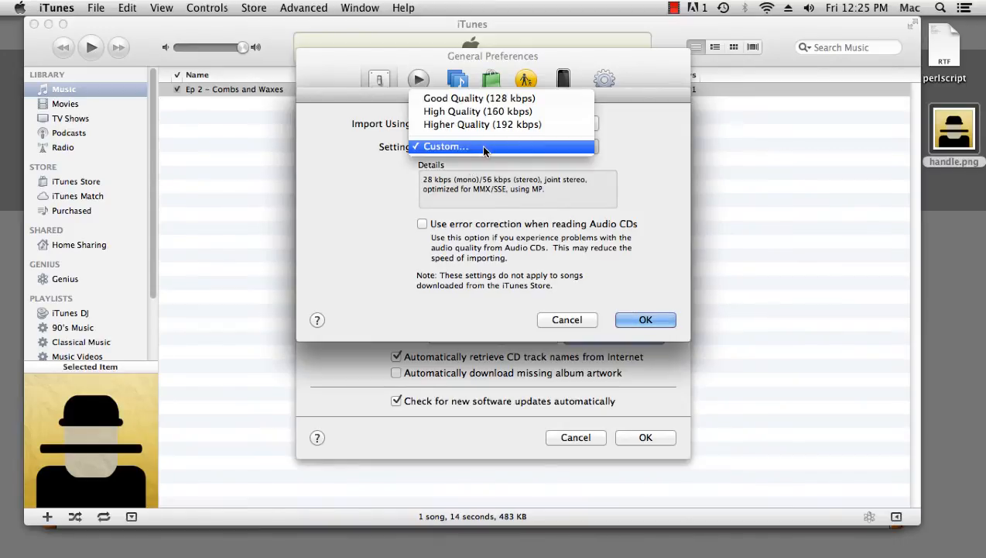
{"action": "left_click", "coordinate": [446, 145]}
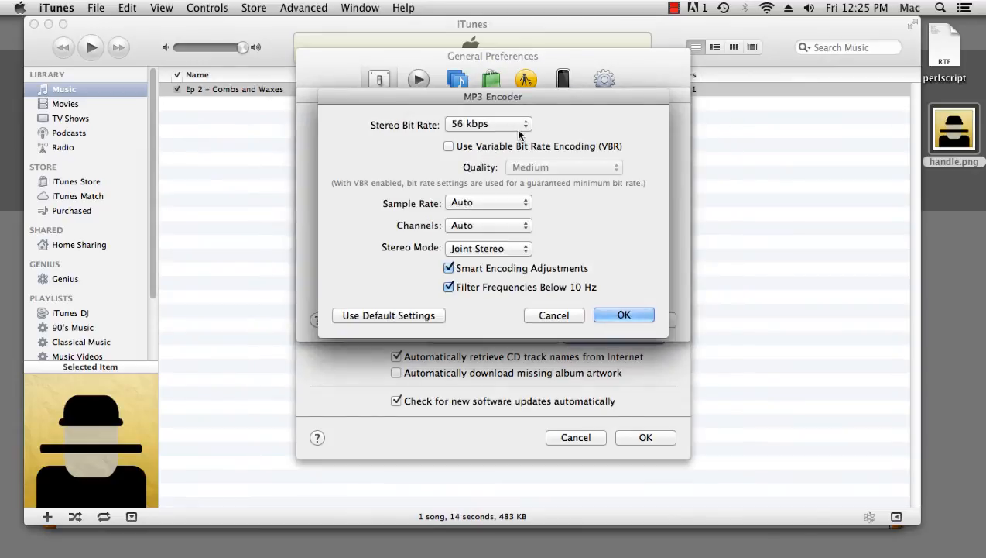
{"action": "left_click", "coordinate": [489, 124]}
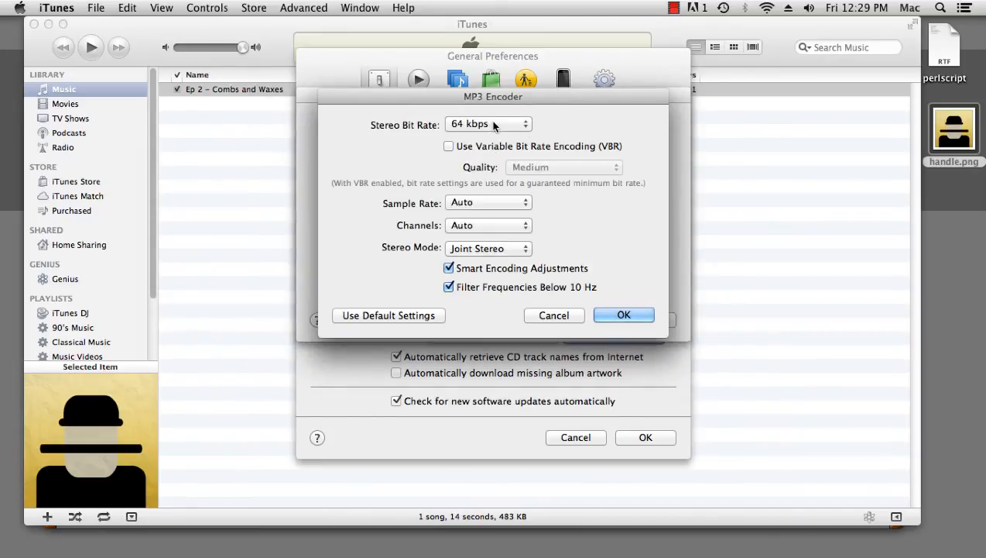
{"action": "left_click", "coordinate": [488, 124]}
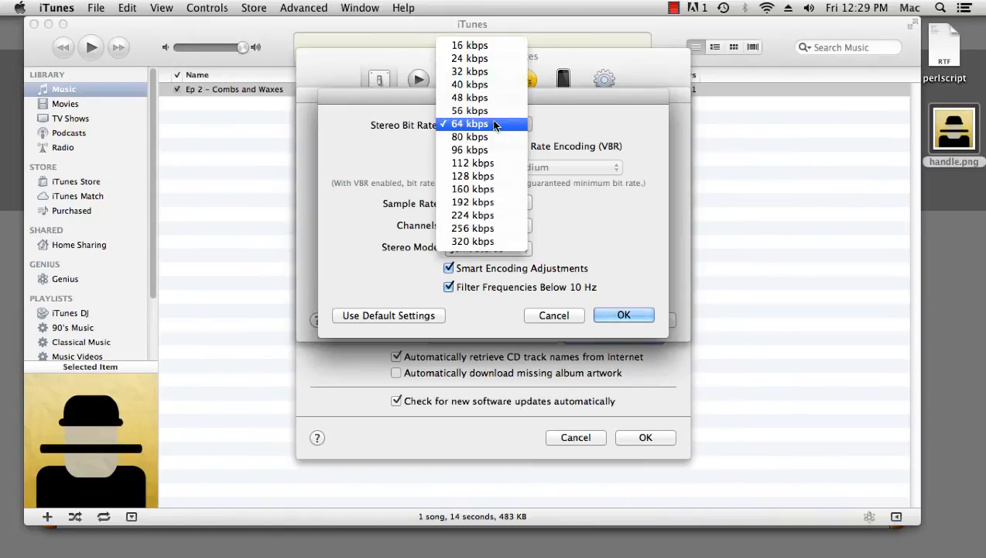
{"action": "mouse_move", "coordinate": [471, 98]}
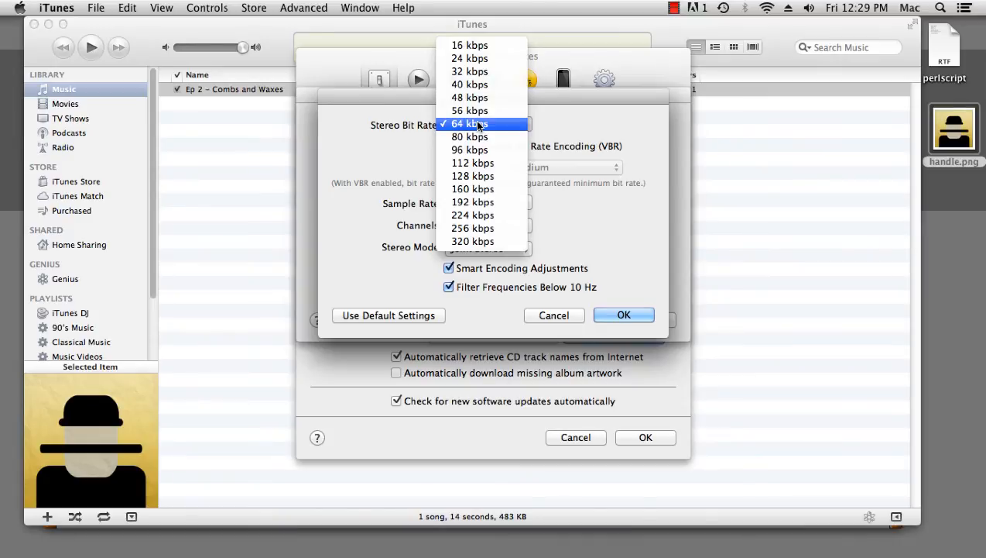
{"action": "left_click", "coordinate": [488, 225]}
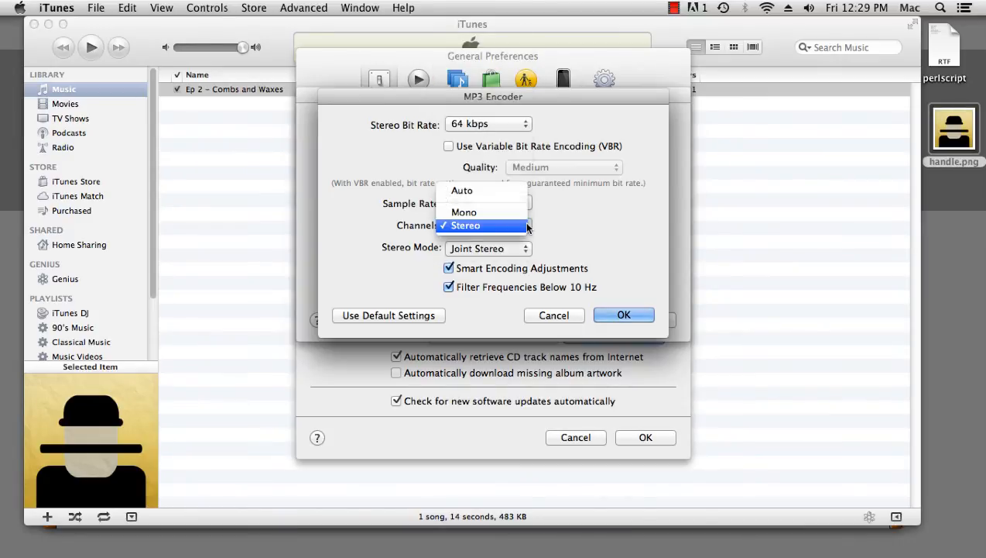
{"action": "left_click", "coordinate": [465, 211]}
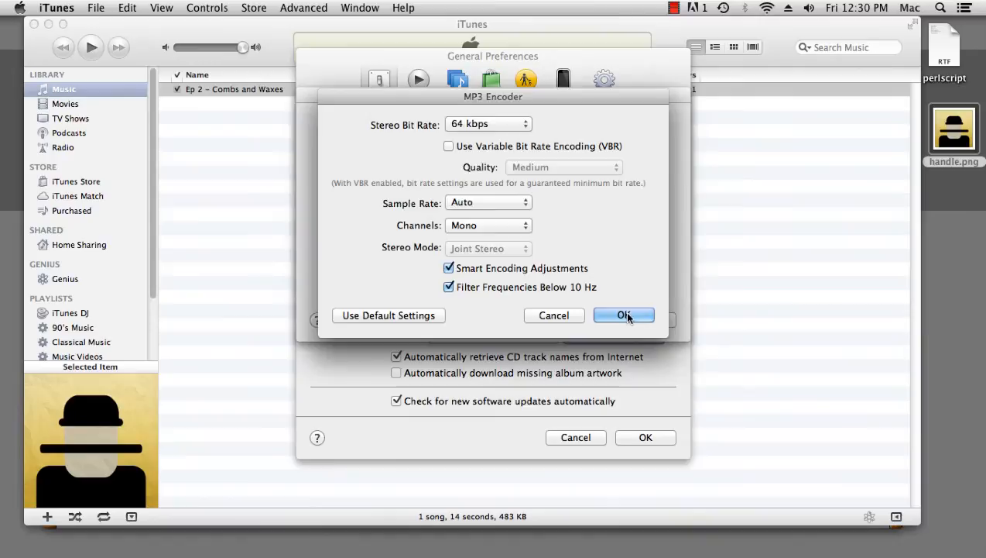
Confirm the import settings, recheck them, and close the General Preferences
{"action": "left_click", "coordinate": [624, 316]}
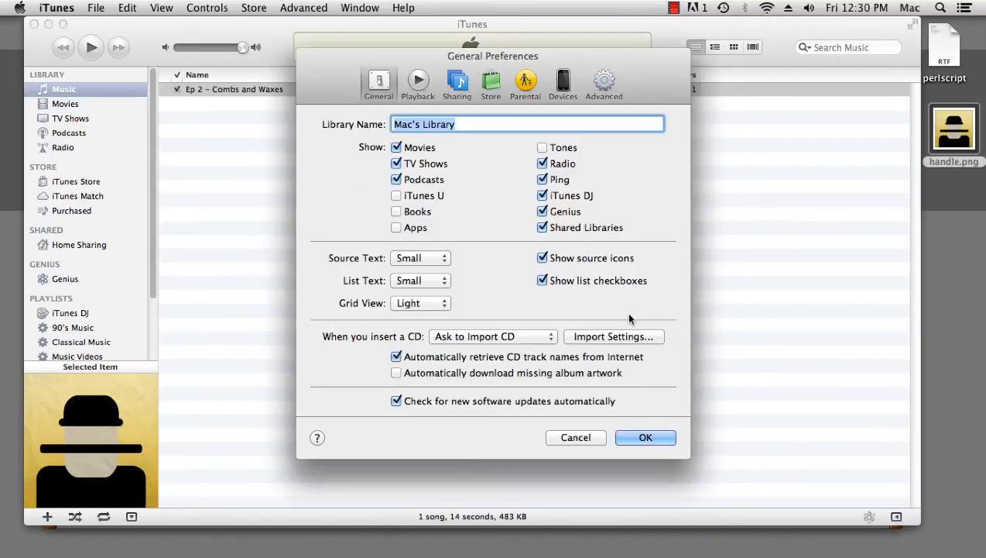
{"action": "left_click", "coordinate": [613, 336]}
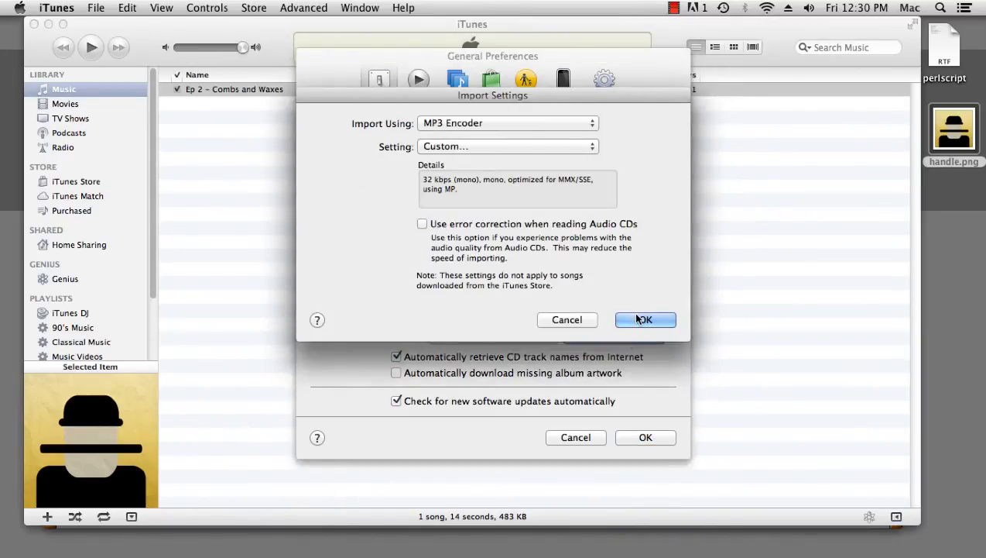
{"action": "left_click", "coordinate": [644, 319]}
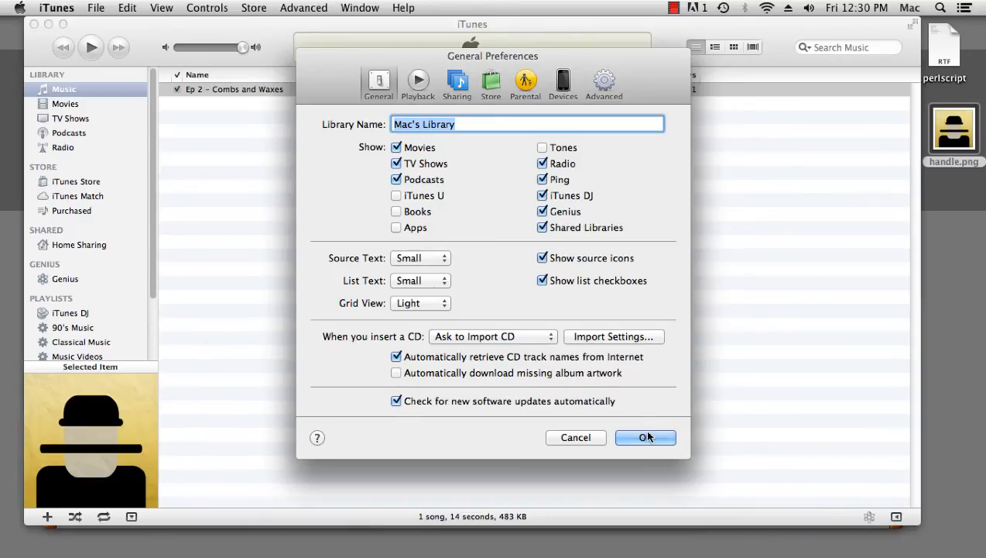
{"action": "left_click", "coordinate": [646, 437]}
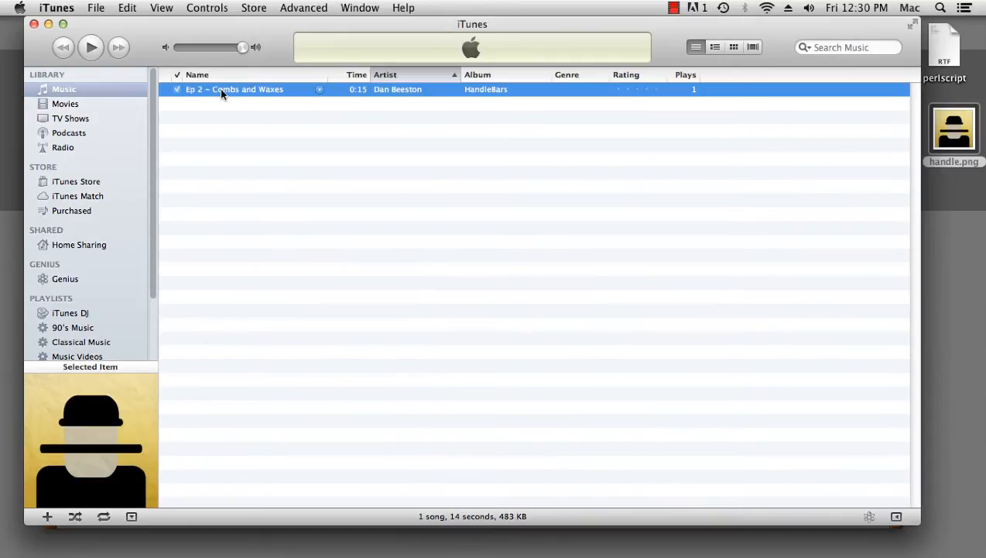
Create an MP3 version of Ep 2 – Combs and Waxes and reveal its file in Finder
{"action": "right_click", "coordinate": [234, 89]}
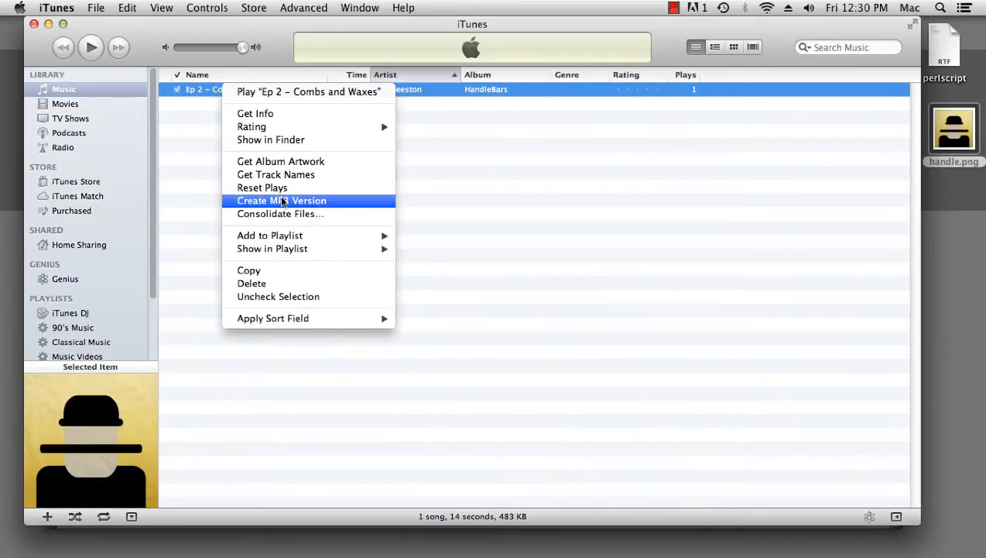
{"action": "left_click", "coordinate": [282, 200]}
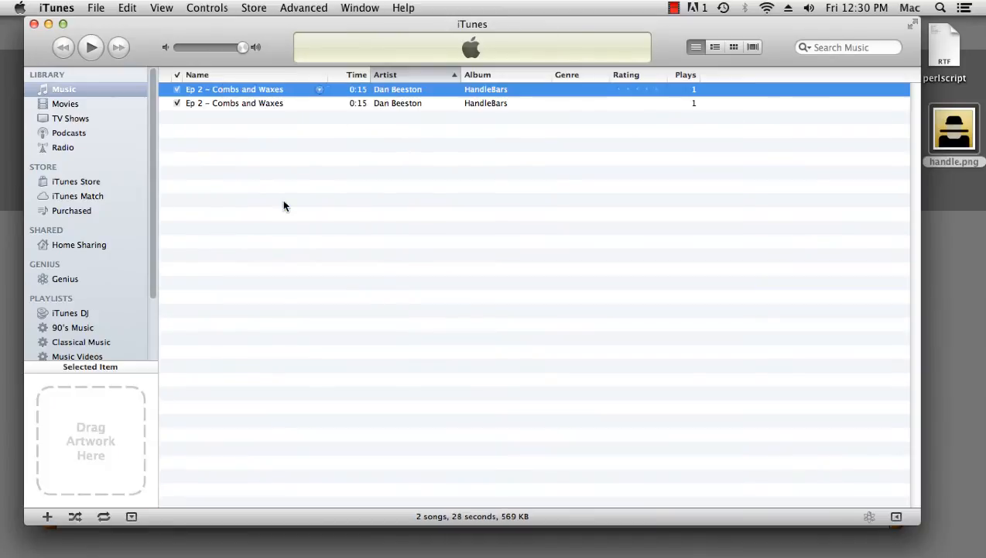
{"action": "mouse_move", "coordinate": [238, 90]}
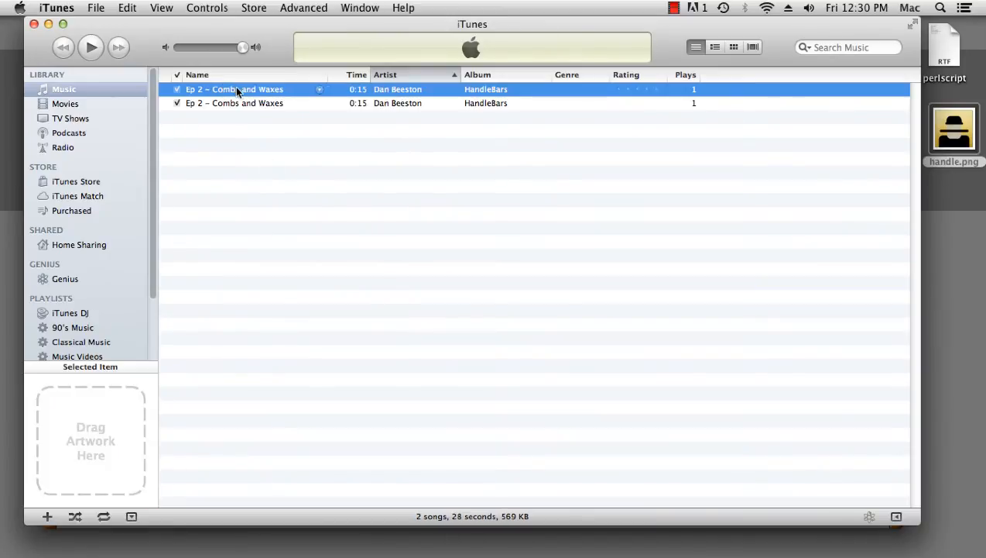
{"action": "right_click", "coordinate": [235, 88]}
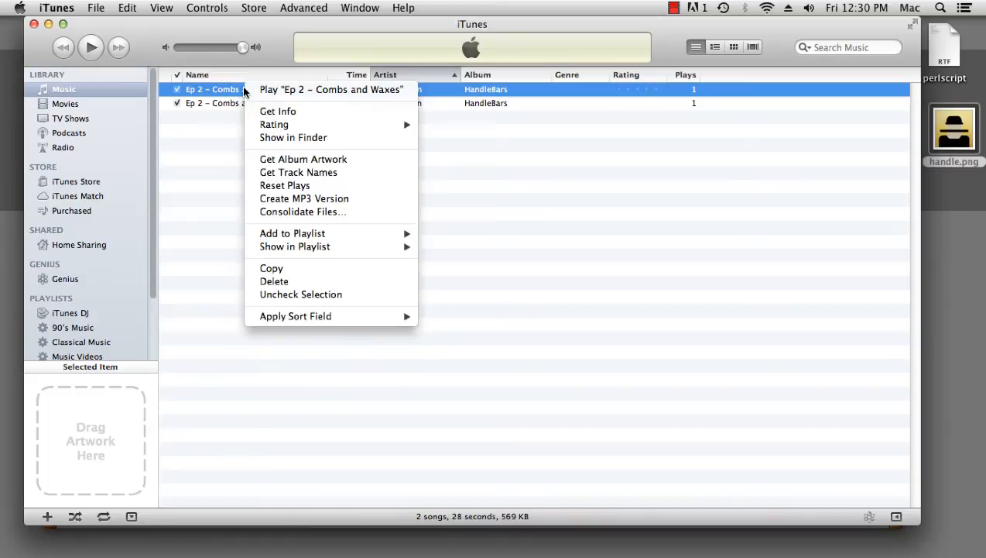
{"action": "left_click", "coordinate": [293, 136]}
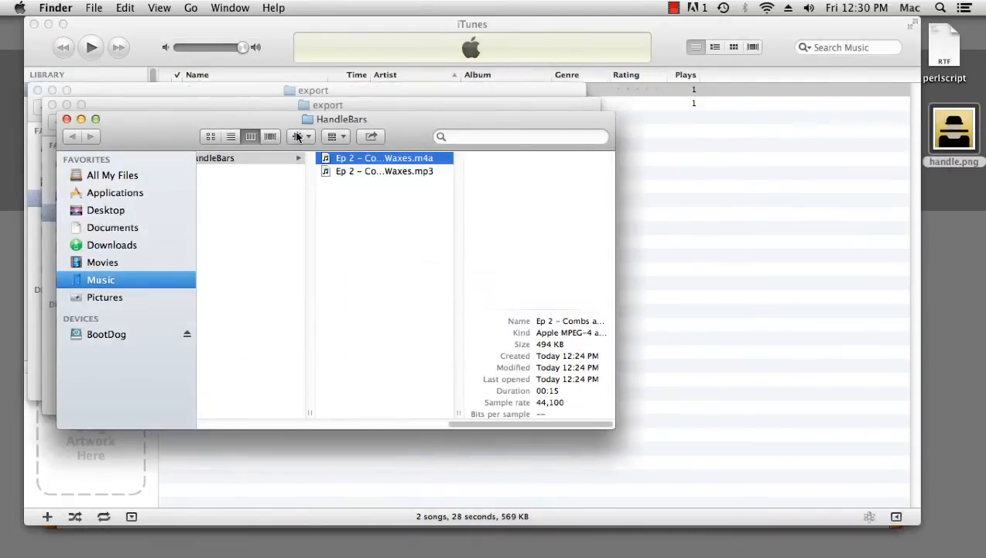
Browse to Dan Beeston > HandleBars in iTunes Media and select the new MP3 file
{"action": "left_click", "coordinate": [240, 158]}
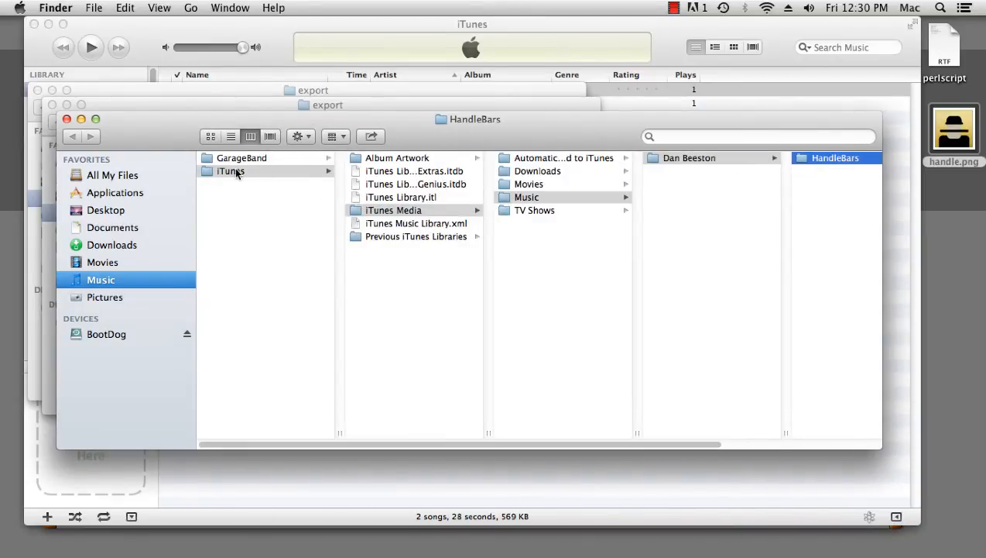
{"action": "mouse_move", "coordinate": [595, 198]}
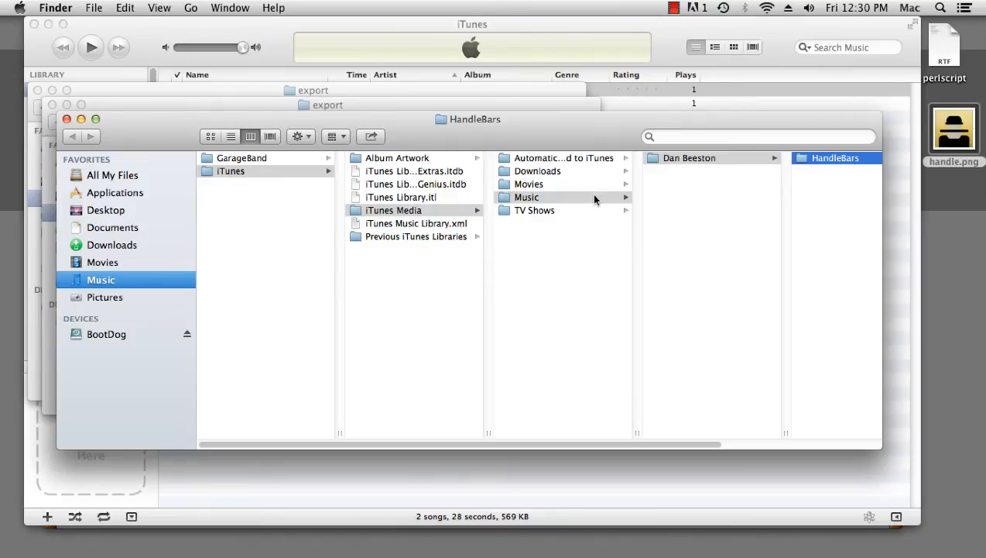
{"action": "mouse_move", "coordinate": [584, 446]}
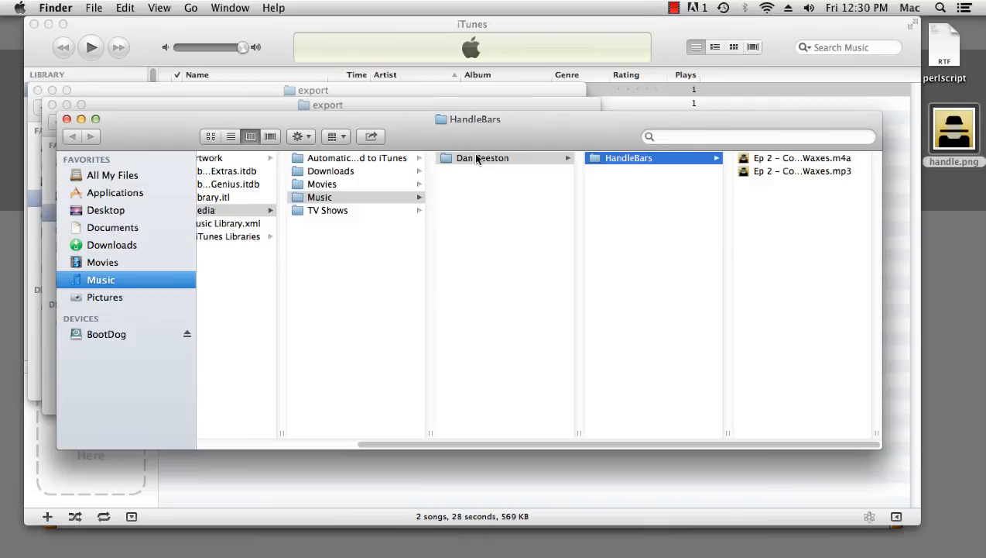
{"action": "left_click", "coordinate": [483, 158]}
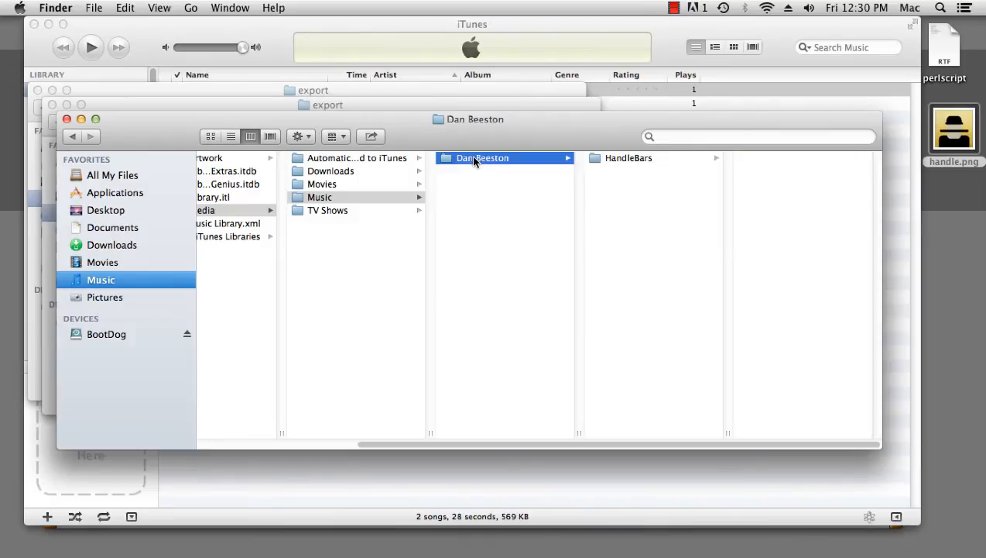
{"action": "left_click", "coordinate": [629, 158]}
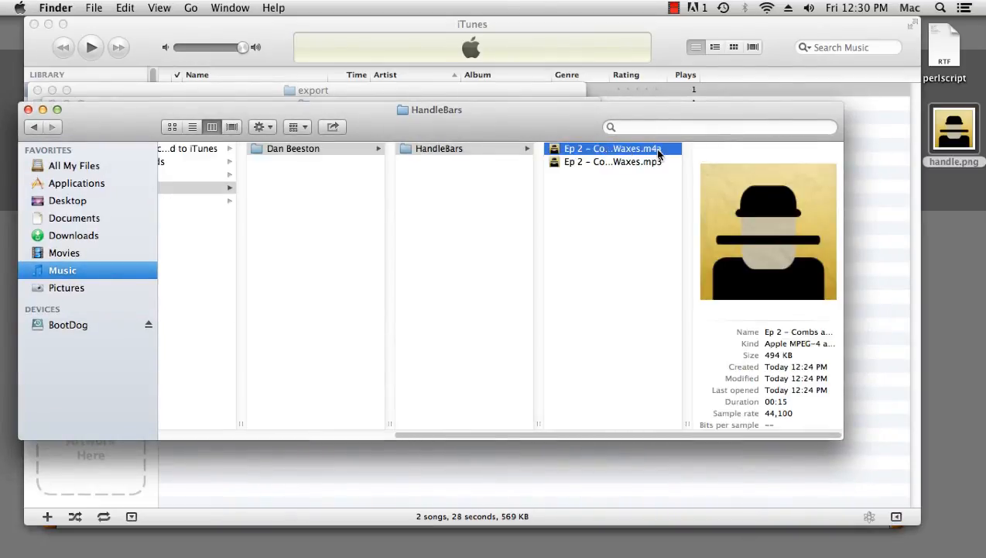
{"action": "left_click", "coordinate": [613, 162]}
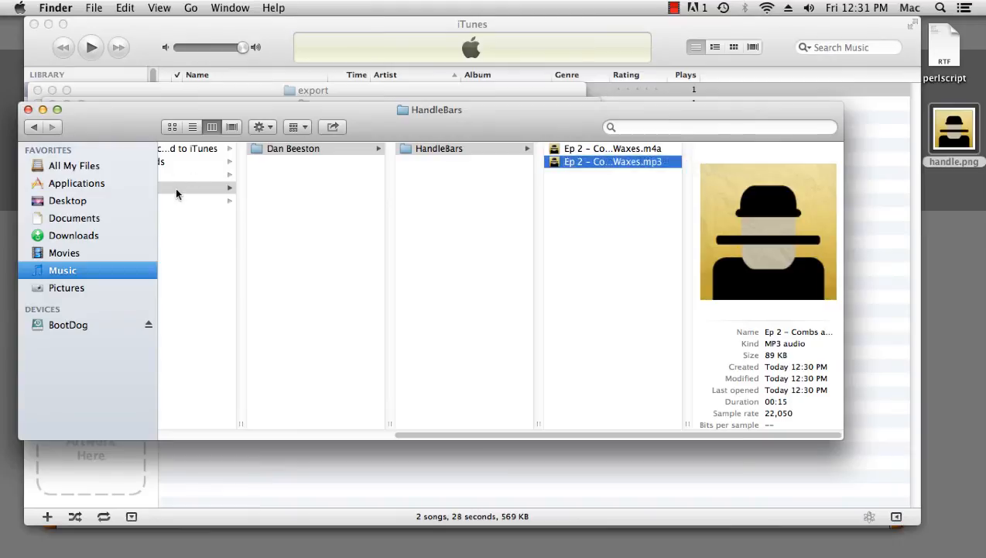
{"action": "mouse_move", "coordinate": [625, 239]}
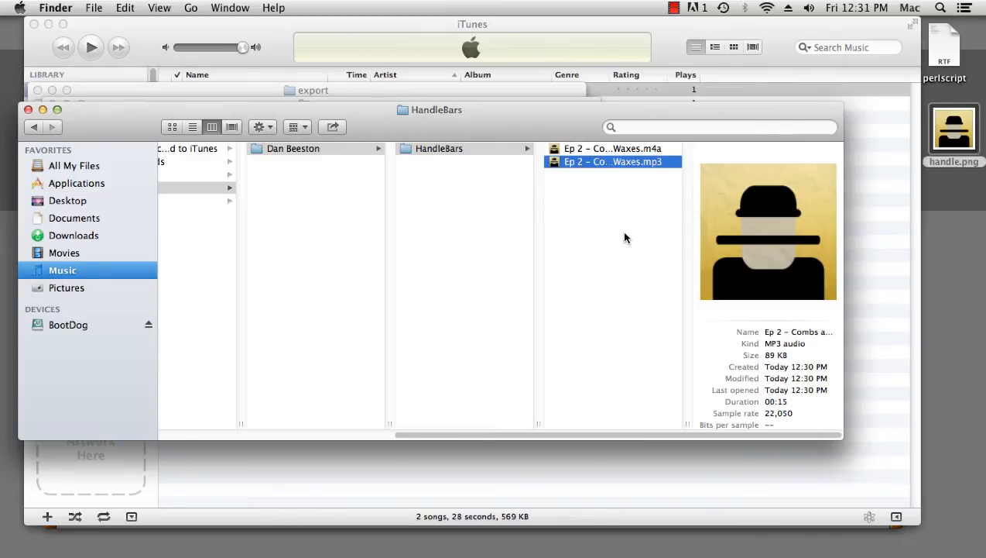
Widen the file name column to show the full Ep 2 – Combs and Waxes file names
{"action": "left_click", "coordinate": [74, 217]}
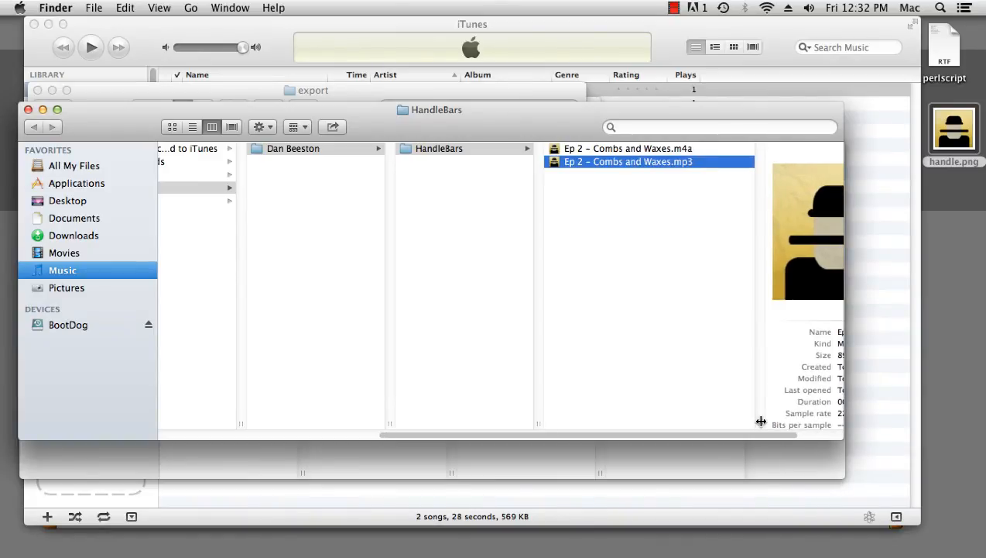
{"action": "mouse_move", "coordinate": [214, 158]}
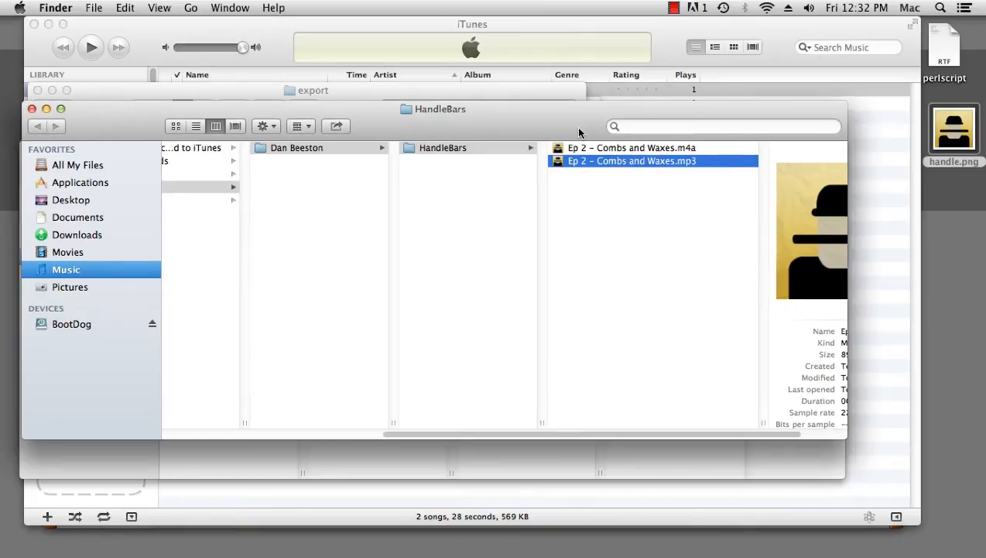
Create a new Folder Action workflow set to receive files added to HandleBars
{"action": "left_click", "coordinate": [942, 8]}
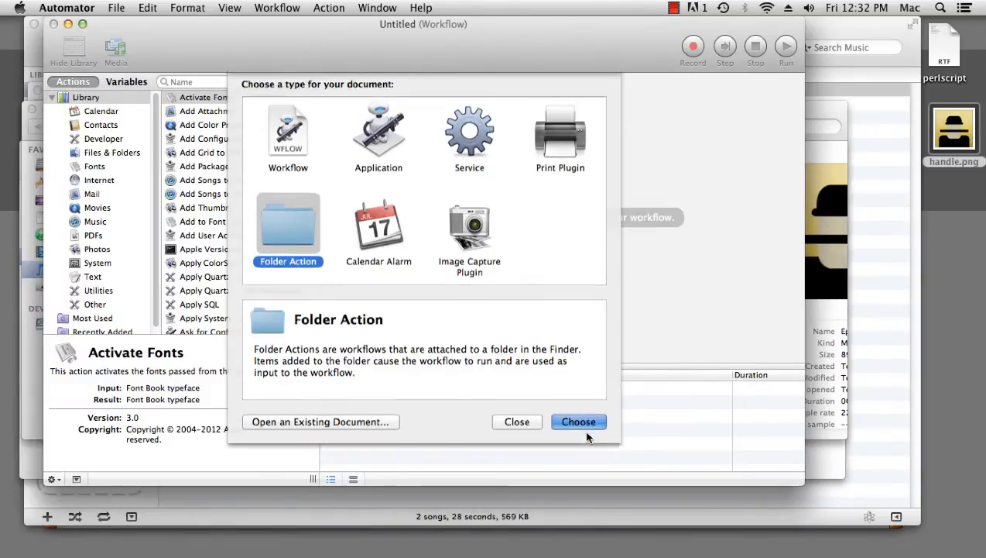
{"action": "left_click", "coordinate": [579, 422]}
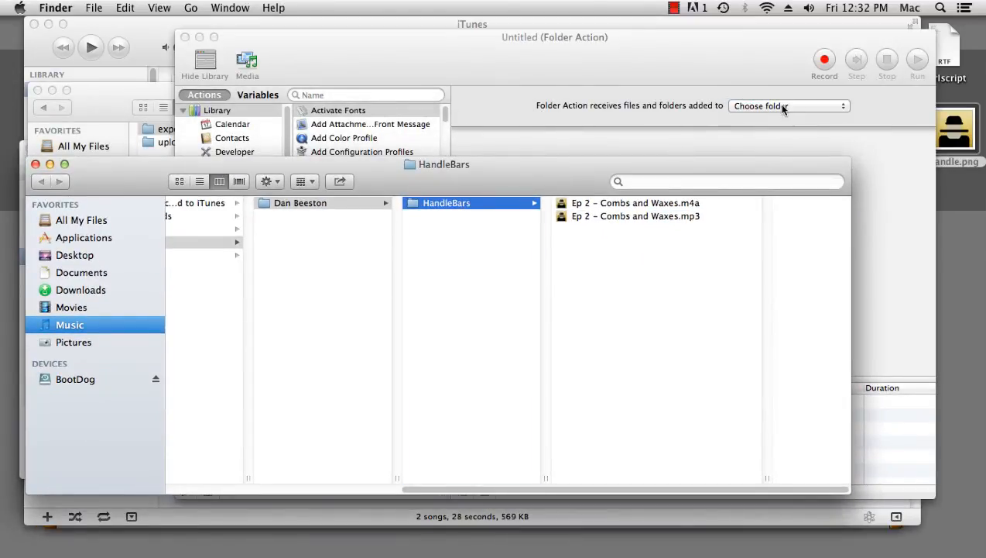
{"action": "left_click", "coordinate": [786, 105]}
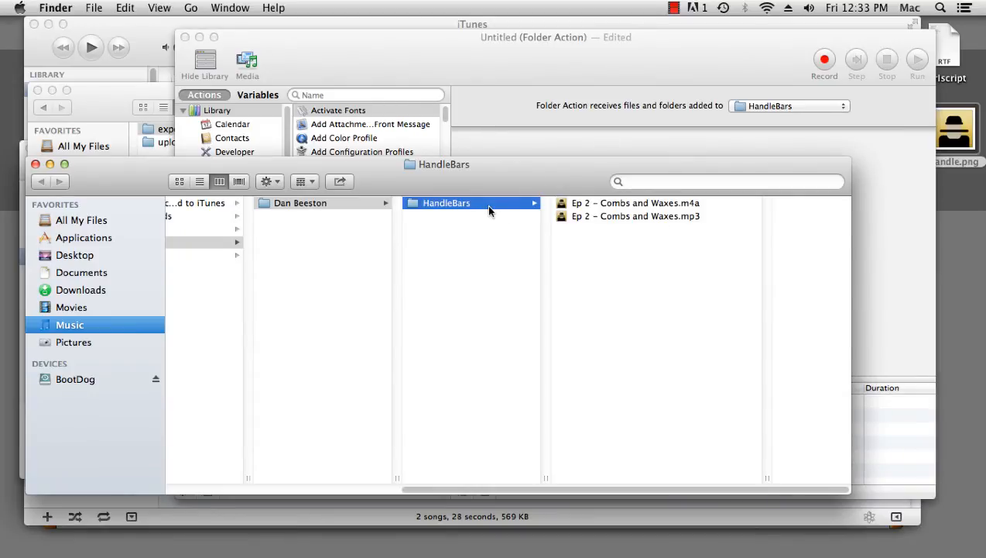
{"action": "mouse_move", "coordinate": [653, 247]}
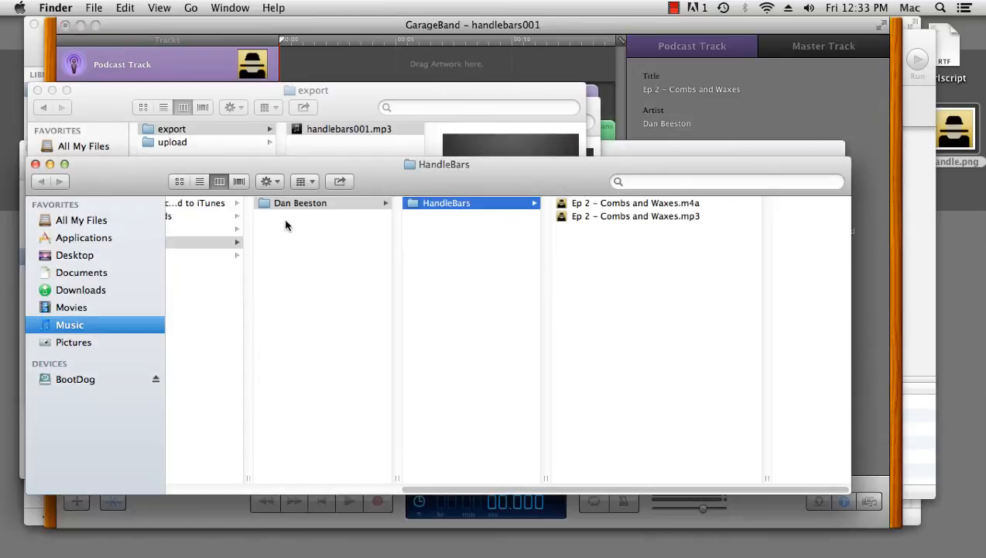
{"action": "mouse_move", "coordinate": [445, 234]}
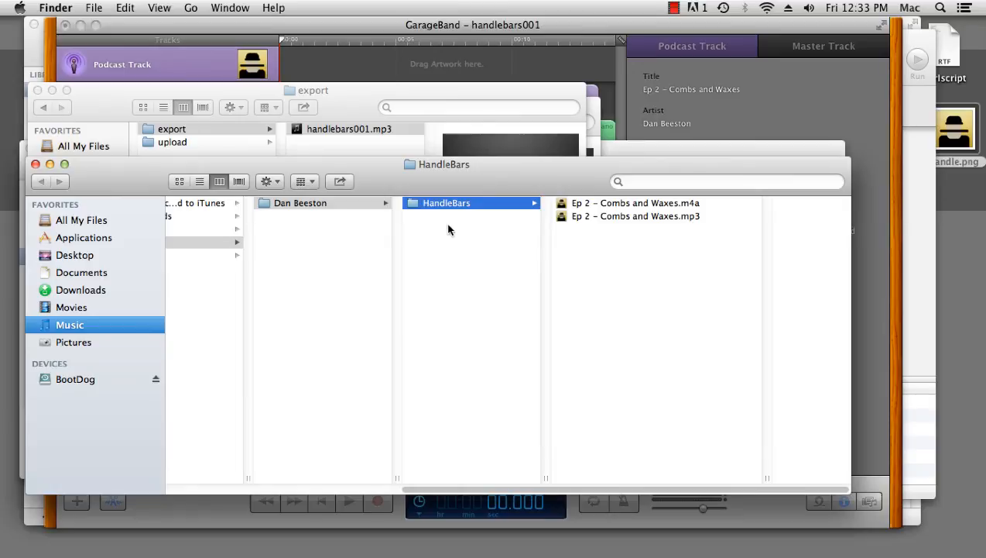
{"action": "mouse_move", "coordinate": [440, 226]}
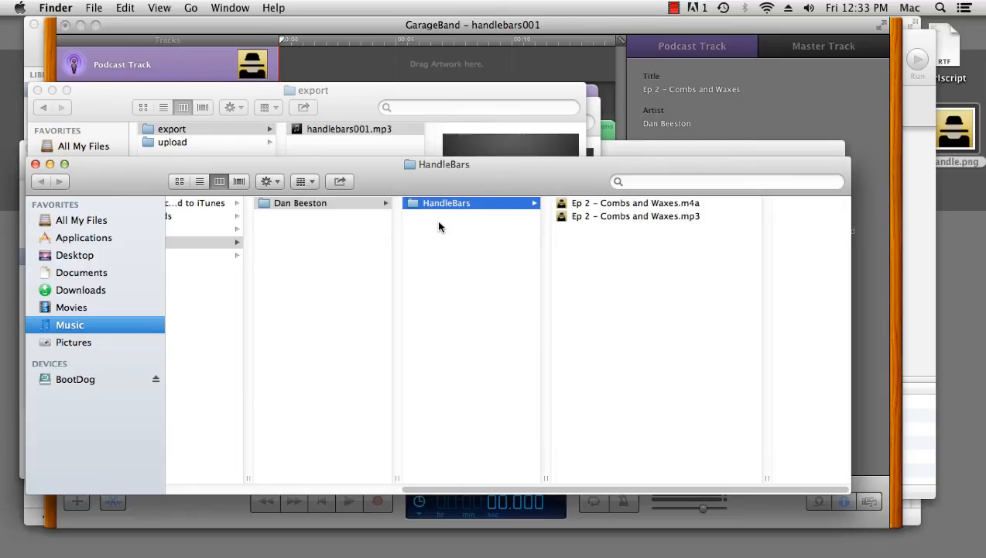
{"action": "mouse_move", "coordinate": [502, 294]}
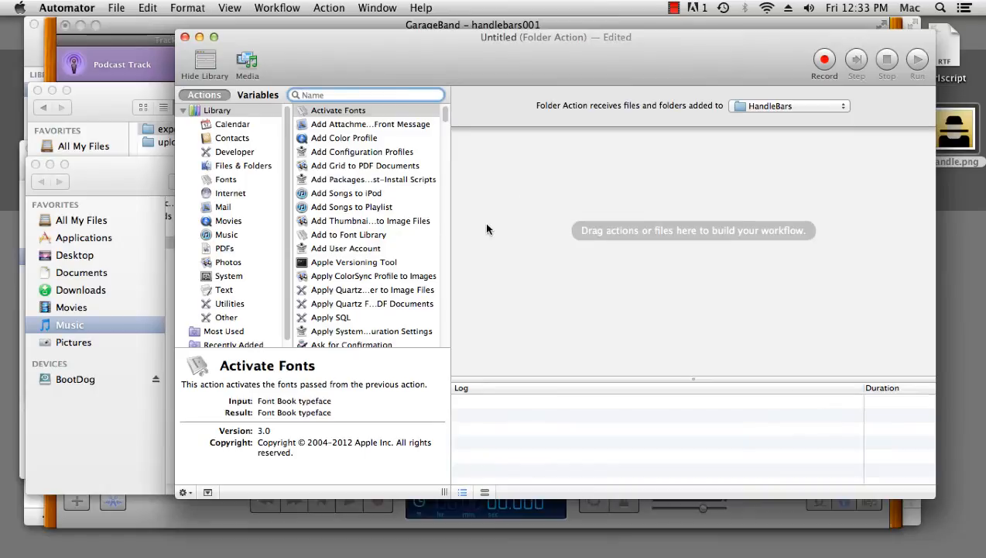
Add a Filter Finder Items action with condition File extension is mp3
{"action": "left_click", "coordinate": [243, 164]}
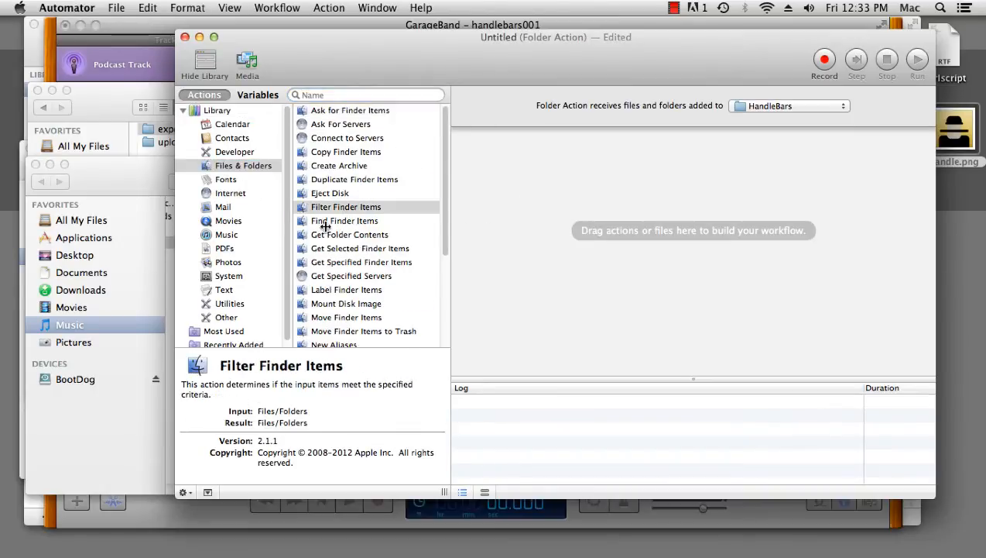
{"action": "double_click", "coordinate": [346, 208]}
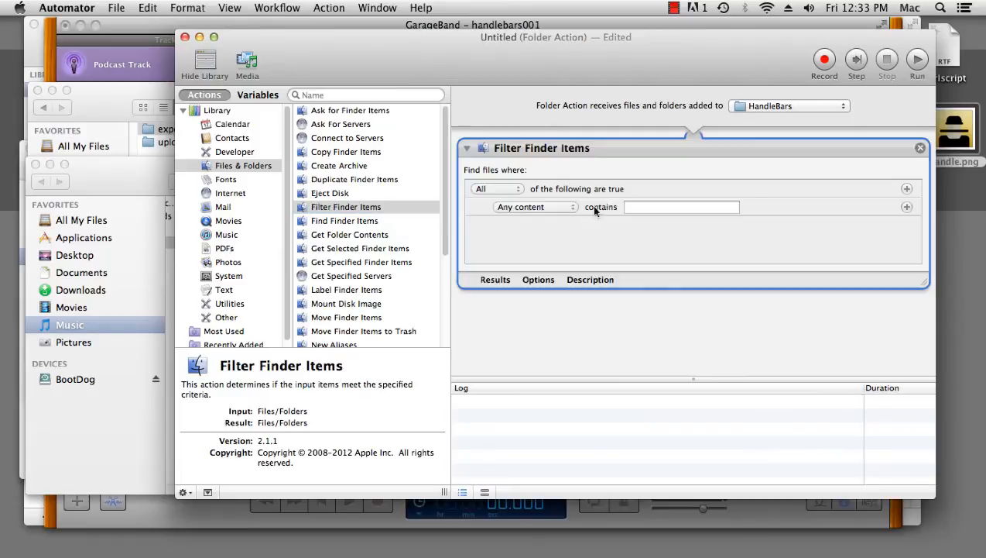
{"action": "left_click", "coordinate": [534, 208]}
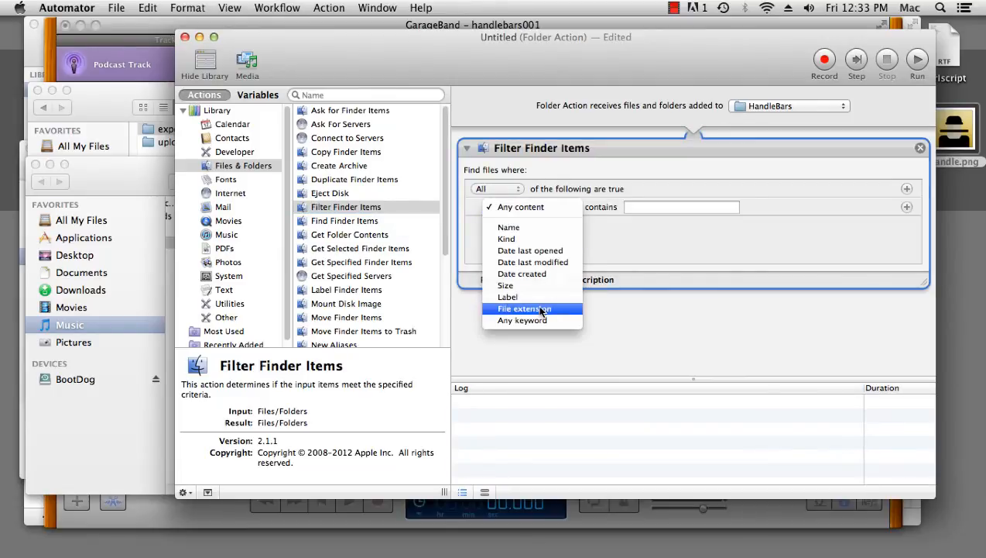
{"action": "left_click", "coordinate": [523, 308]}
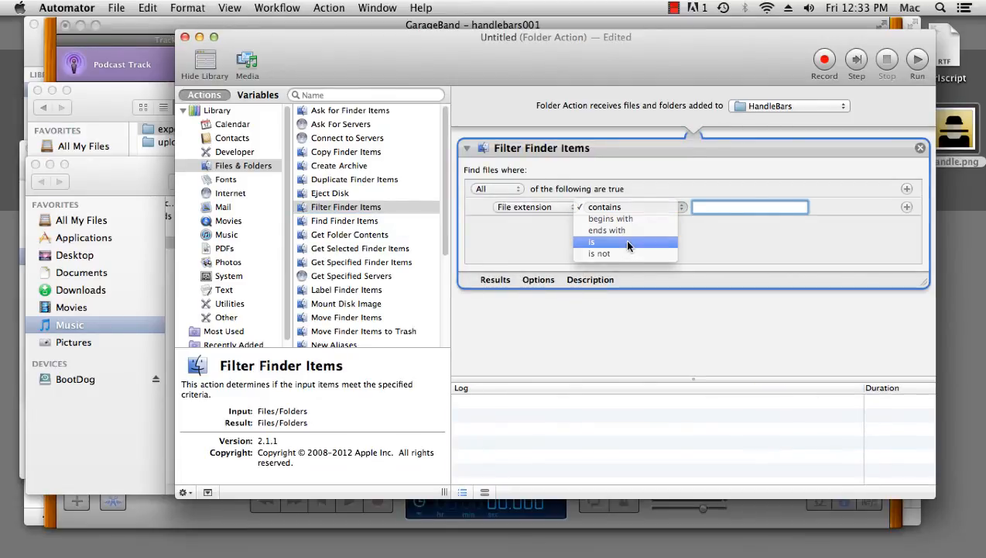
{"action": "left_click", "coordinate": [591, 241]}
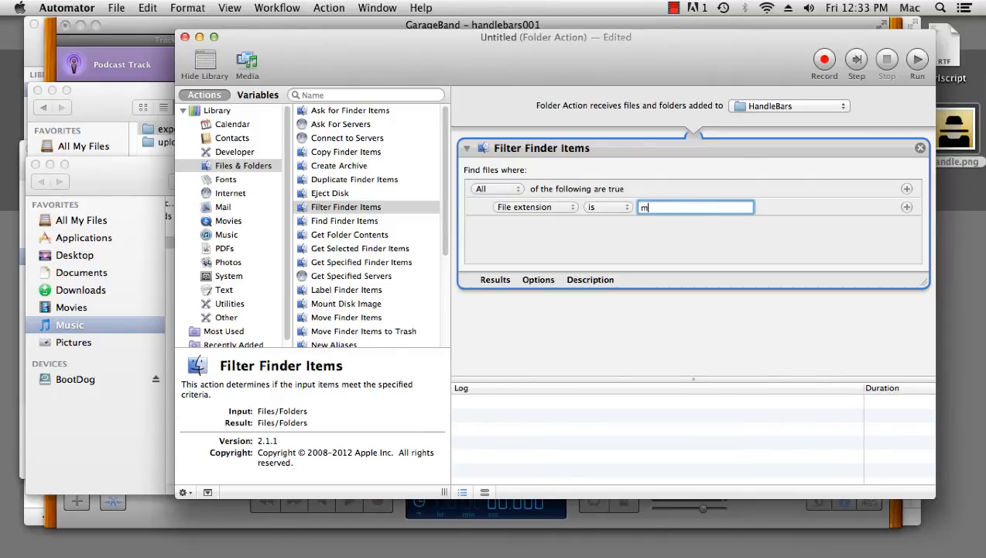
{"action": "type", "text": "p3"}
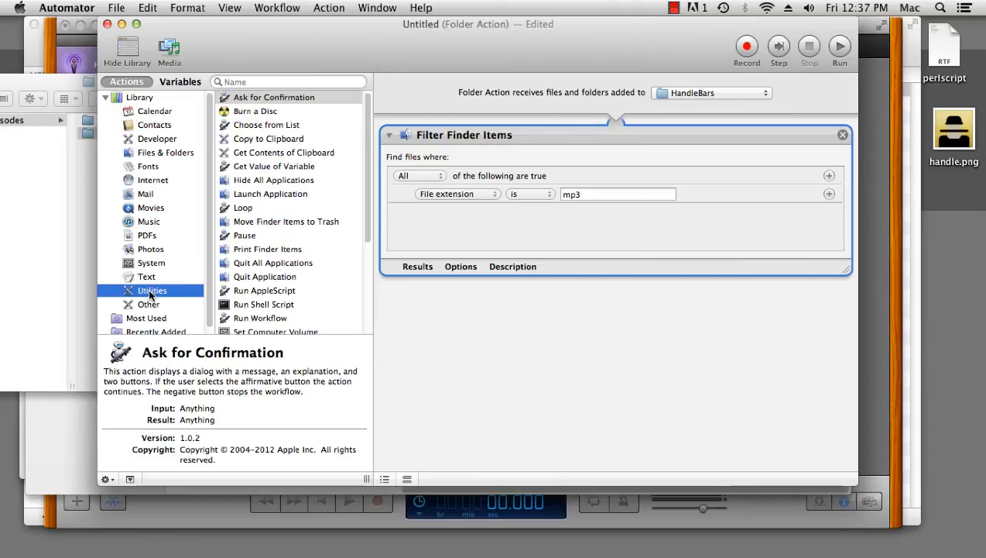
Add a Run Shell Script step using /usr/bin/perl with input as arguments, and copy the perlscript code
{"action": "double_click", "coordinate": [263, 303]}
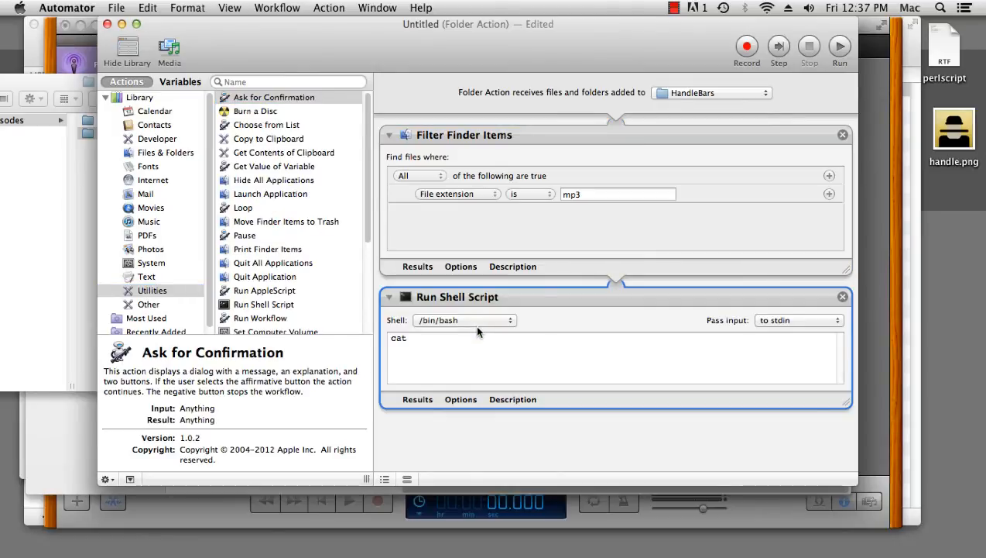
{"action": "mouse_move", "coordinate": [566, 326]}
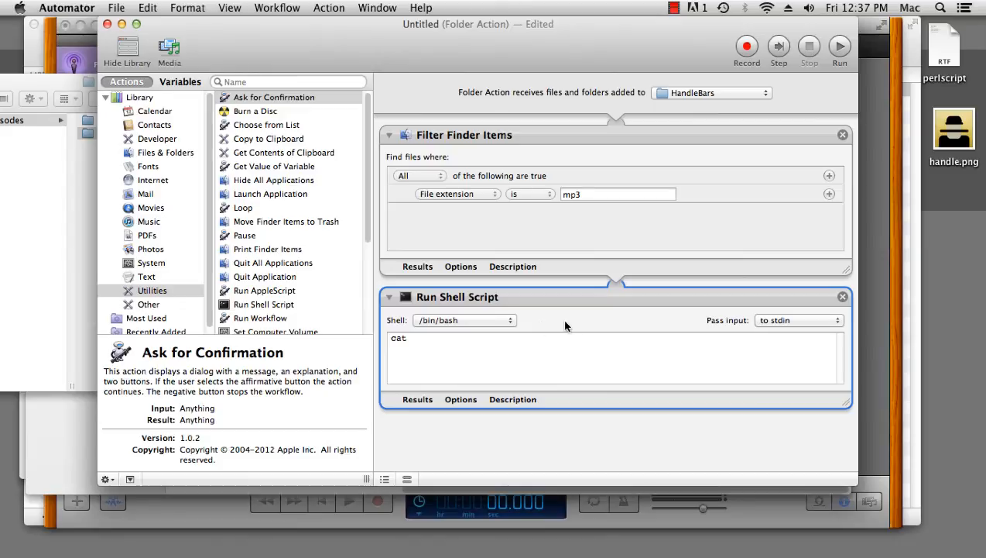
{"action": "mouse_move", "coordinate": [506, 349]}
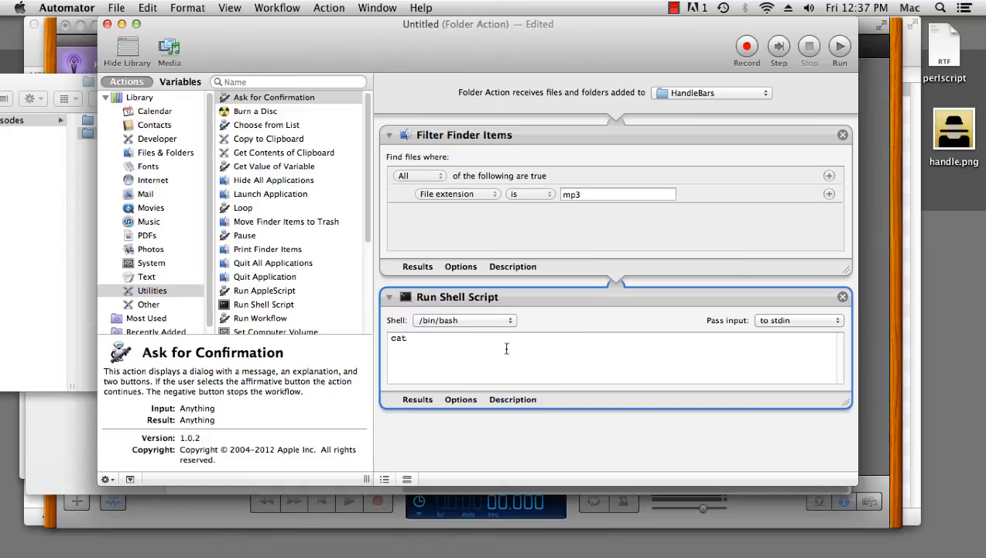
{"action": "left_click", "coordinate": [465, 319]}
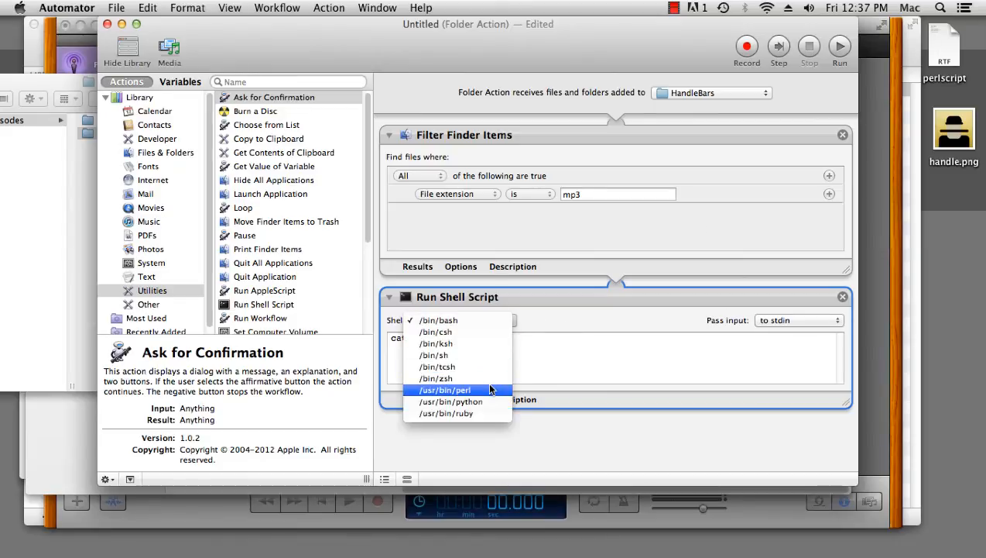
{"action": "left_click", "coordinate": [443, 390]}
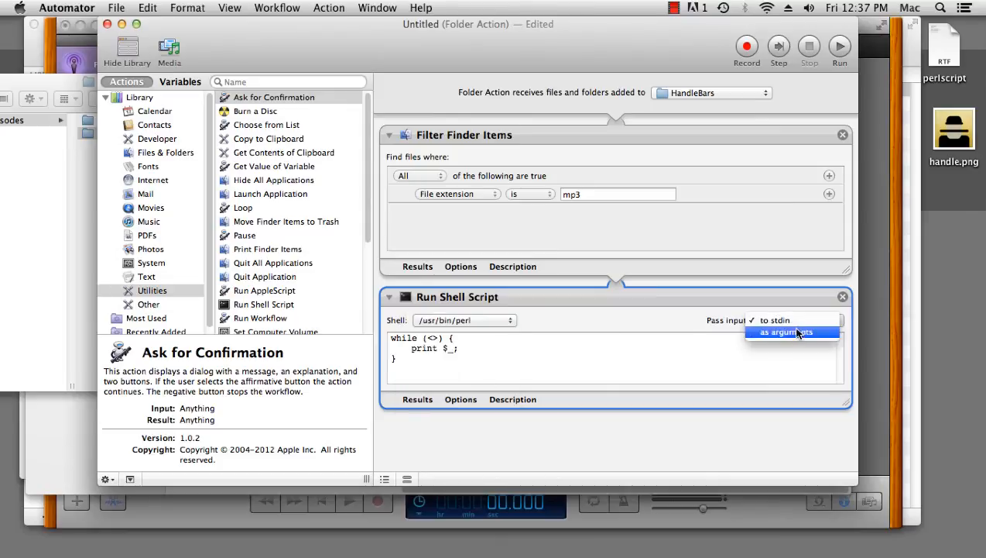
{"action": "left_click", "coordinate": [785, 331]}
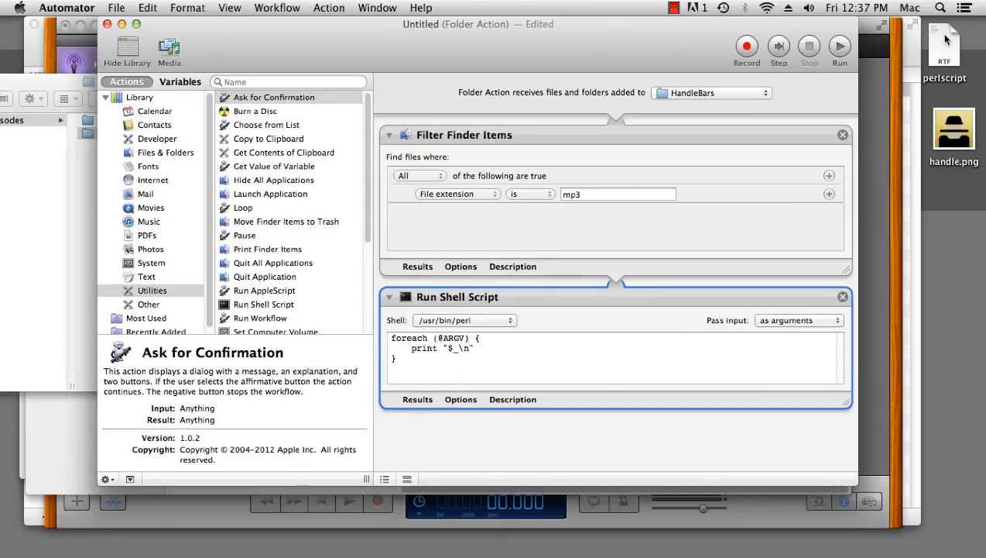
{"action": "double_click", "coordinate": [945, 46]}
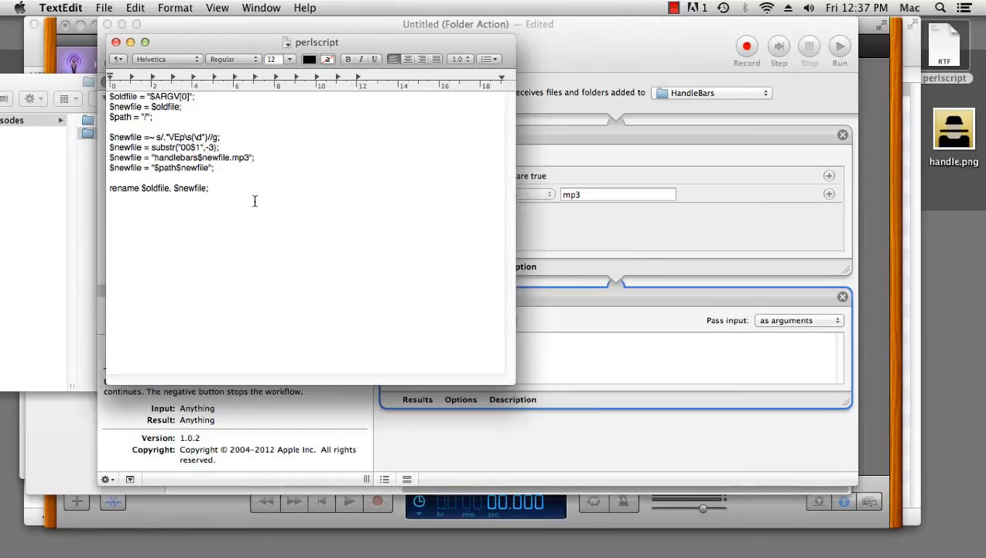
{"action": "key", "text": "cmd+a"}
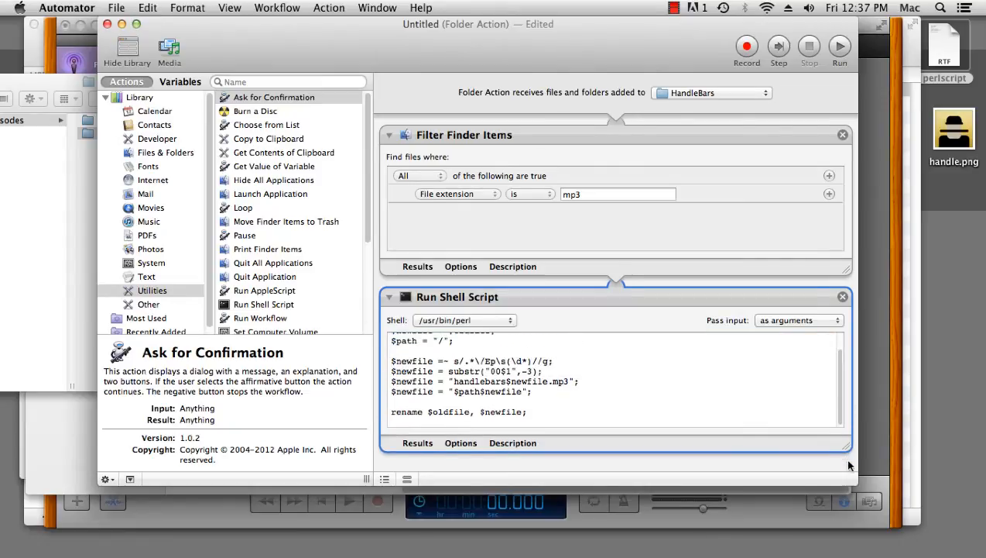
Review the pasted rename script and pick out the $ARGV[0] variable
{"action": "scroll", "scroll_direction": "up", "scroll_amount": 3}
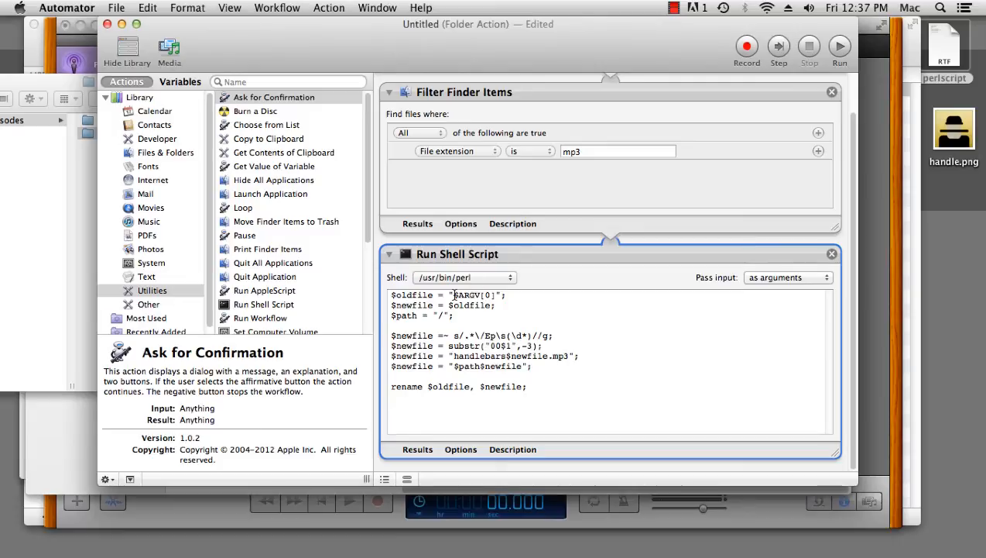
{"action": "double_click", "coordinate": [468, 294]}
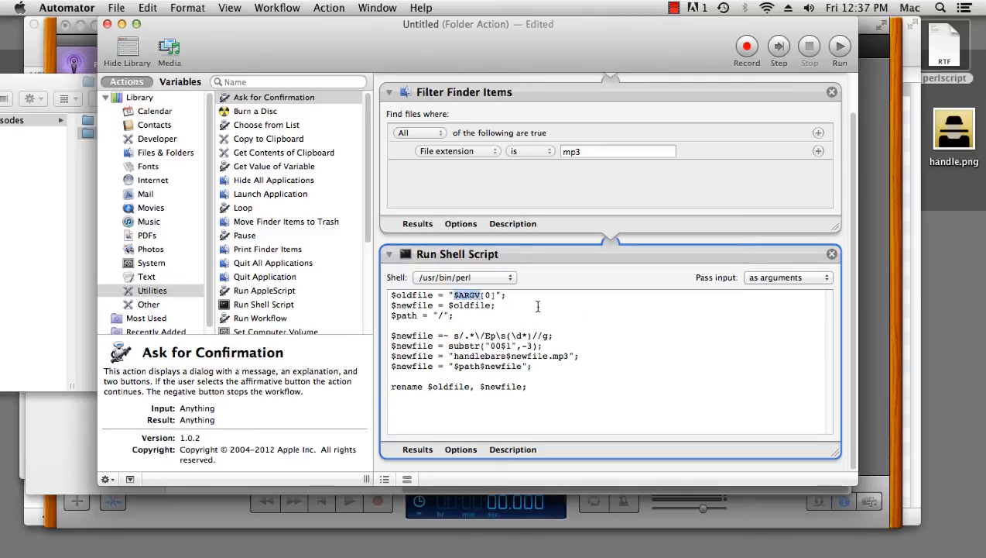
{"action": "left_click", "coordinate": [510, 295]}
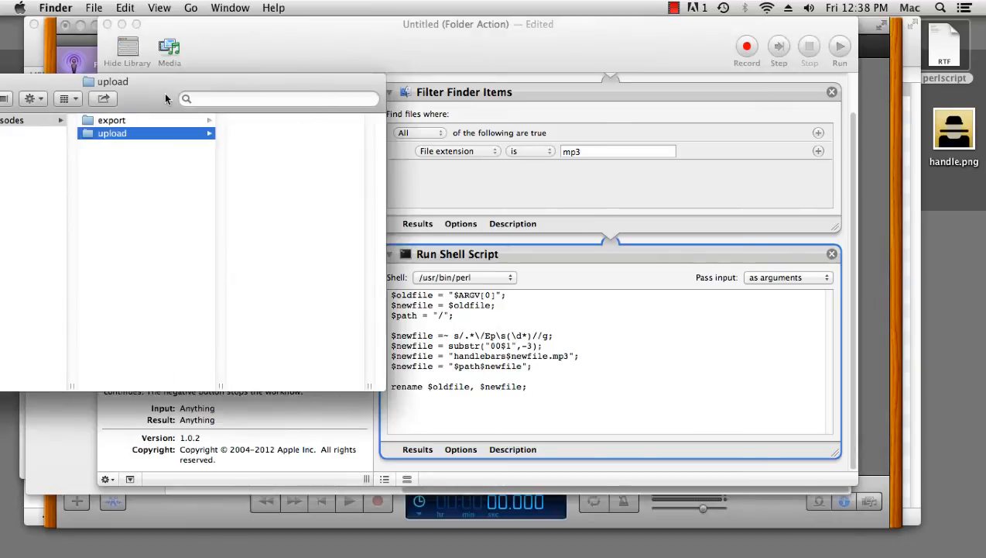
Browse to Documents > podcast_episodes and drag the upload folder into the script's $path line
{"action": "left_click", "coordinate": [108, 189]}
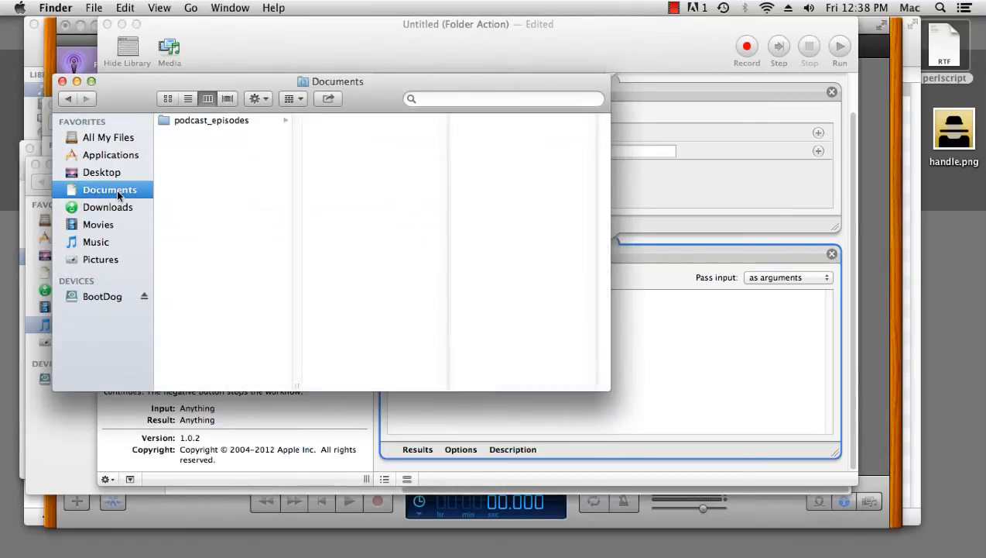
{"action": "left_click", "coordinate": [211, 121]}
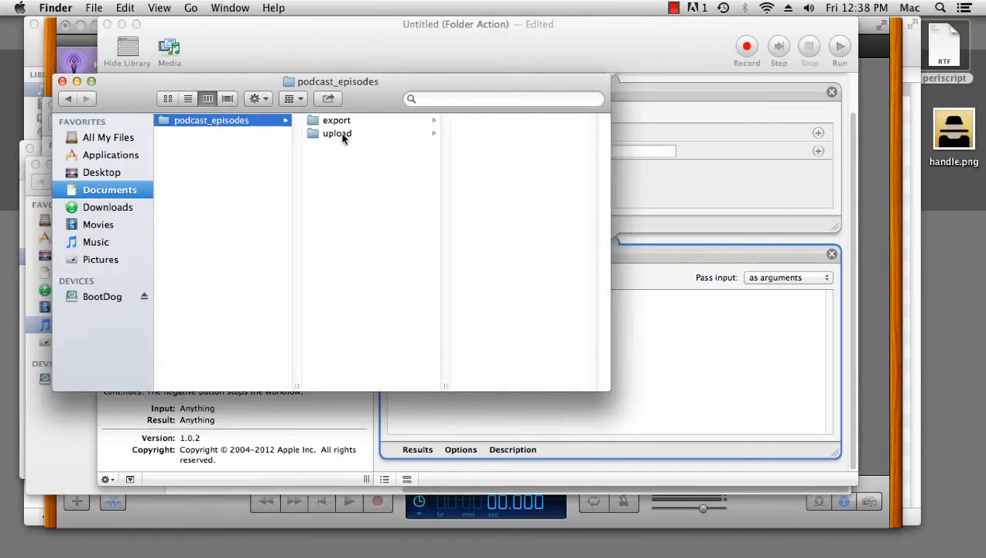
{"action": "left_click", "coordinate": [337, 133]}
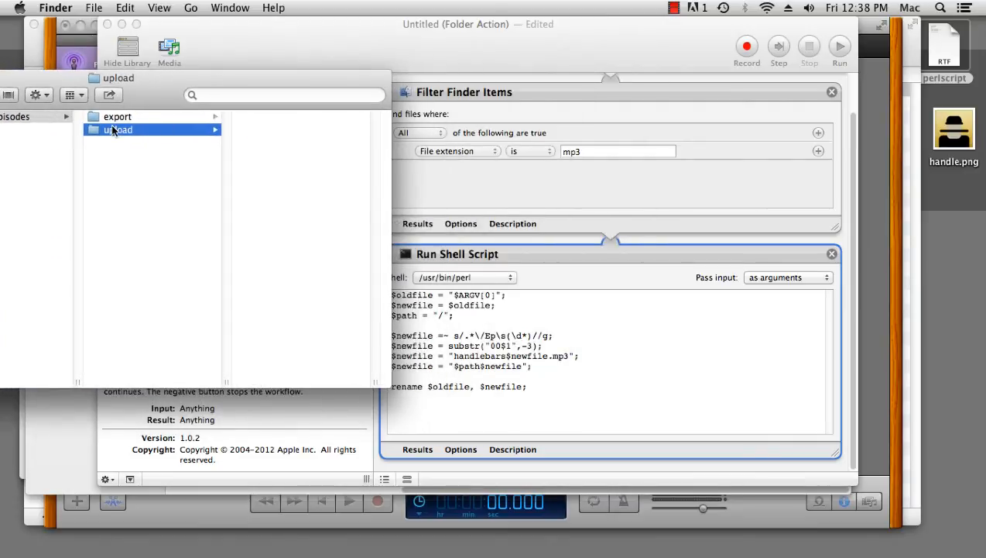
{"action": "left_click_drag", "start_coordinate": [118, 130], "coordinate": [439, 321]}
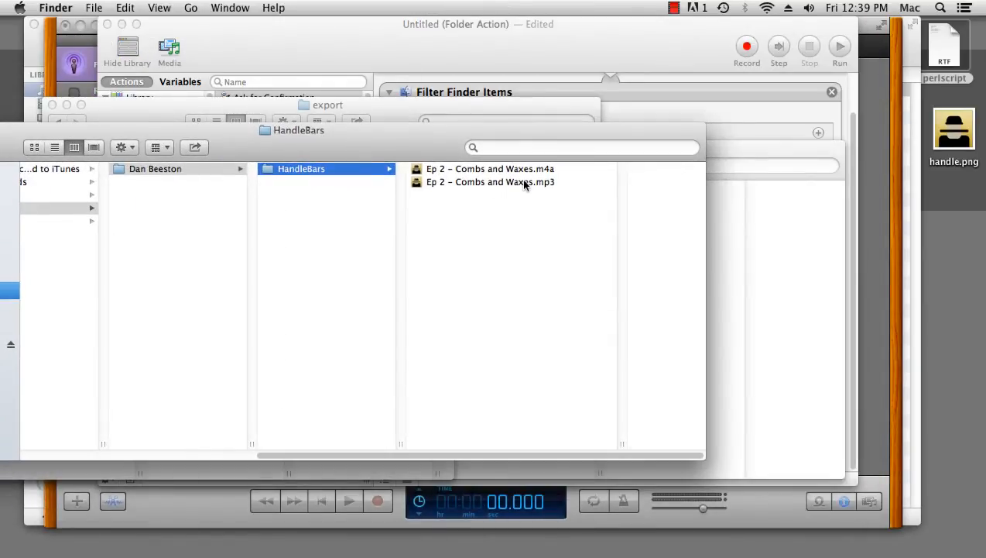
{"action": "mouse_move", "coordinate": [474, 183]}
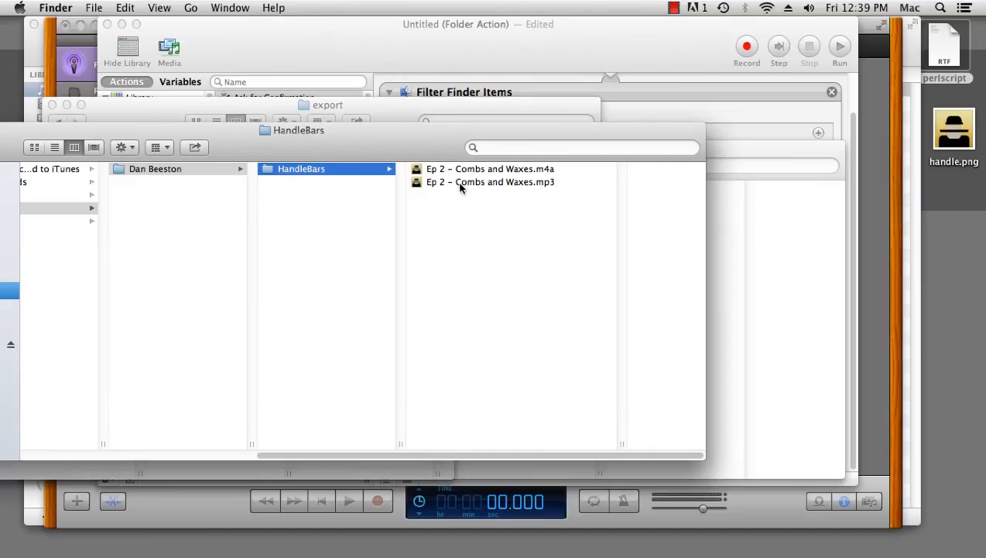
{"action": "mouse_move", "coordinate": [440, 188]}
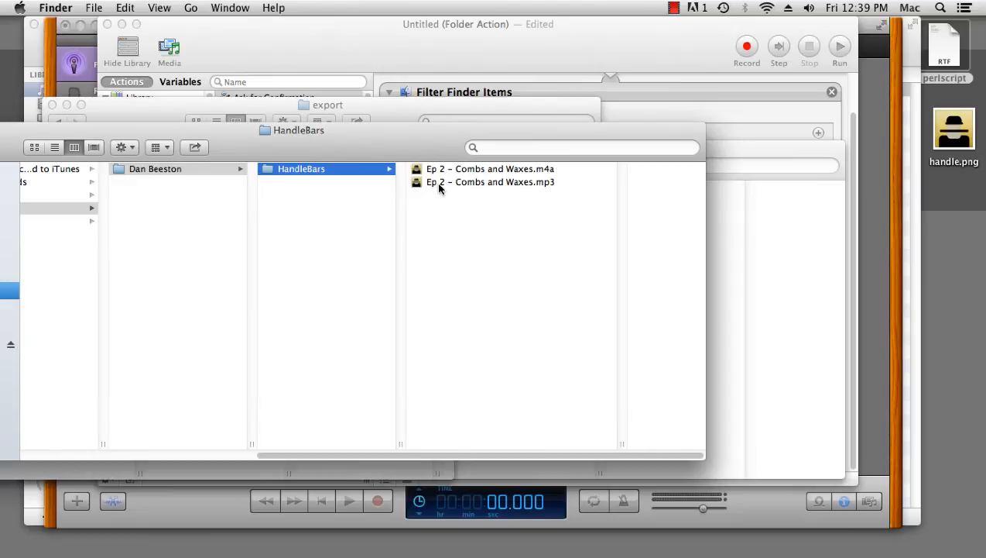
{"action": "mouse_move", "coordinate": [409, 146]}
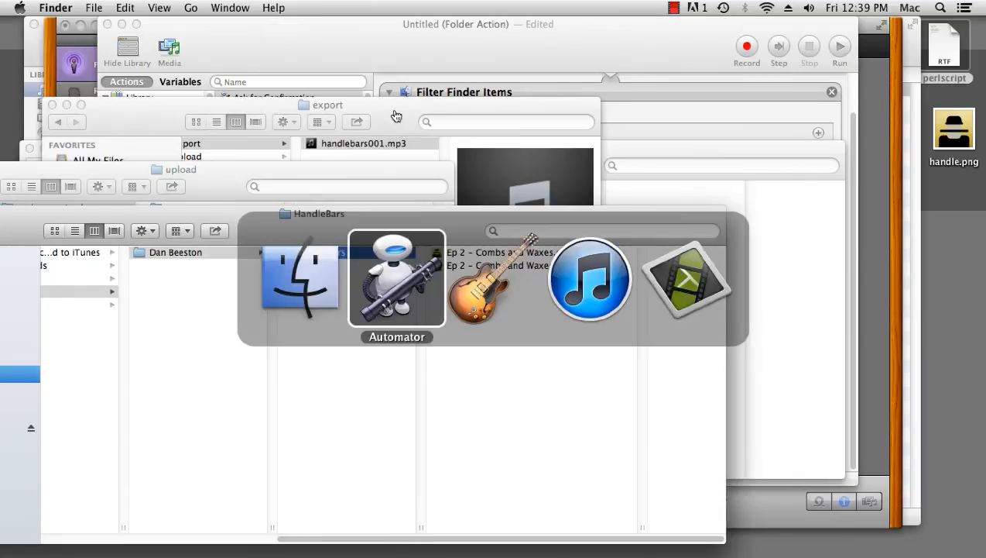
Switch from Finder back to Automator after reviewing handlebars001.mp3
{"action": "left_click", "coordinate": [397, 279]}
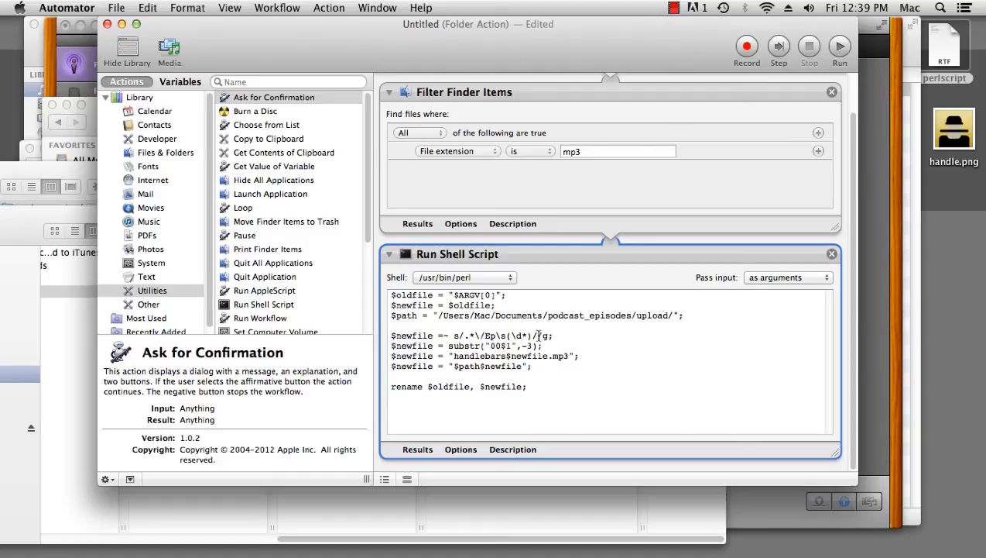
Highlight the episode-number expression, the handlebars new file name and its path part in the Perl script
{"action": "double_click", "coordinate": [519, 334]}
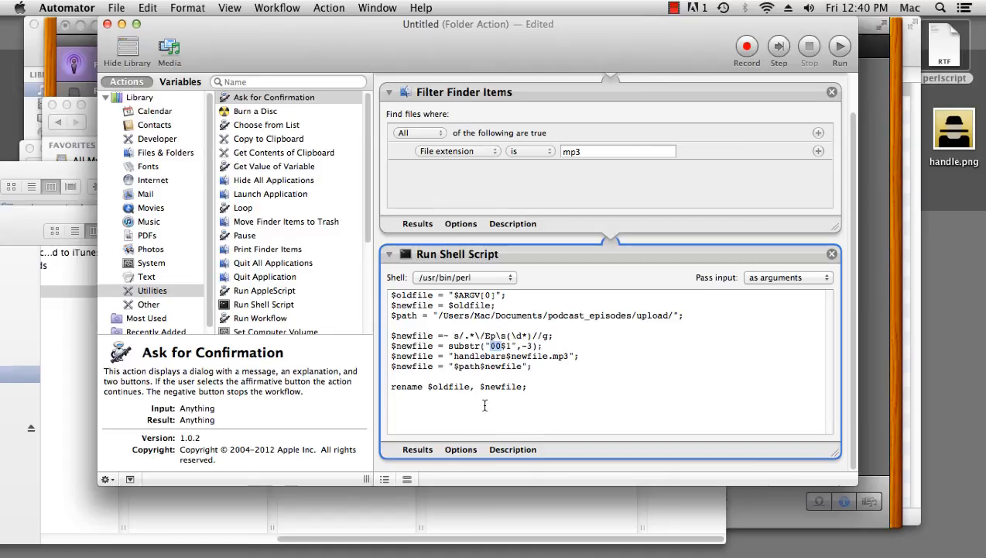
{"action": "mouse_move", "coordinate": [517, 344]}
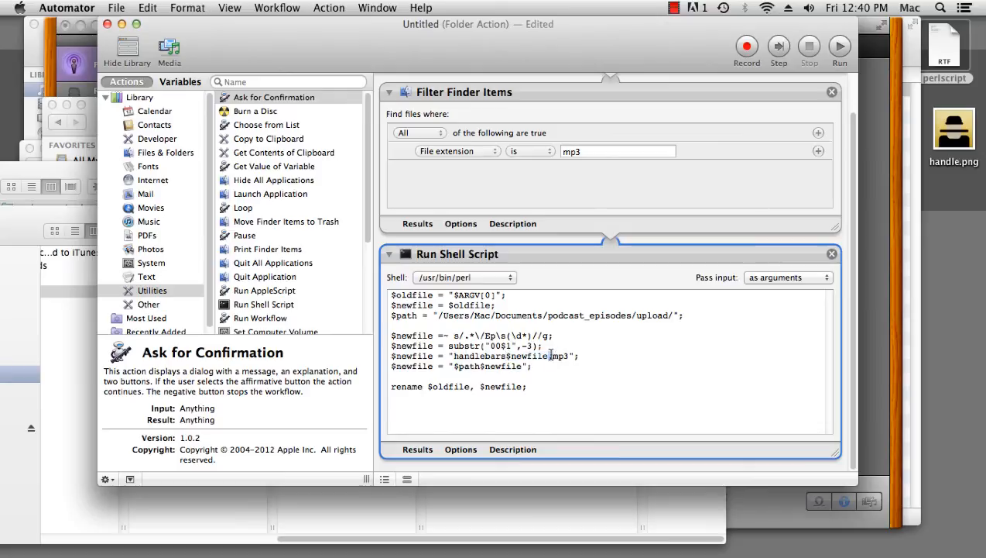
{"action": "double_click", "coordinate": [557, 354]}
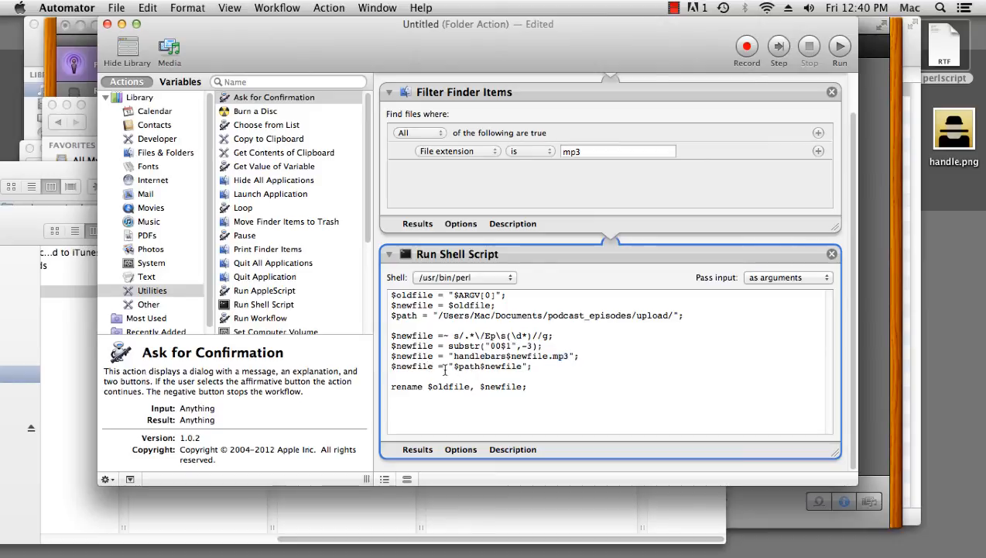
{"action": "double_click", "coordinate": [468, 365]}
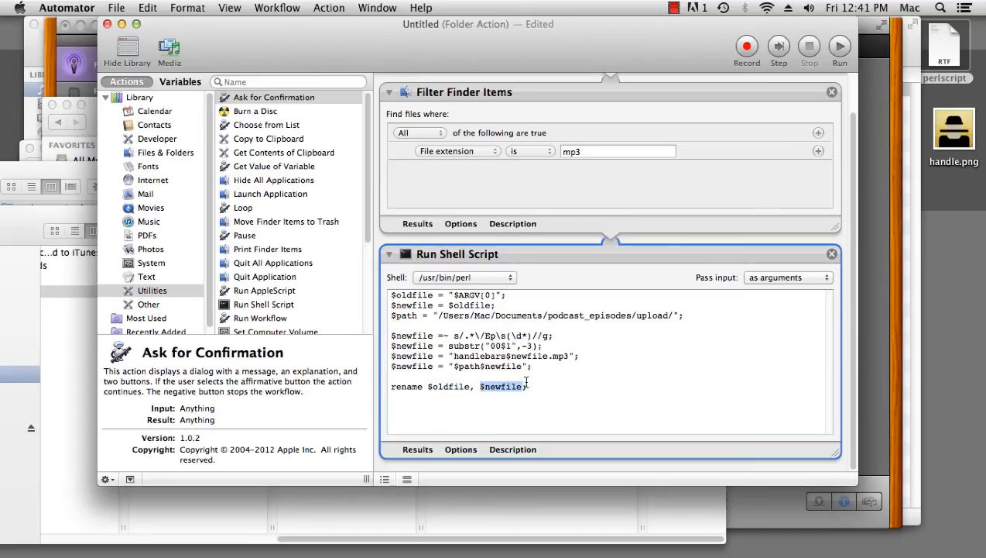
Save the folder action workflow under the name 'move mp3'
{"action": "key", "text": "cmd+s"}
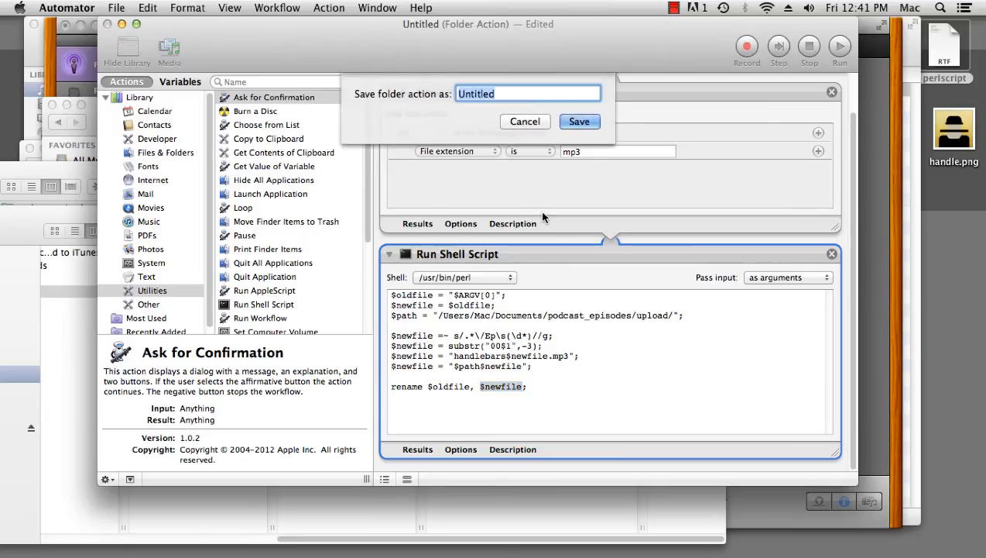
{"action": "type", "text": "move m"}
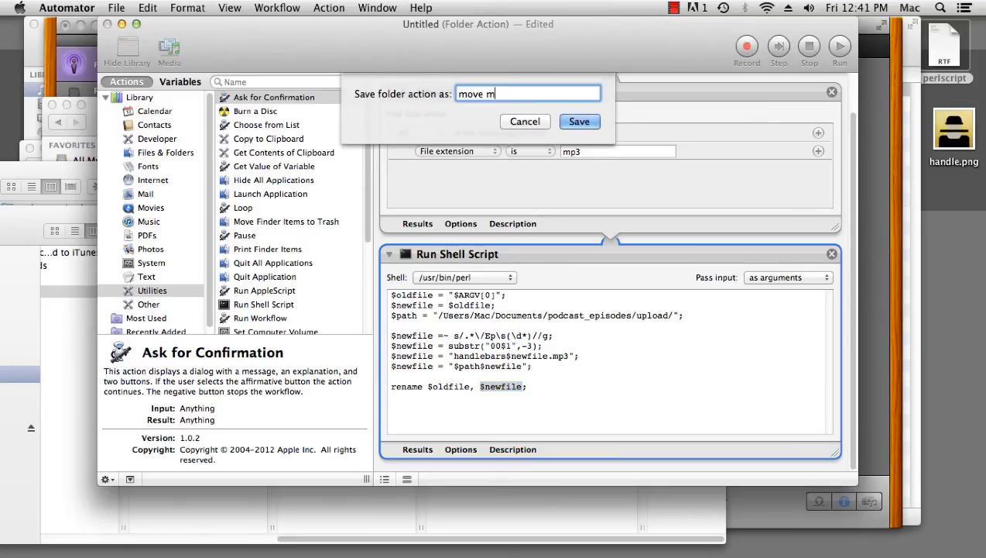
{"action": "left_click", "coordinate": [579, 121]}
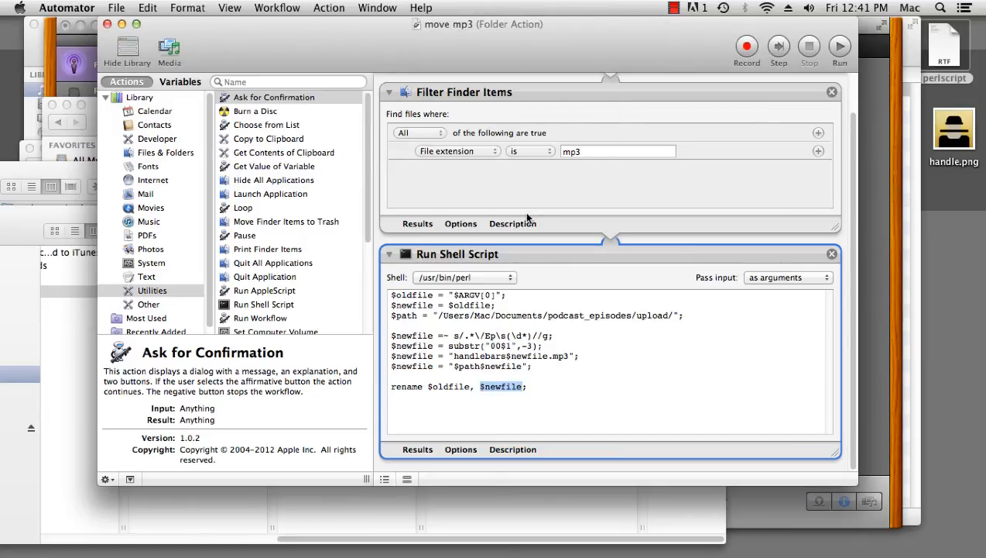
{"action": "scroll", "scroll_direction": "up", "scroll_amount": 3}
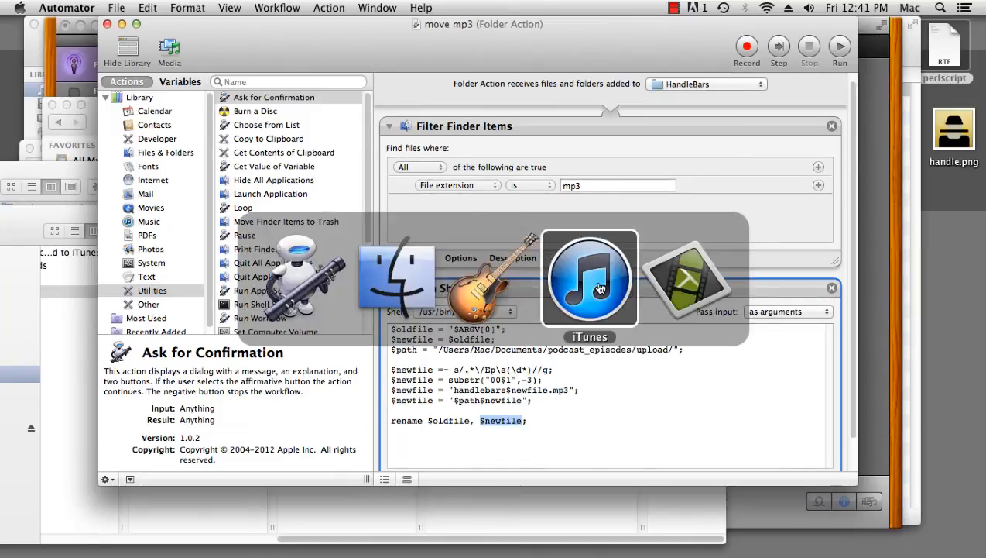
In iTunes, remove the duplicate Ep 2 – Combs and Waxes track from the library
{"action": "left_click", "coordinate": [590, 279]}
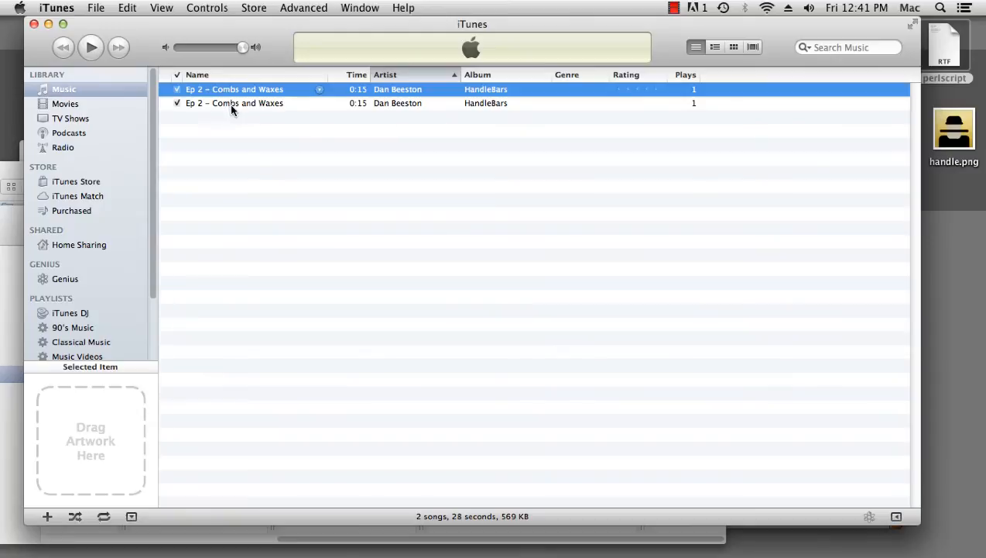
{"action": "left_click", "coordinate": [233, 102]}
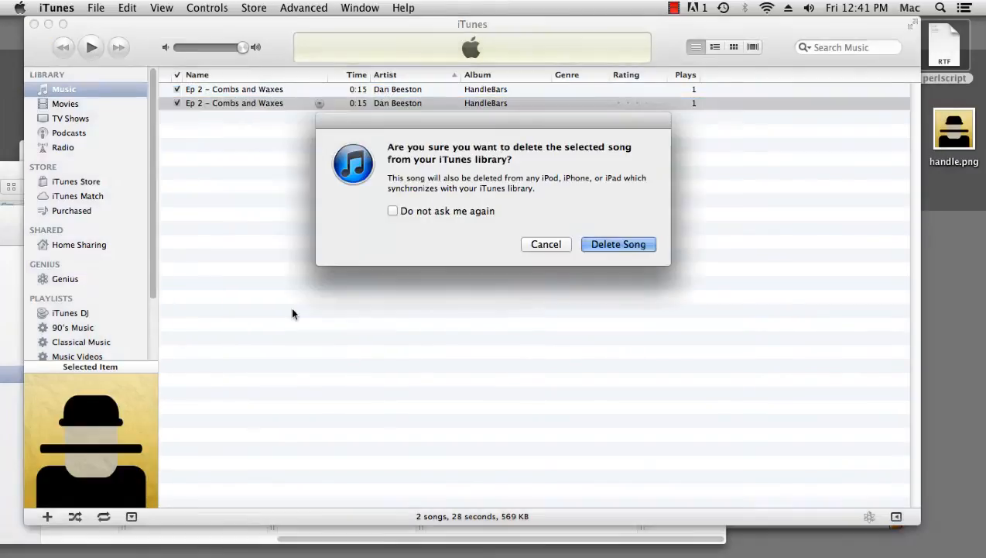
{"action": "left_click", "coordinate": [618, 244]}
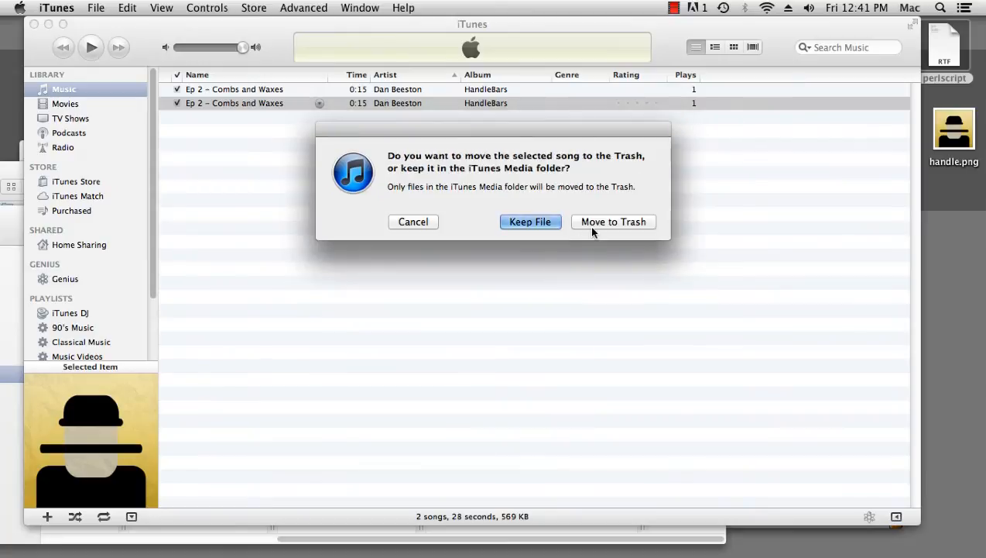
Create an MP3 version of the Ep 2 – Combs and Waxes episode
{"action": "left_click", "coordinate": [613, 221]}
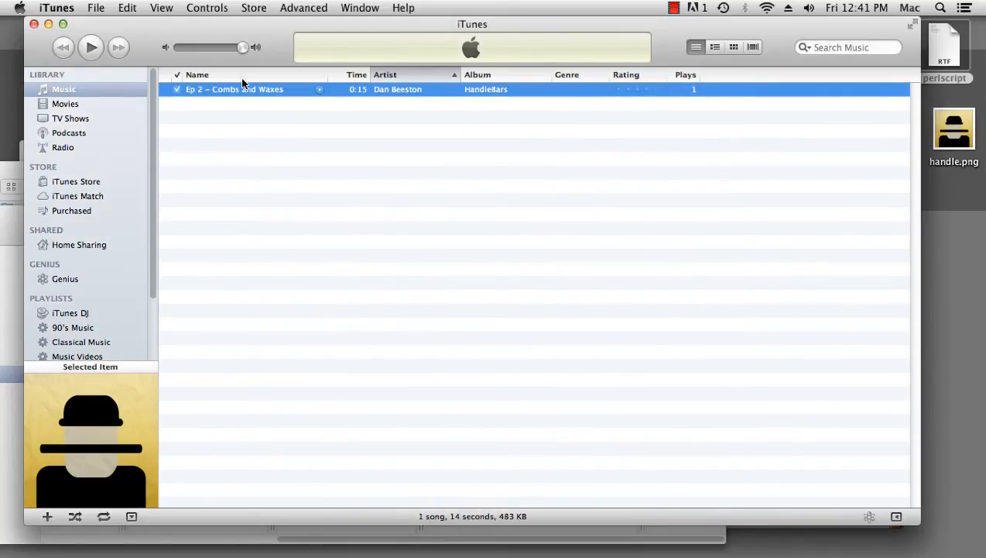
{"action": "right_click", "coordinate": [234, 89]}
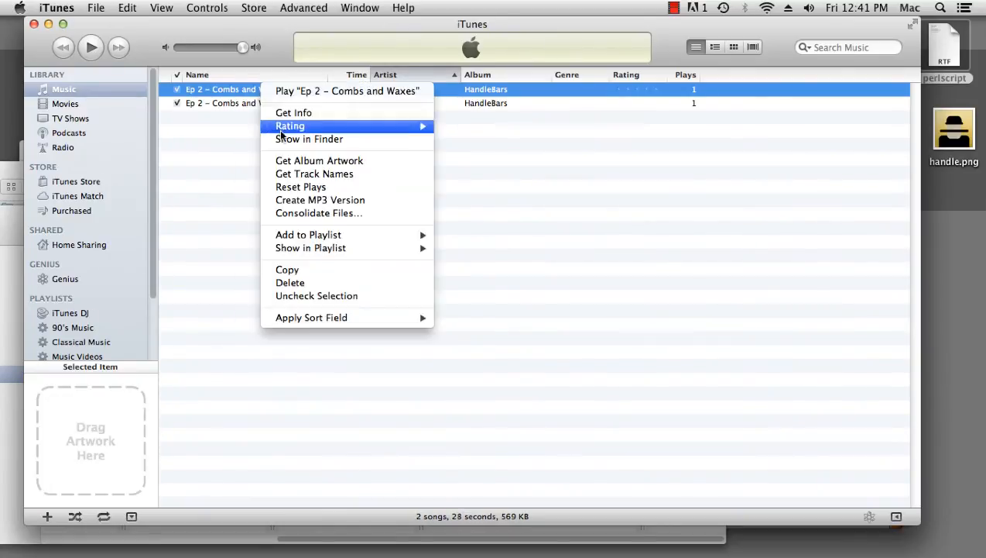
{"action": "left_click", "coordinate": [309, 140]}
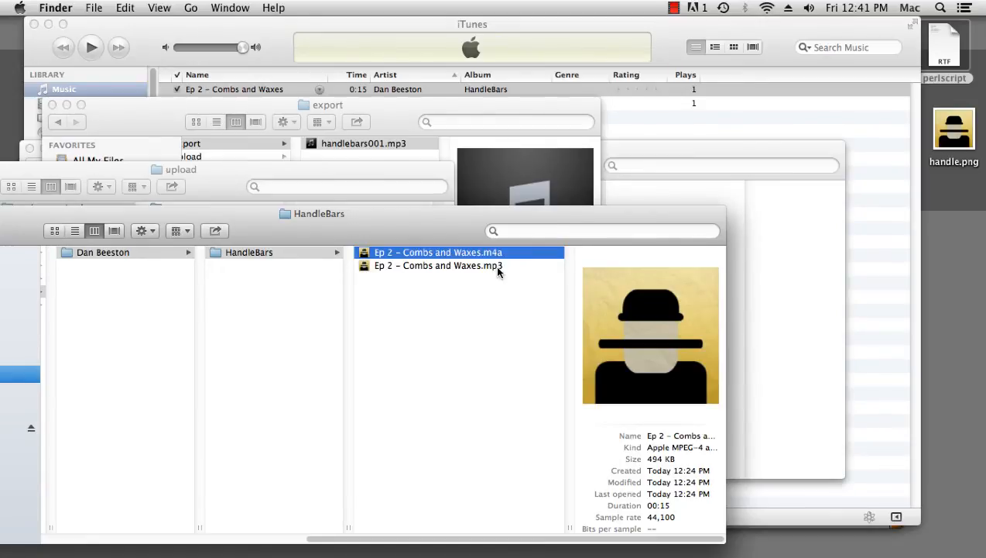
{"action": "mouse_move", "coordinate": [484, 272]}
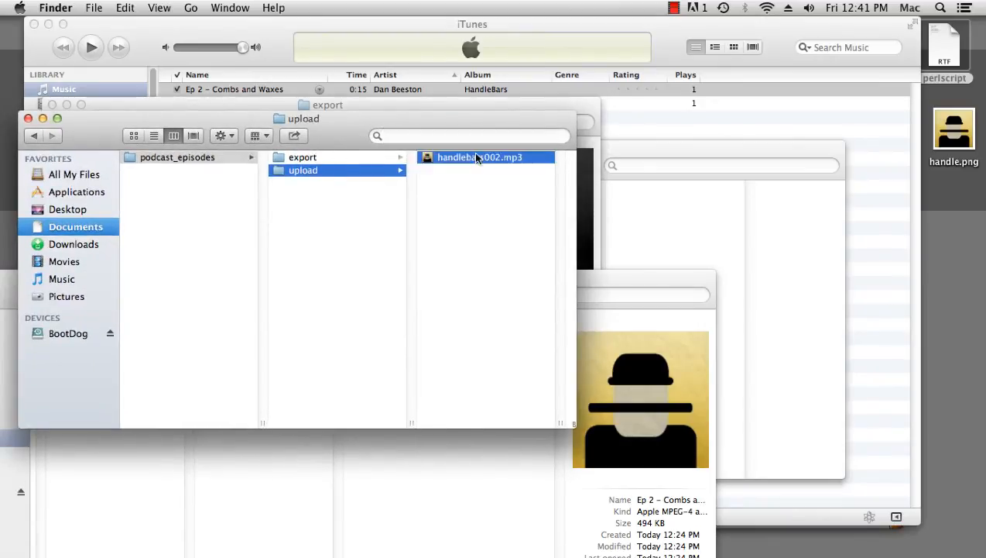
Inspect handlebars002.mp3's details in the upload folder
{"action": "left_click", "coordinate": [480, 158]}
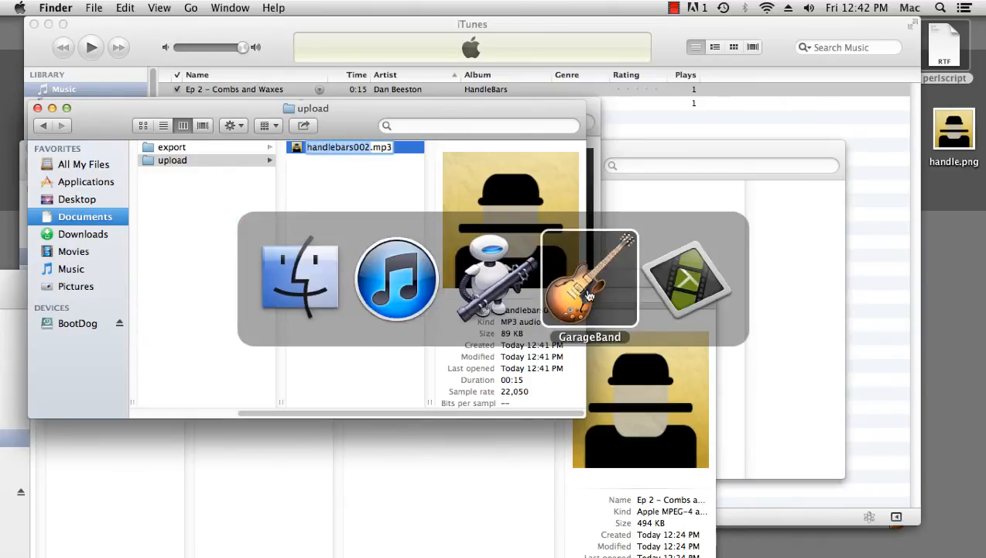
Save the GarageBand project as handlebars003 in the Music/GarageBand folder
{"action": "left_click", "coordinate": [590, 278]}
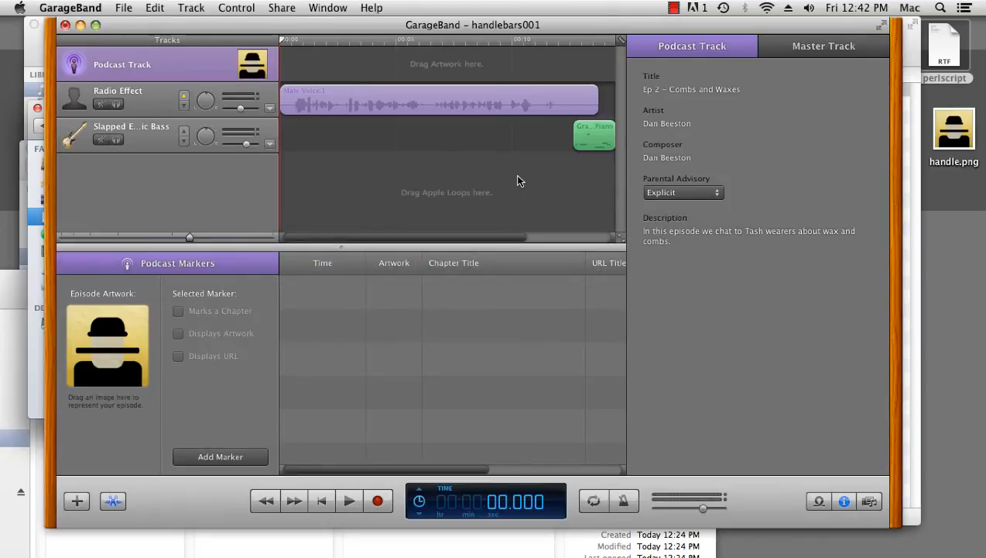
{"action": "left_click", "coordinate": [124, 7]}
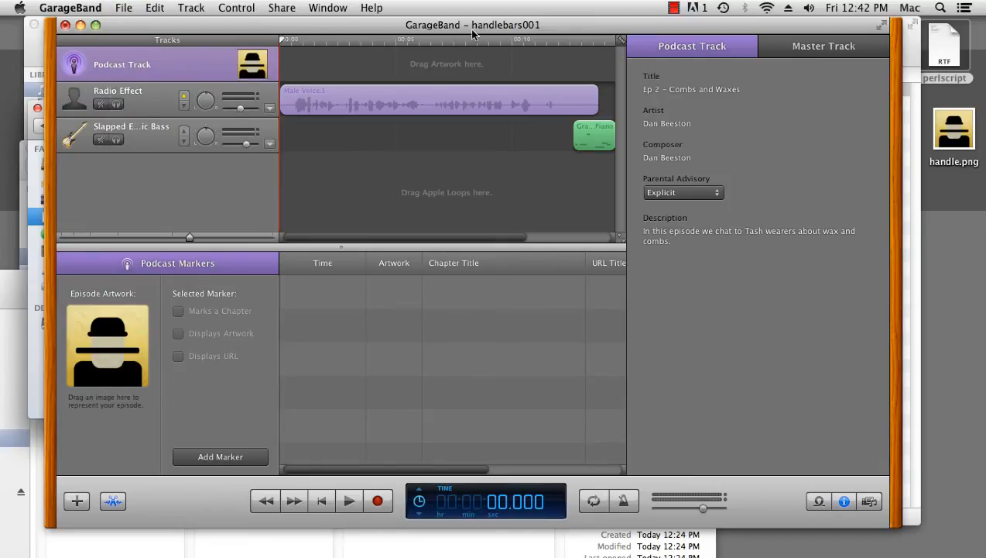
{"action": "left_click", "coordinate": [124, 8]}
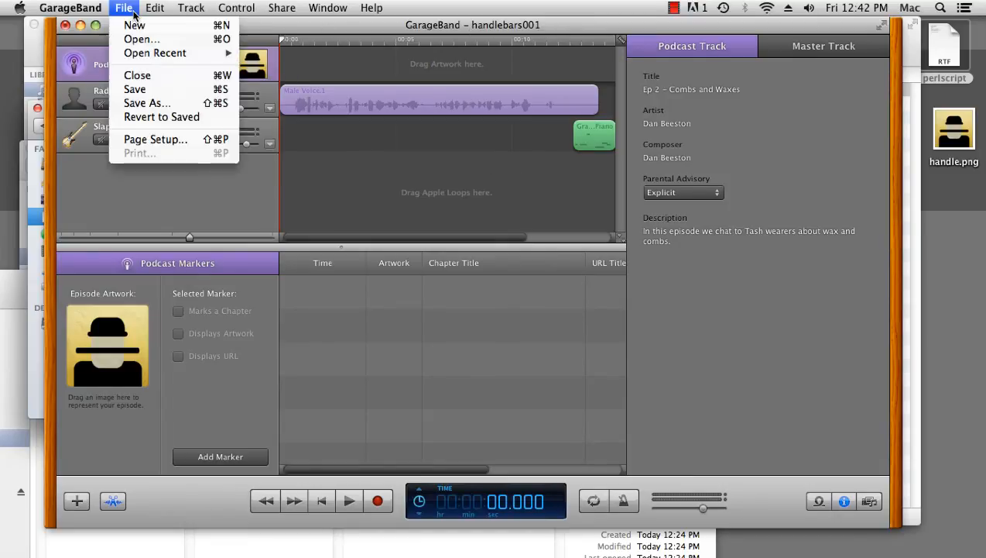
{"action": "left_click", "coordinate": [145, 102]}
{"action": "type", "text": "handlebars003"}
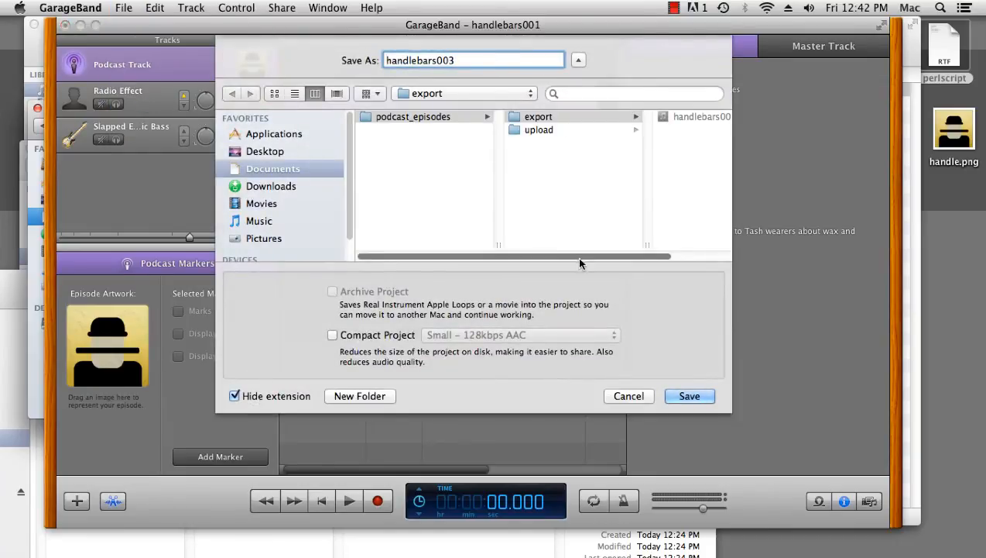
{"action": "left_click", "coordinate": [260, 220]}
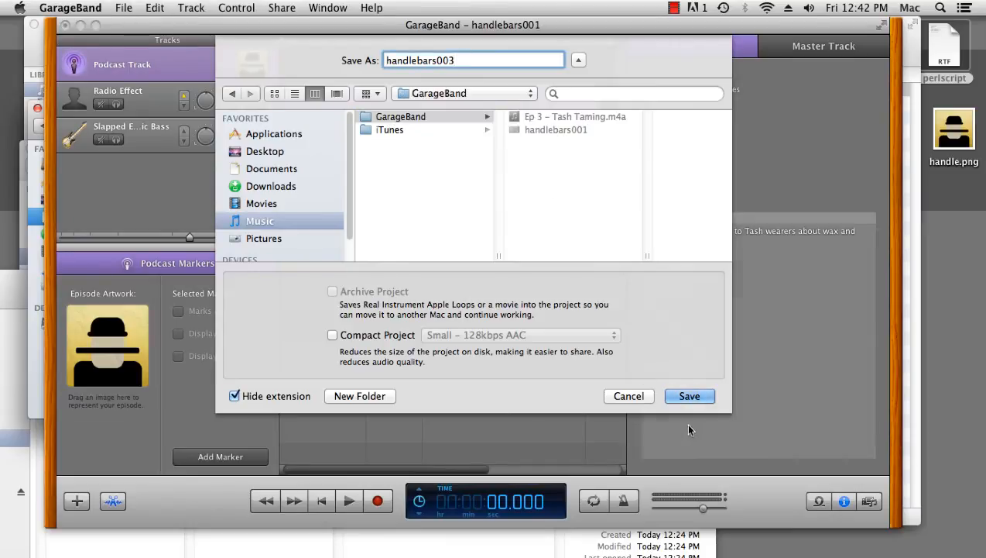
{"action": "left_click", "coordinate": [688, 397]}
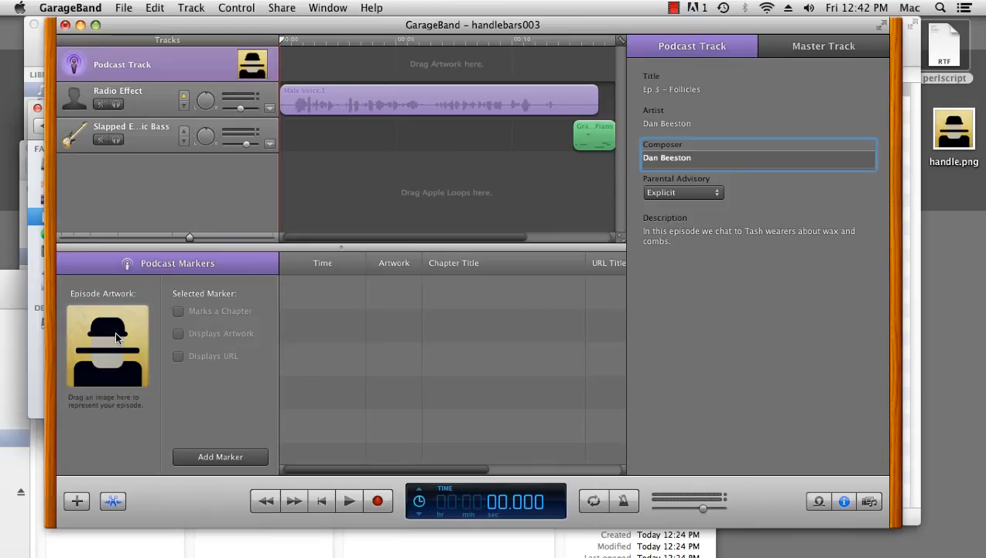
Retitle the episode Ep 3 – Follicles with a description about the hairs themselves and save
{"action": "left_click", "coordinate": [749, 230]}
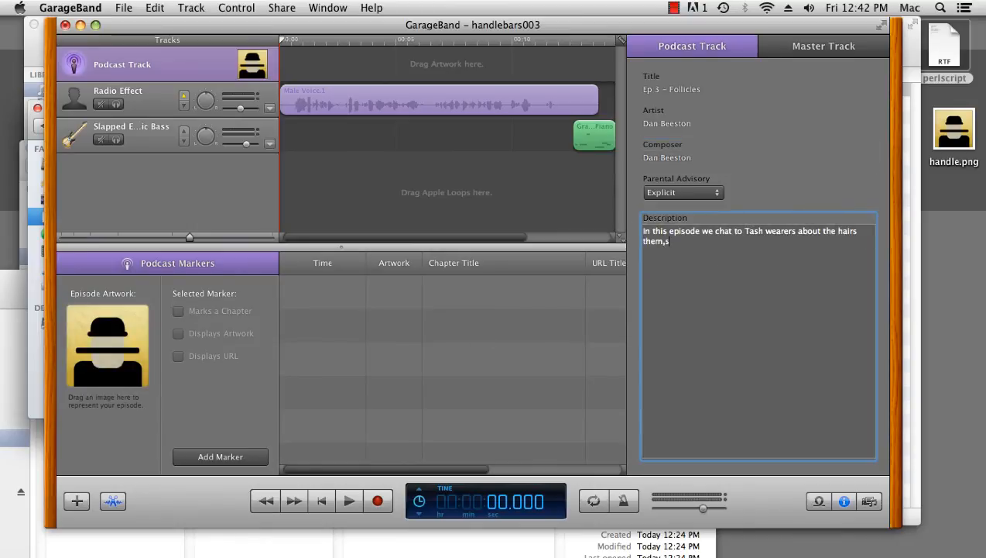
{"action": "left_click", "coordinate": [124, 7]}
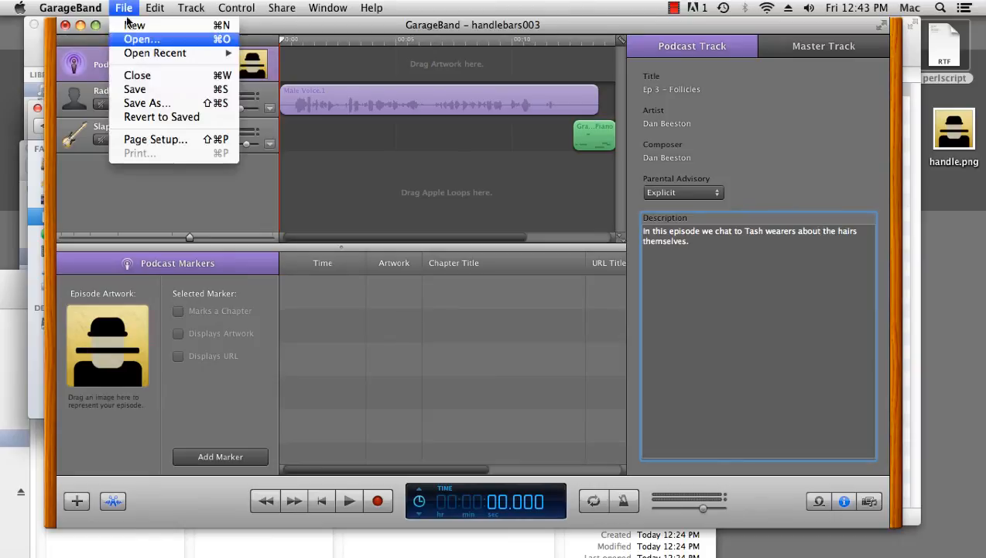
{"action": "mouse_move", "coordinate": [164, 88]}
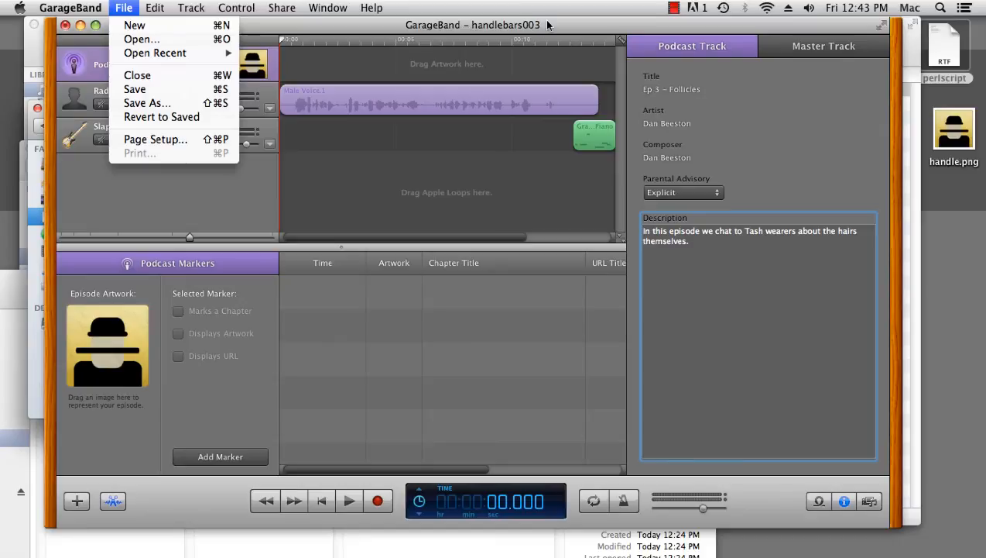
{"action": "mouse_move", "coordinate": [158, 88]}
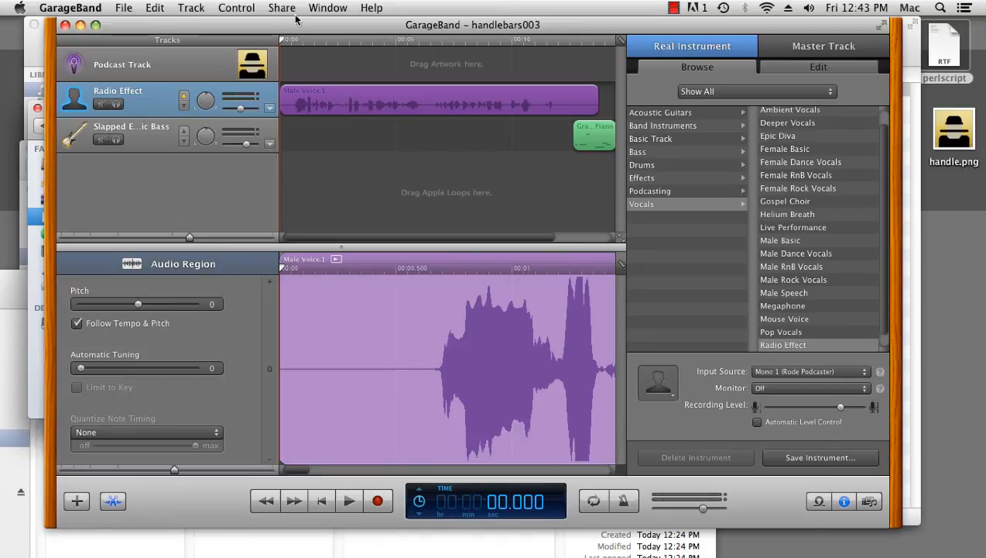
Send the Ep 3 – Follicles podcast to the iTunes library via Share
{"action": "left_click", "coordinate": [282, 6]}
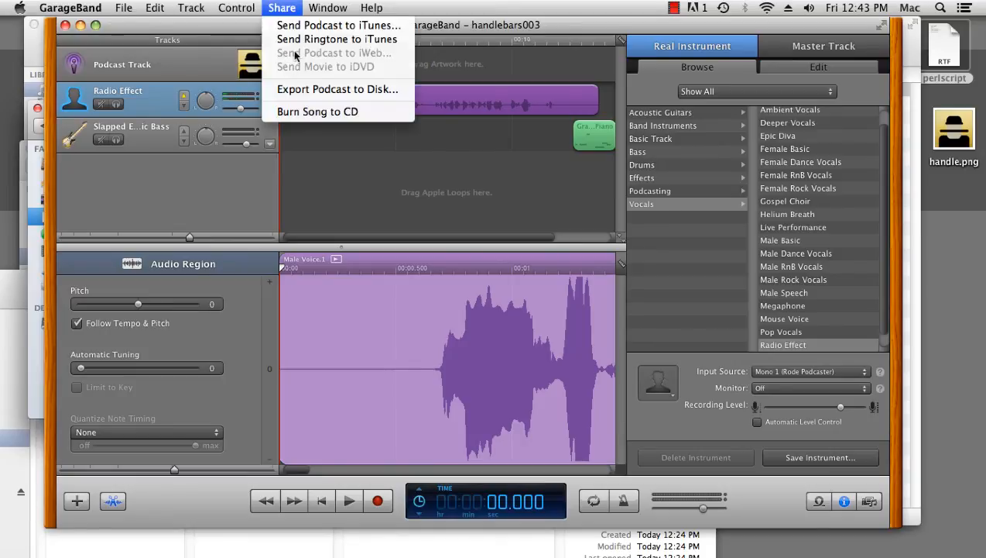
{"action": "left_click", "coordinate": [339, 24]}
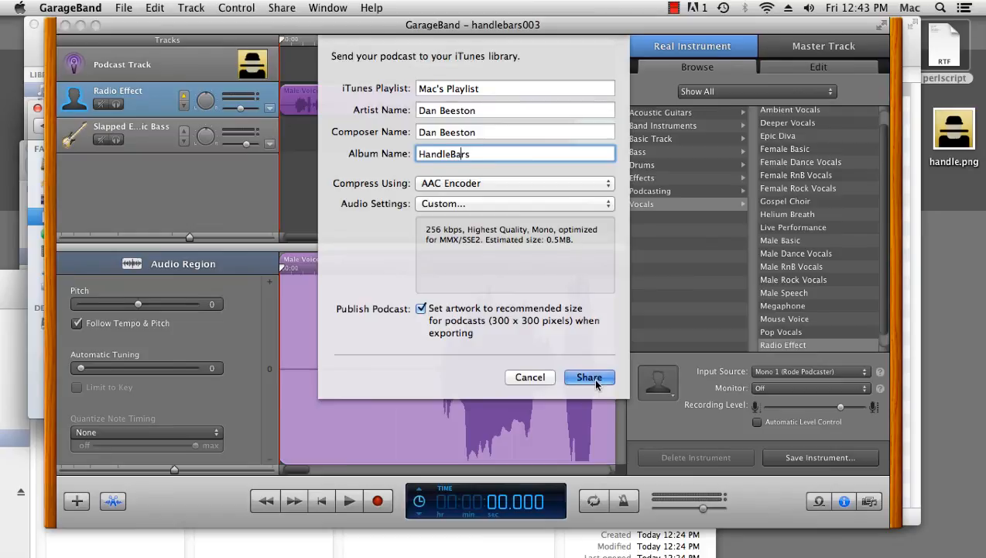
{"action": "left_click", "coordinate": [589, 378]}
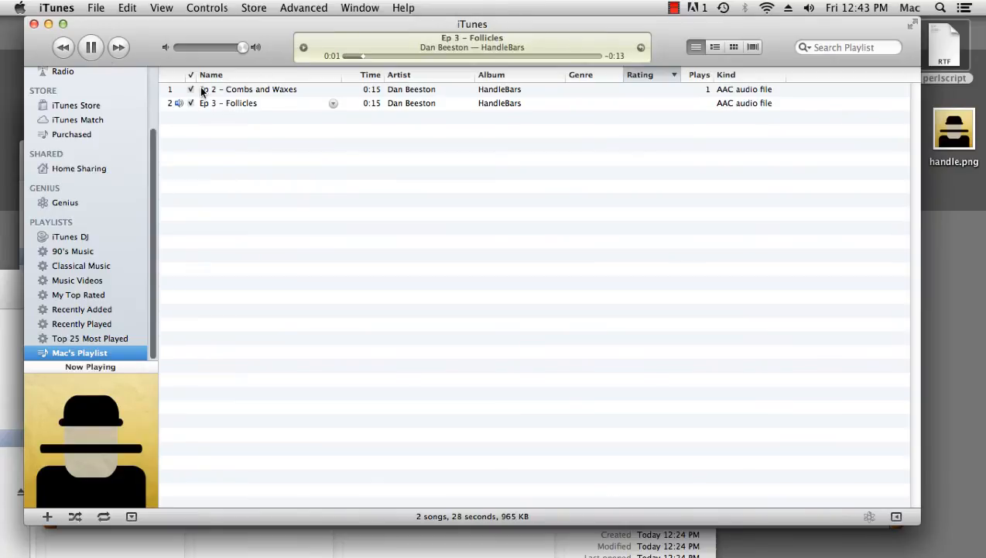
Create an MP3 version of Ep 3 – Follicles in iTunes, then switch to Finder
{"action": "left_click", "coordinate": [227, 102]}
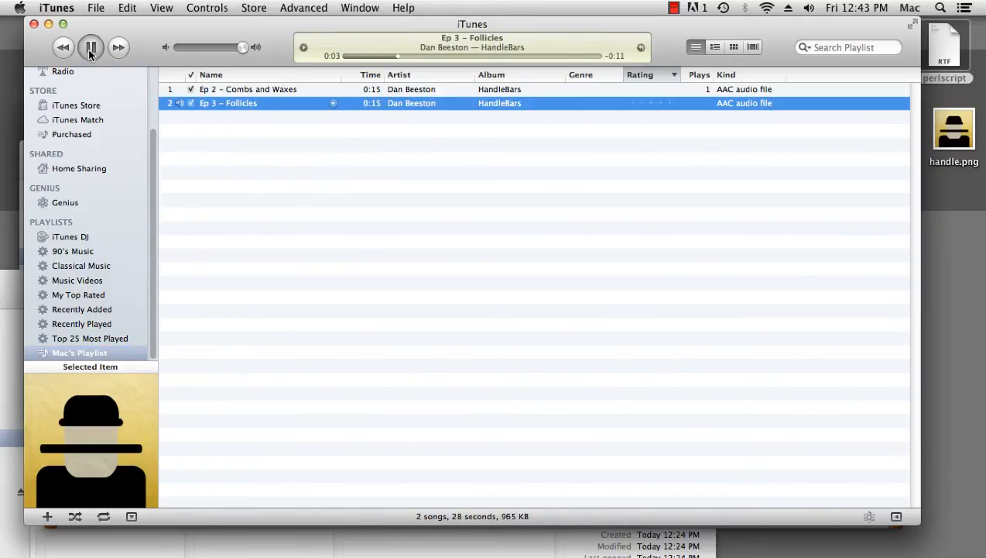
{"action": "right_click", "coordinate": [228, 102]}
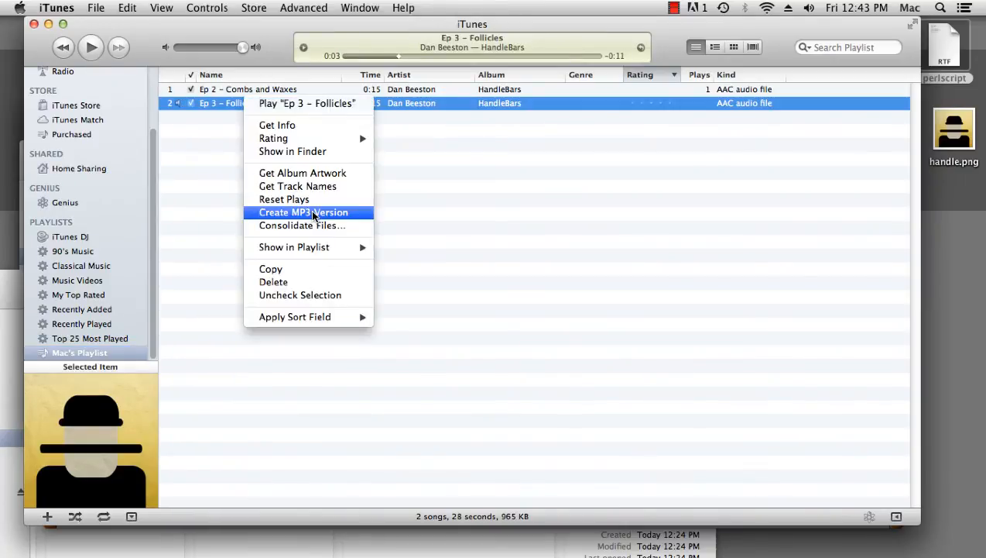
{"action": "left_click", "coordinate": [303, 210]}
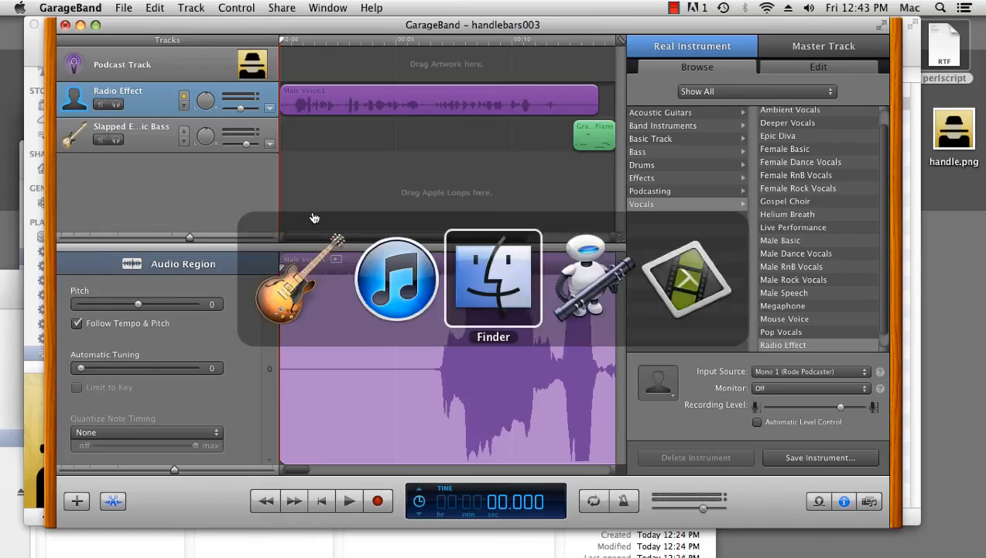
{"action": "left_click", "coordinate": [493, 279]}
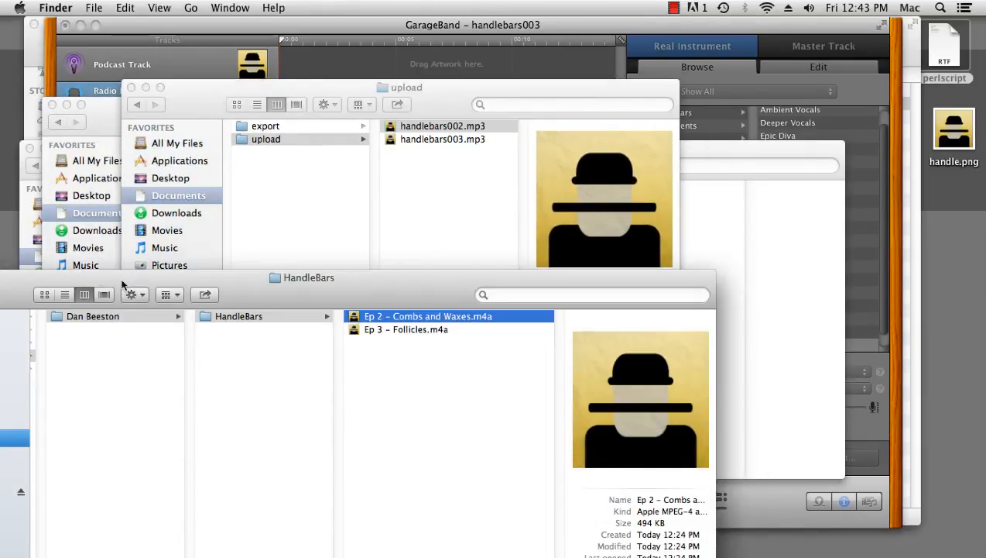
Inspect handlebars002.mp3 beside handlebars003.mp3 in the upload folder
{"action": "left_click", "coordinate": [443, 125]}
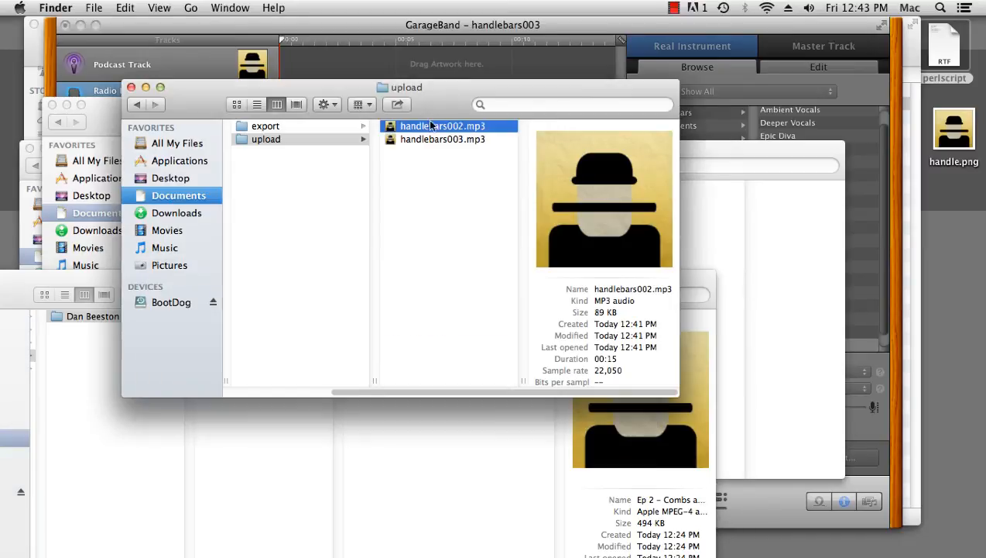
{"action": "mouse_move", "coordinate": [462, 142]}
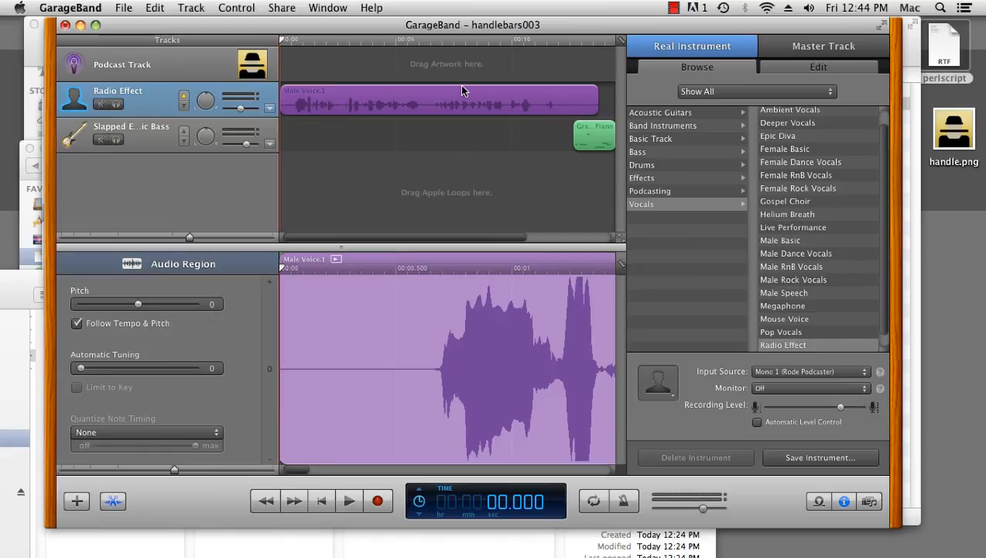
Play back the handlebars003 episode and lower the output volume to about -17 dB
{"action": "left_click", "coordinate": [349, 500]}
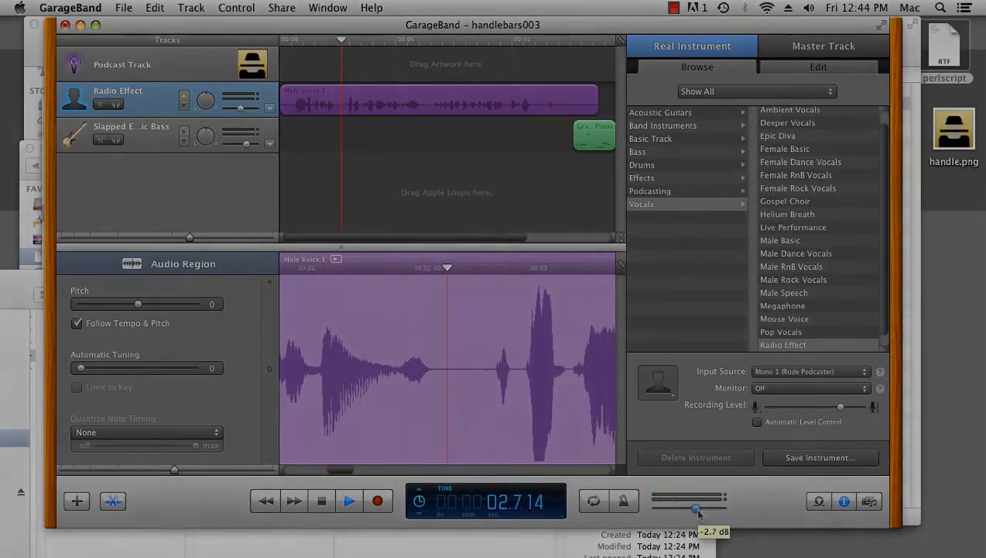
{"action": "left_click", "coordinate": [348, 500]}
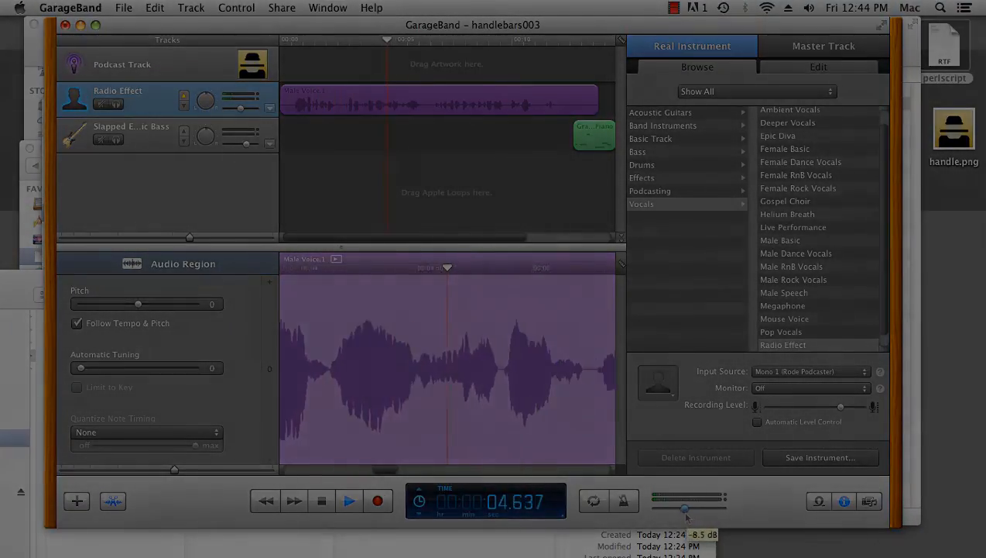
{"action": "left_click", "coordinate": [349, 500]}
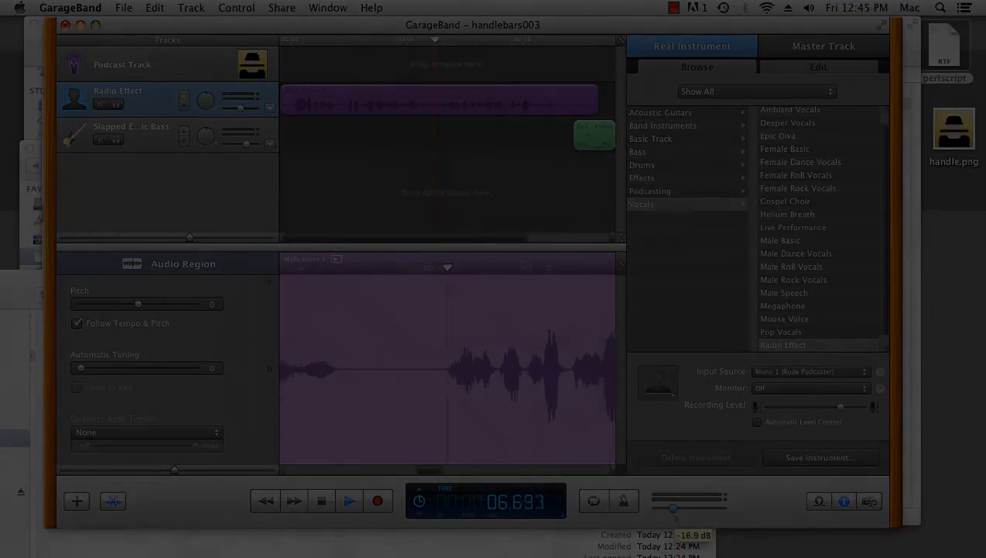